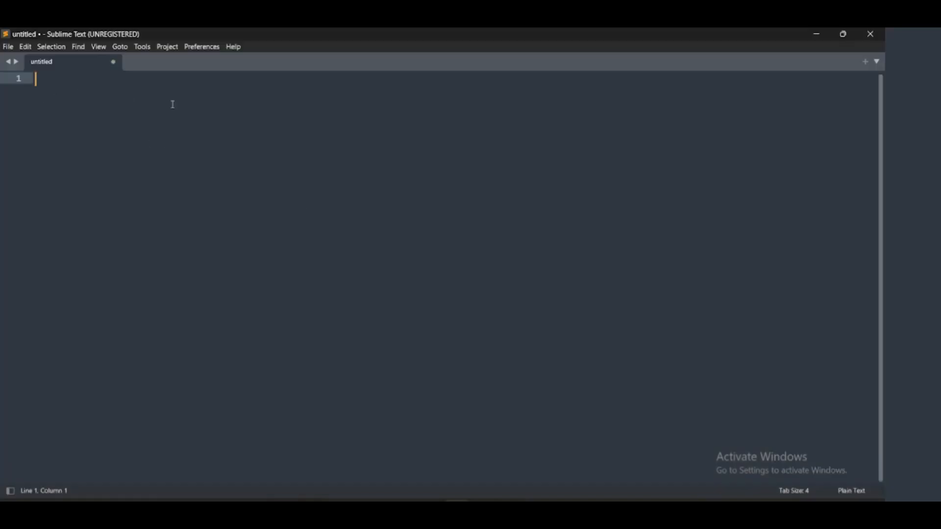
# Bring up the Save As dialog for the new untitled file with Ctrl+S.
pyautogui.press('ctrl+s')
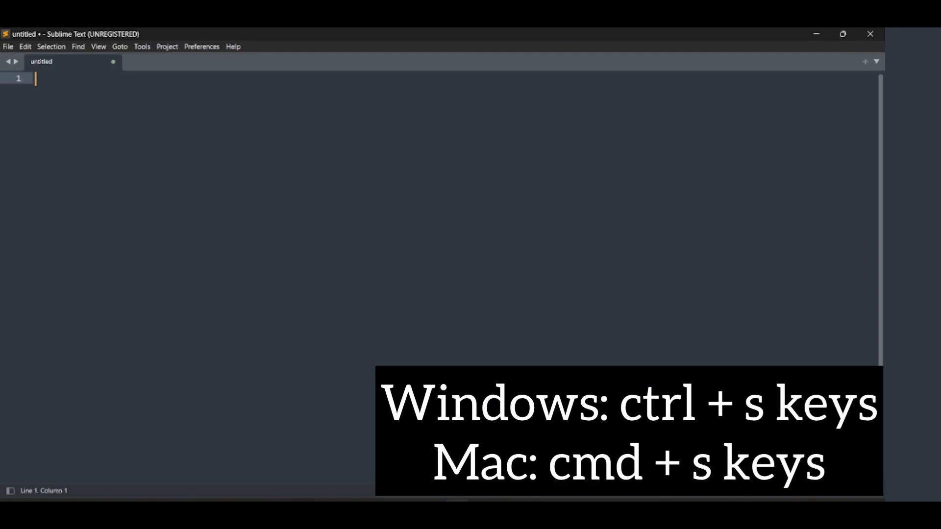
pyautogui.press('ctrl+s')
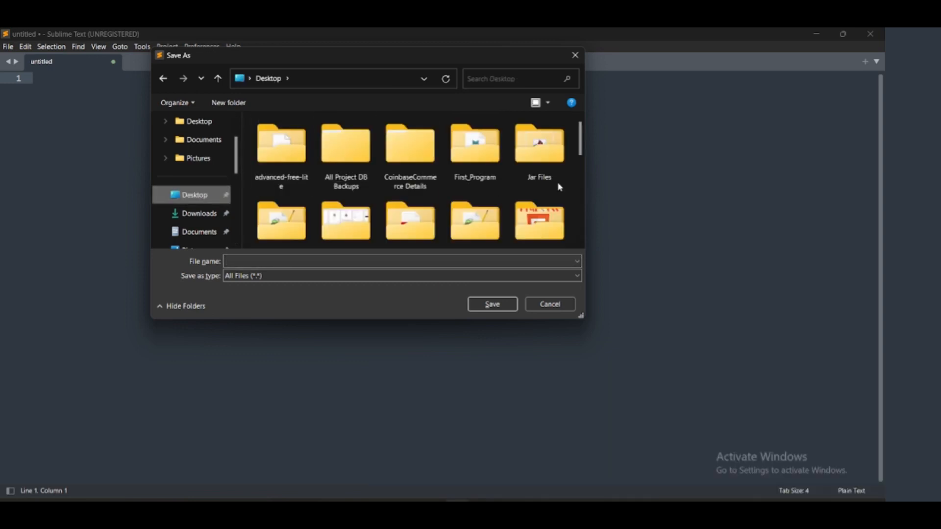
# In Save As, open Desktop > Tutorial, name the file index.html, and choose HTML type.
pyautogui.scroll(-3)
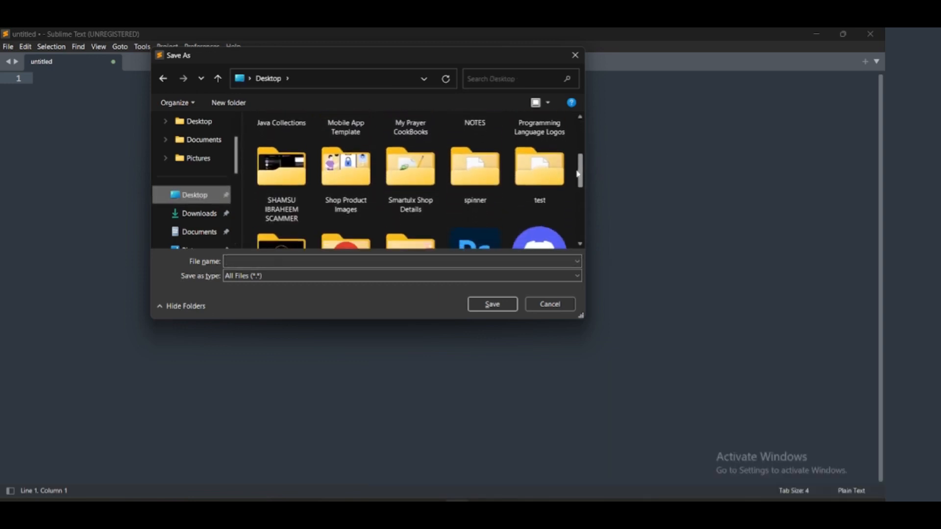
pyautogui.scroll(-3)
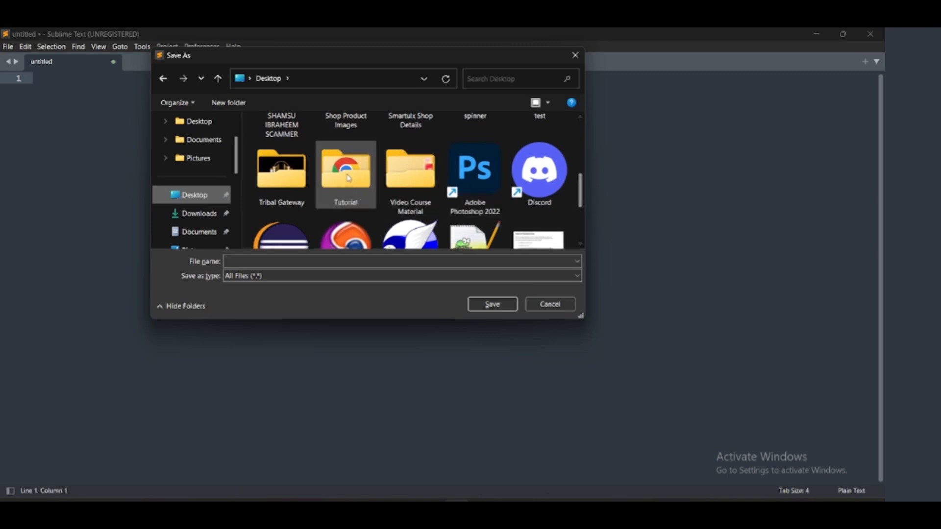
pyautogui.doubleClick(345, 169)
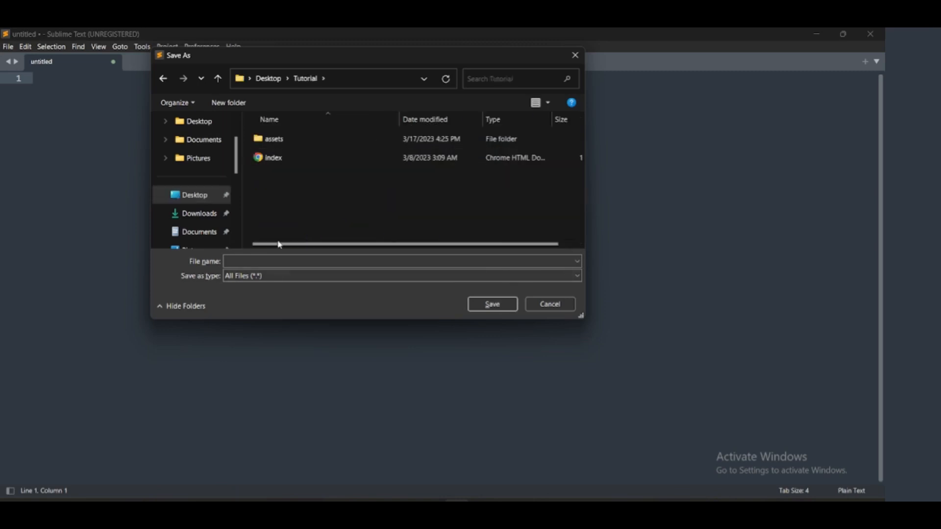
pyautogui.click(401, 261)
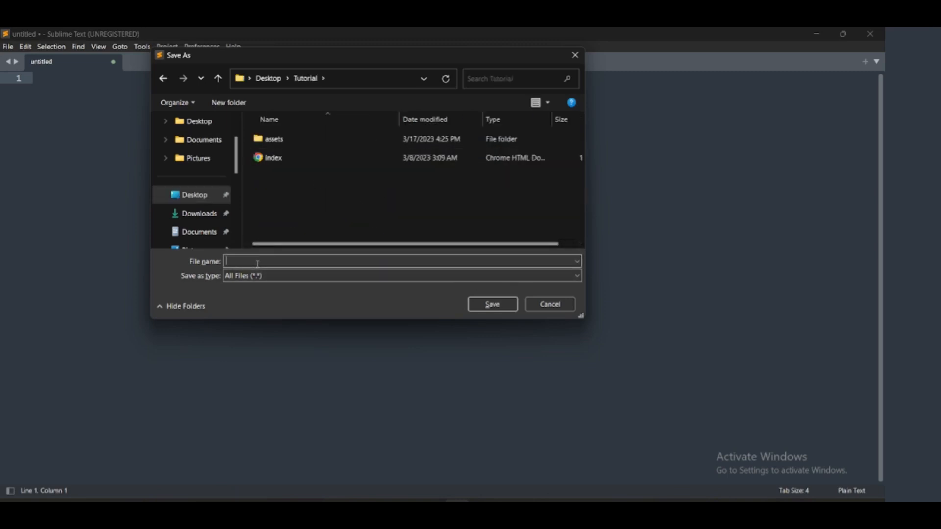
pyautogui.write('index.html')
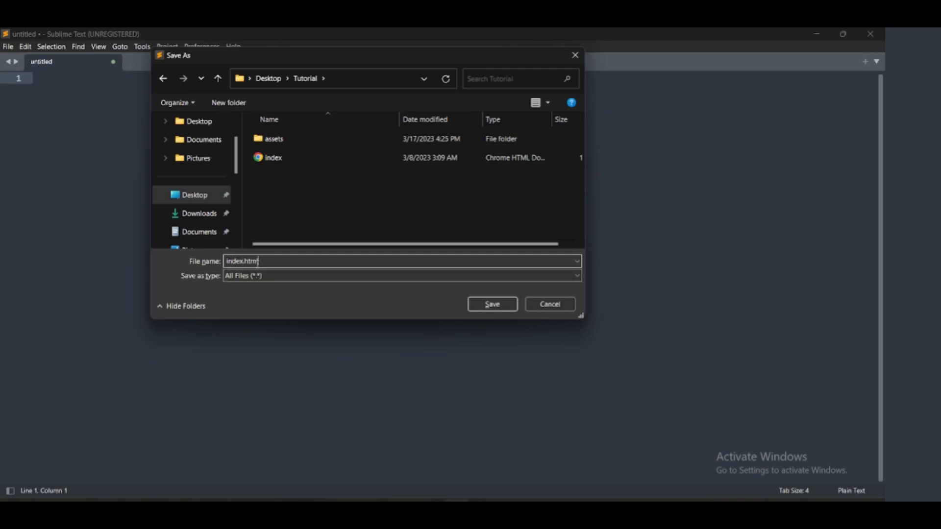
pyautogui.click(575, 275)
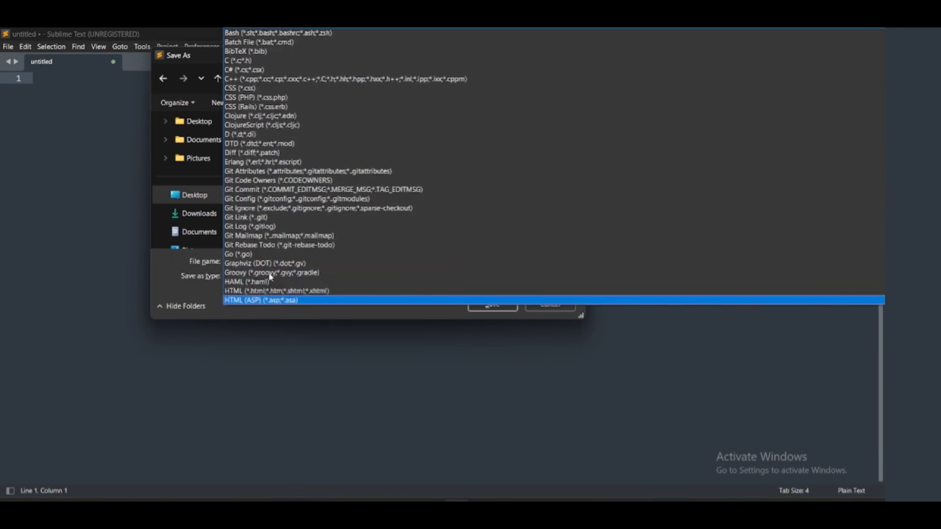
pyautogui.click(278, 291)
pyautogui.write('index.html')
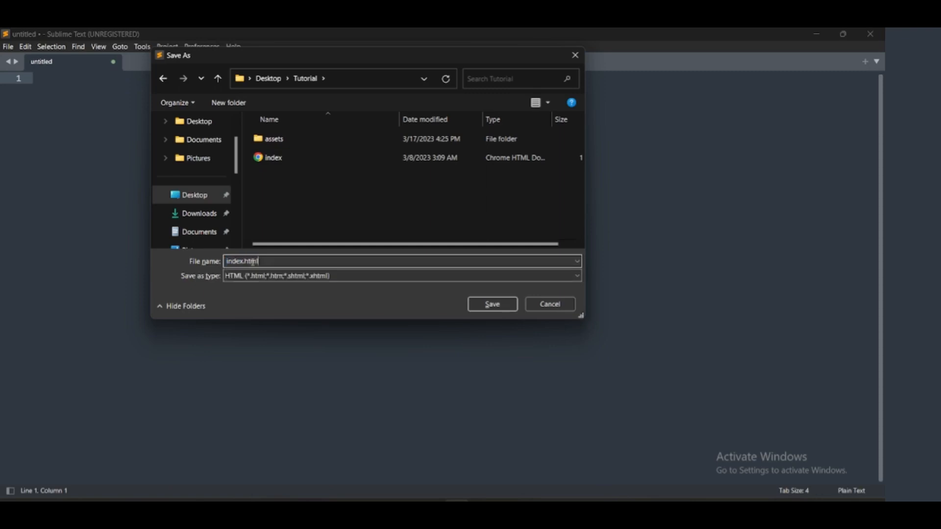
pyautogui.click(273, 157)
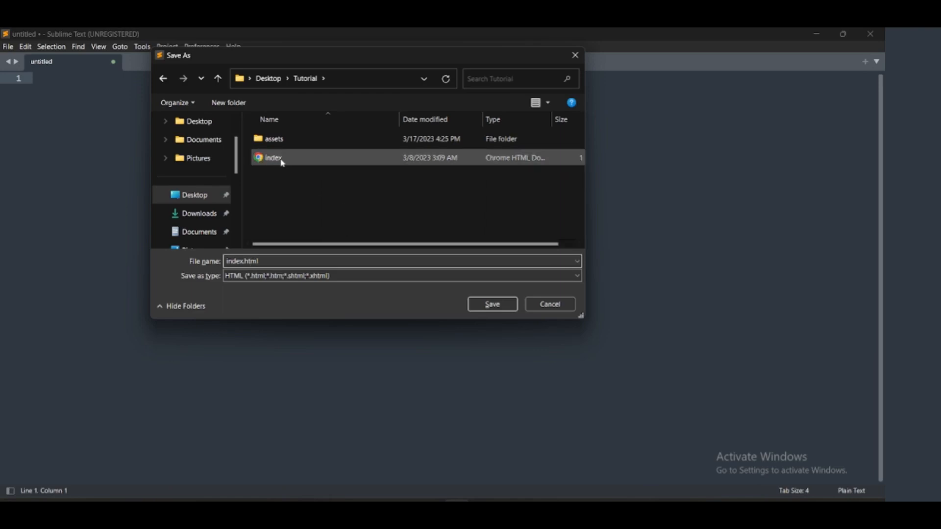
pyautogui.moveTo(273, 158)
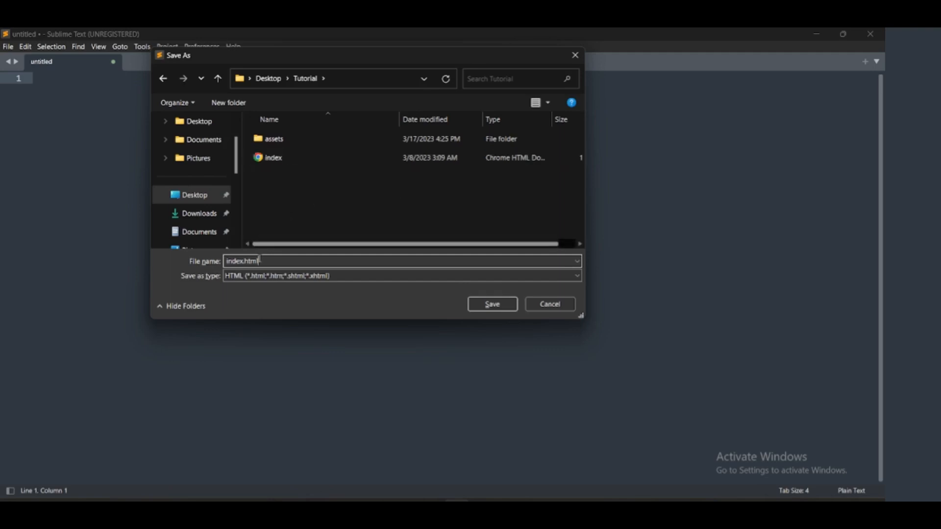
pyautogui.doubleClick(248, 260)
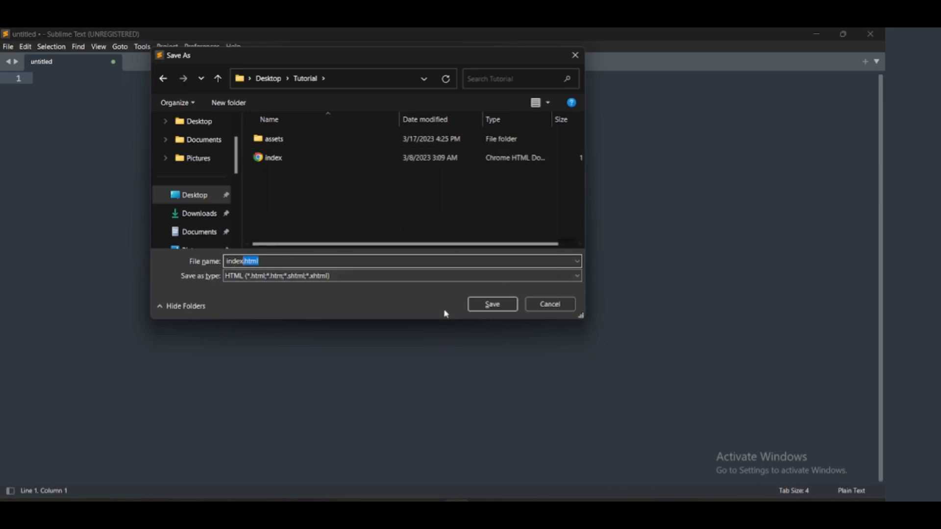
pyautogui.moveTo(572, 463)
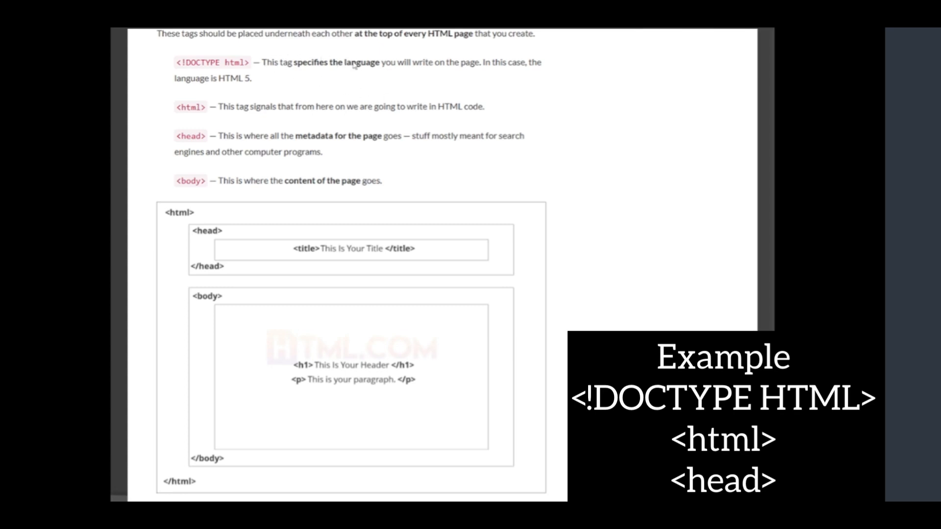
pyautogui.moveTo(222, 59)
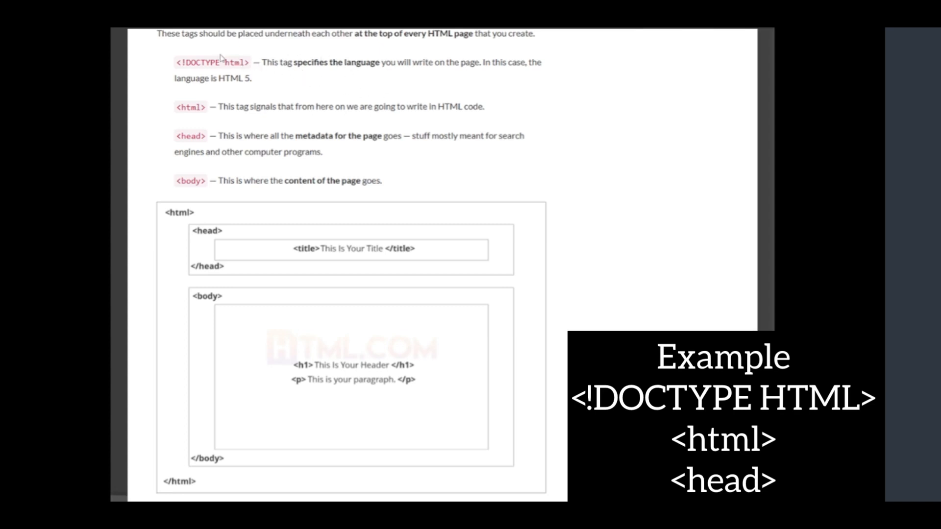
pyautogui.moveTo(302, 136)
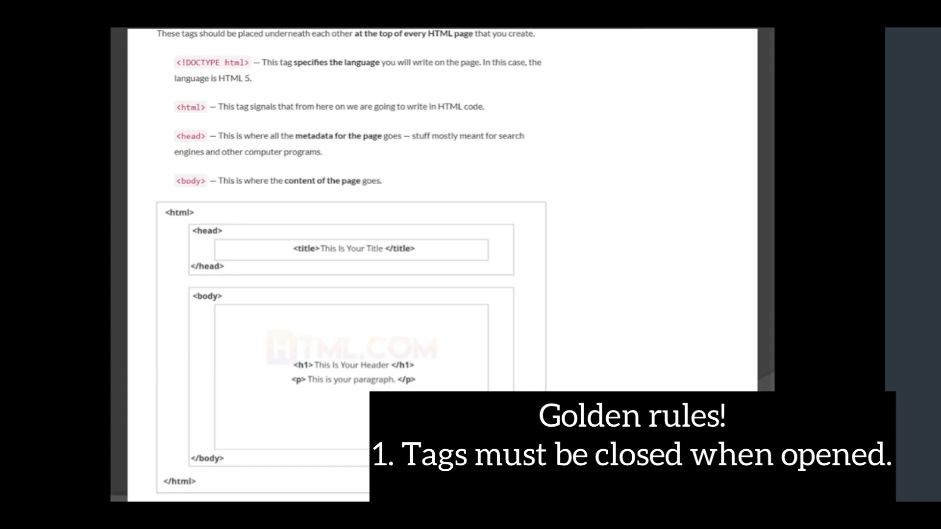
pyautogui.moveTo(145, 98)
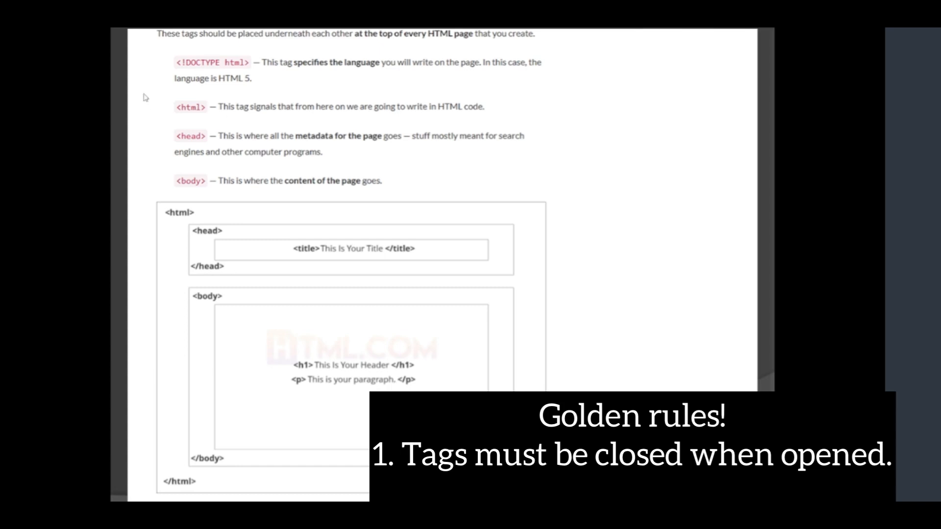
pyautogui.moveTo(206, 130)
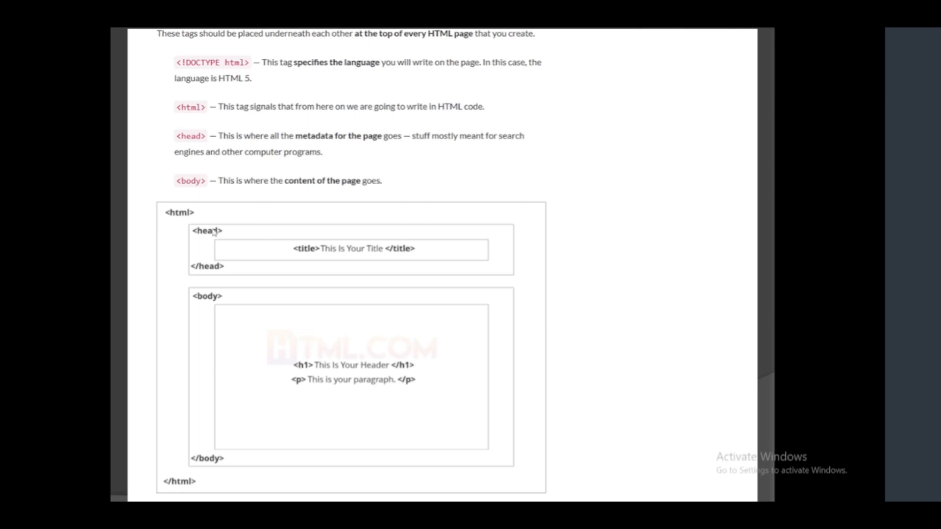
pyautogui.moveTo(329, 252)
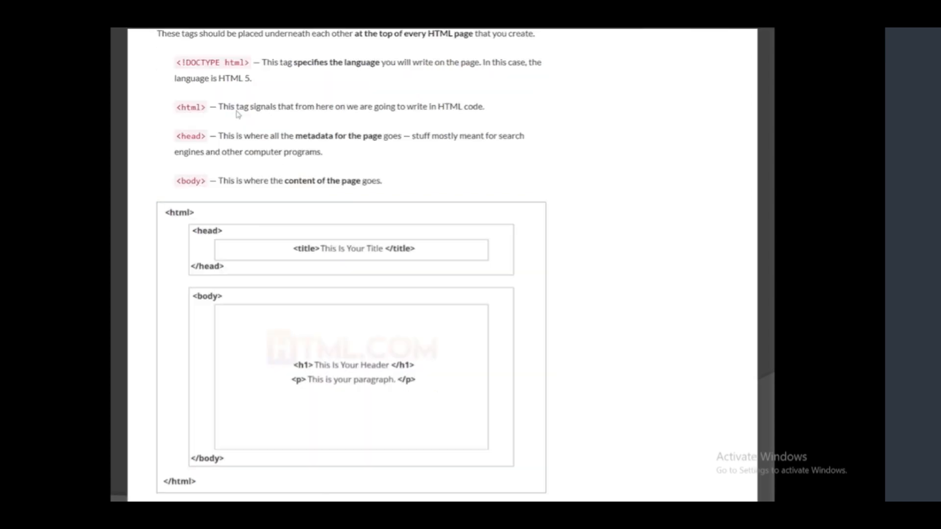
pyautogui.moveTo(340, 251)
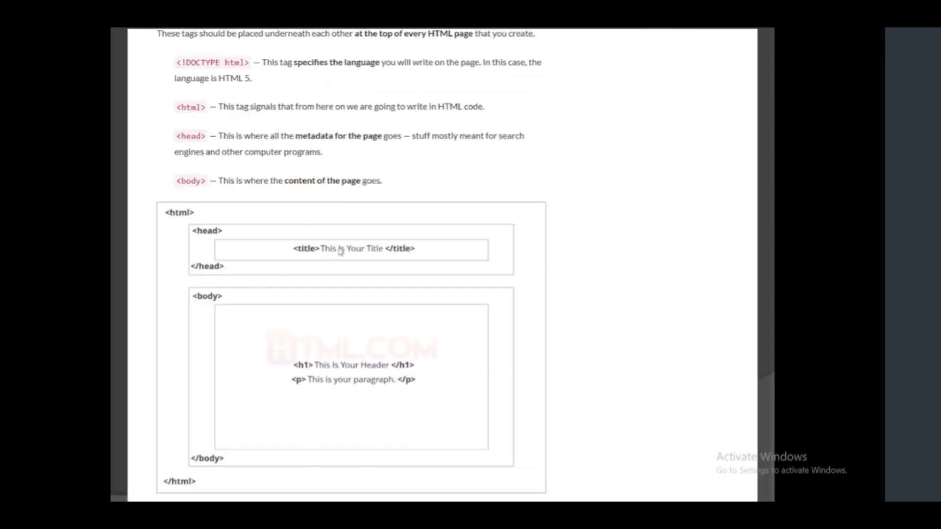
pyautogui.moveTo(413, 249)
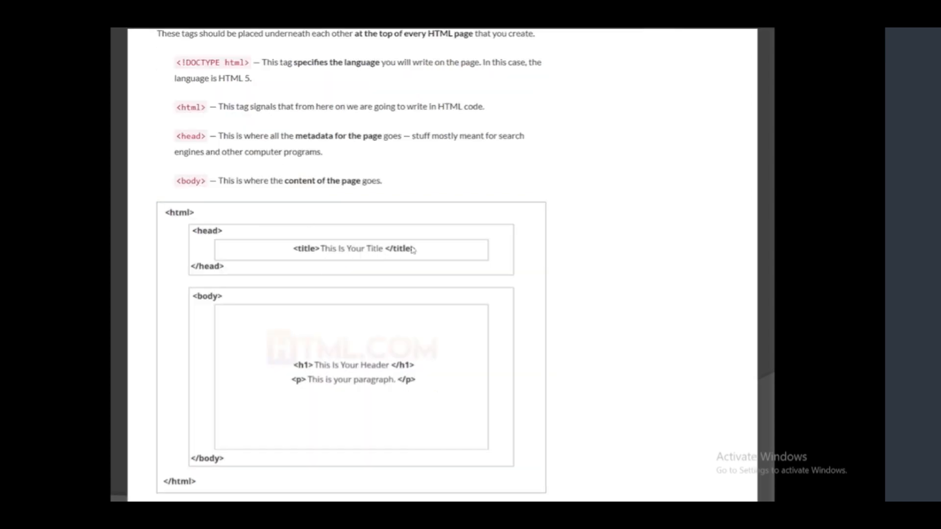
pyautogui.moveTo(263, 253)
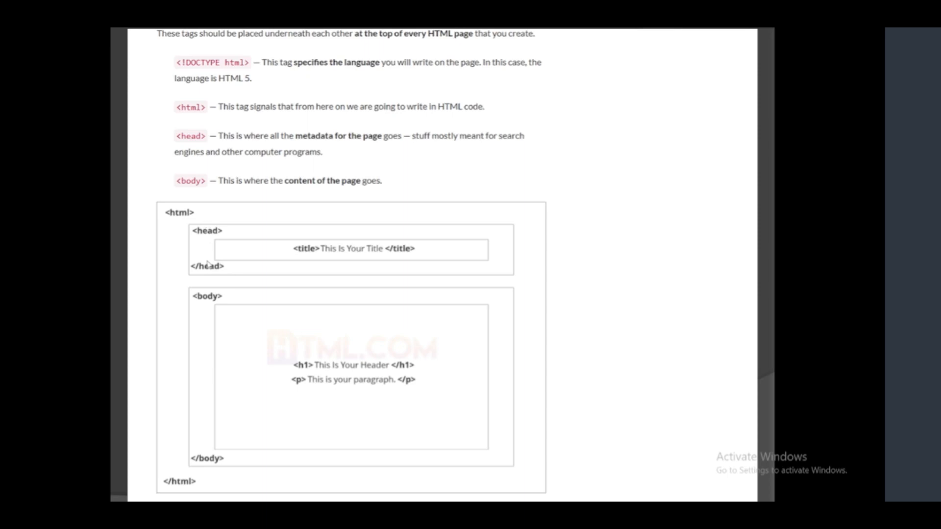
pyautogui.moveTo(200, 299)
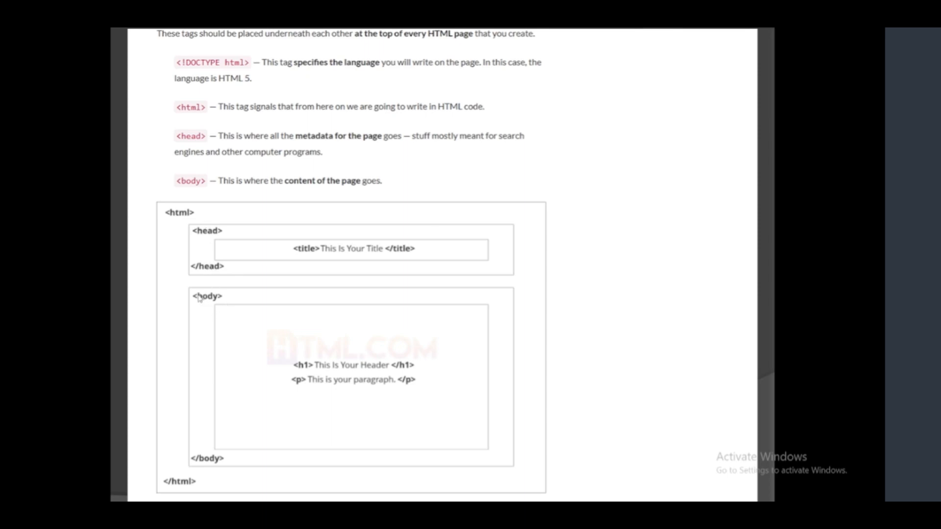
pyautogui.moveTo(187, 303)
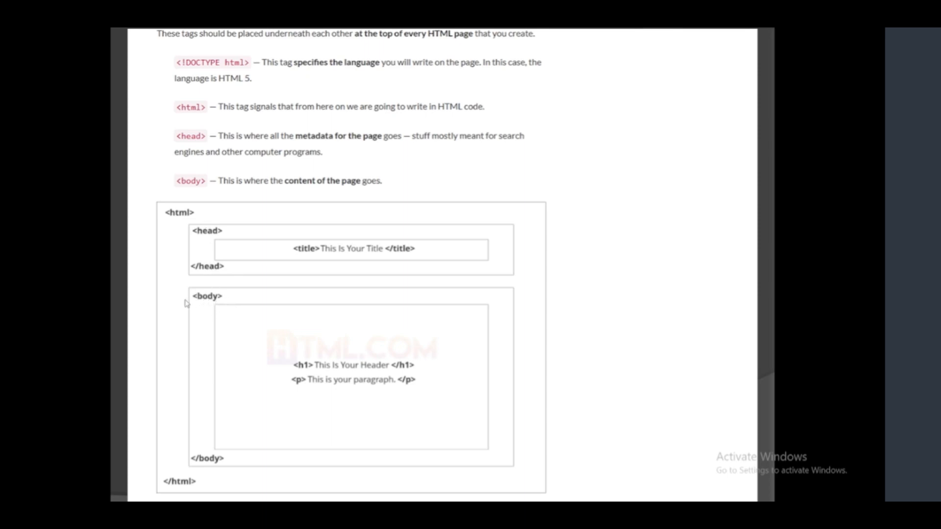
pyautogui.moveTo(206, 307)
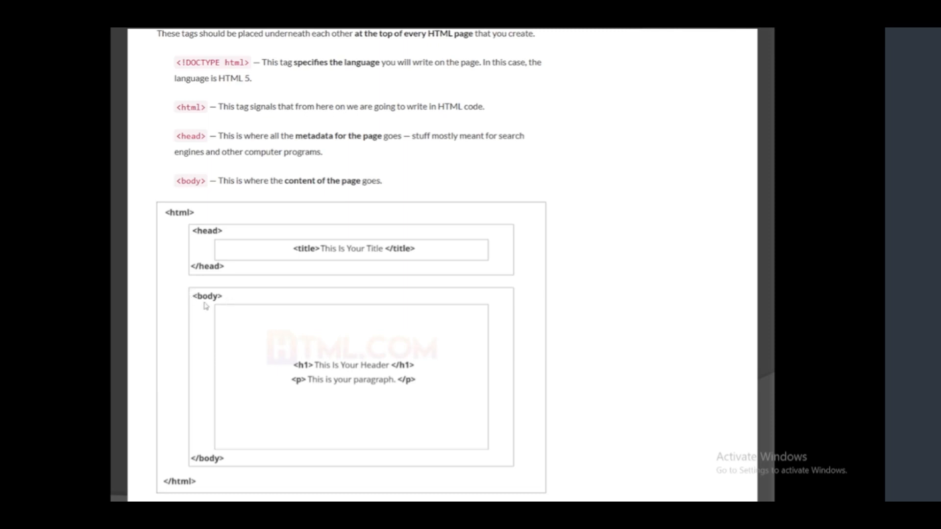
pyautogui.moveTo(314, 370)
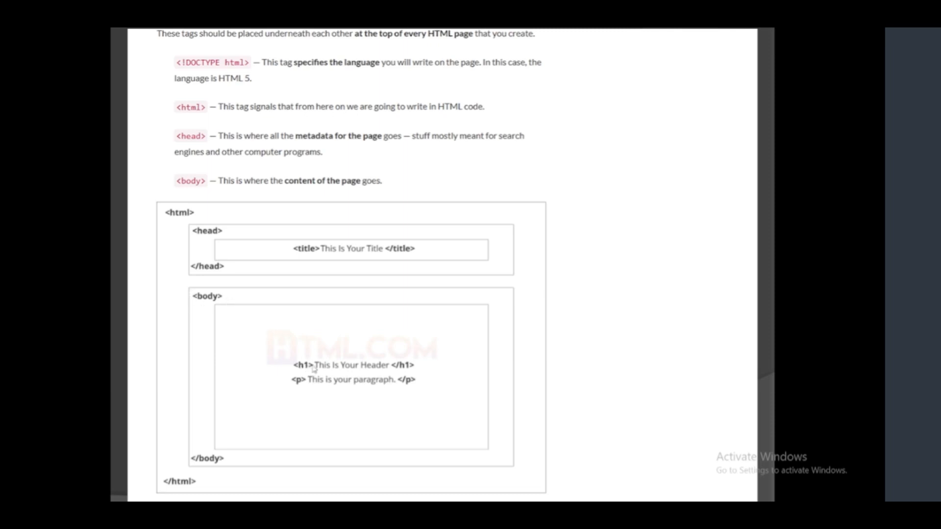
pyautogui.moveTo(357, 366)
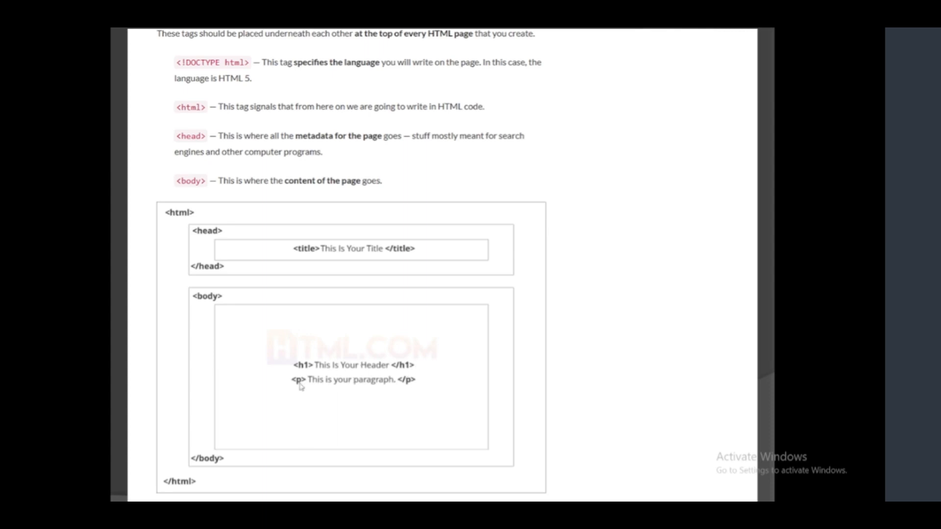
pyautogui.moveTo(417, 384)
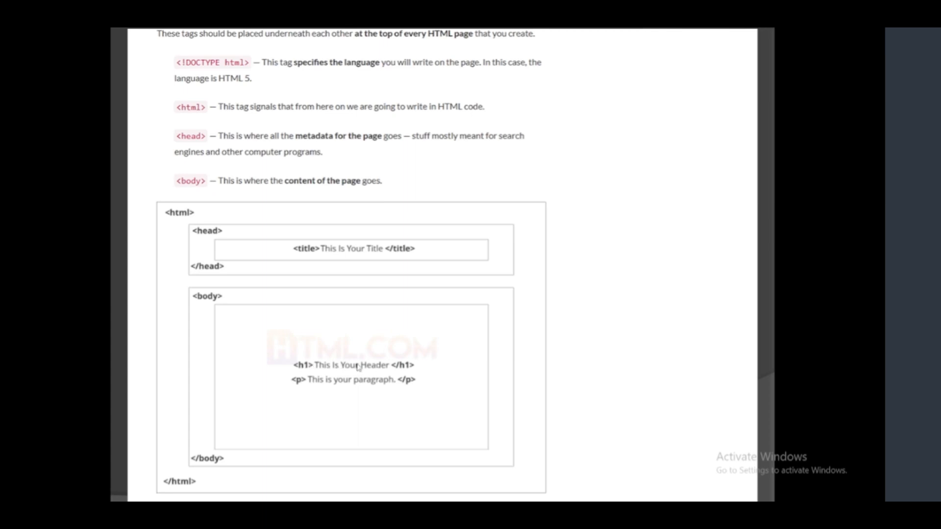
pyautogui.moveTo(363, 390)
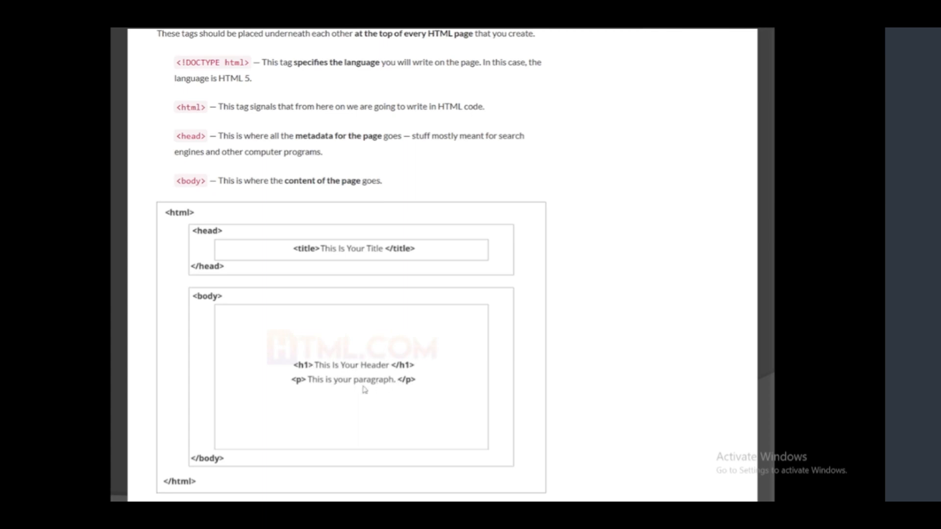
pyautogui.moveTo(222, 284)
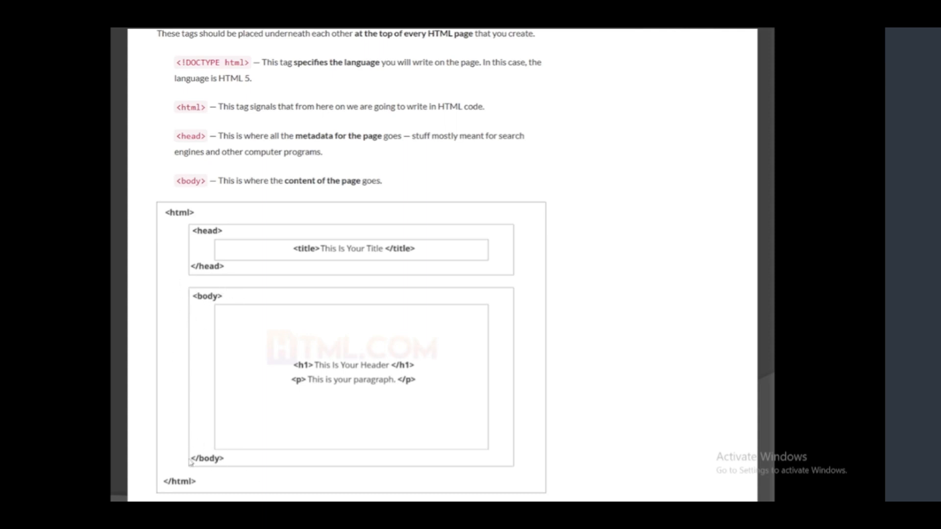
pyautogui.moveTo(156, 221)
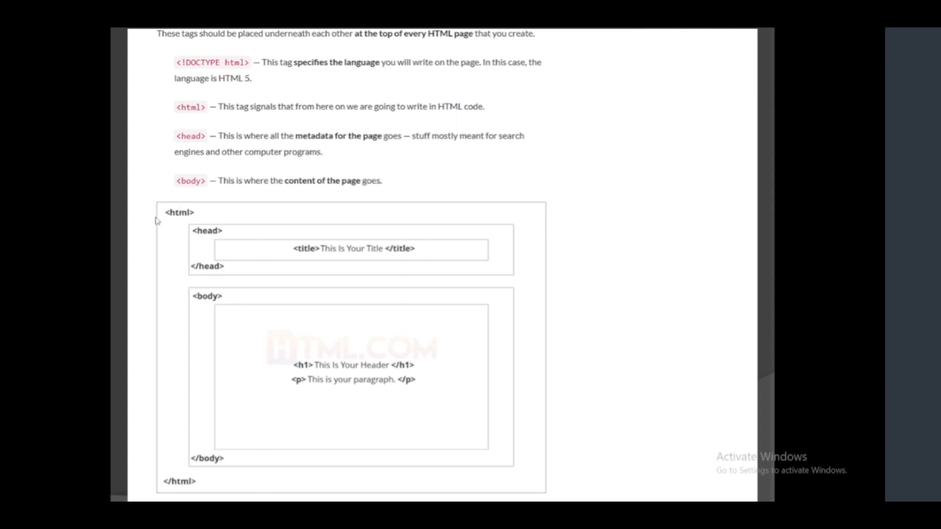
pyautogui.moveTo(197, 209)
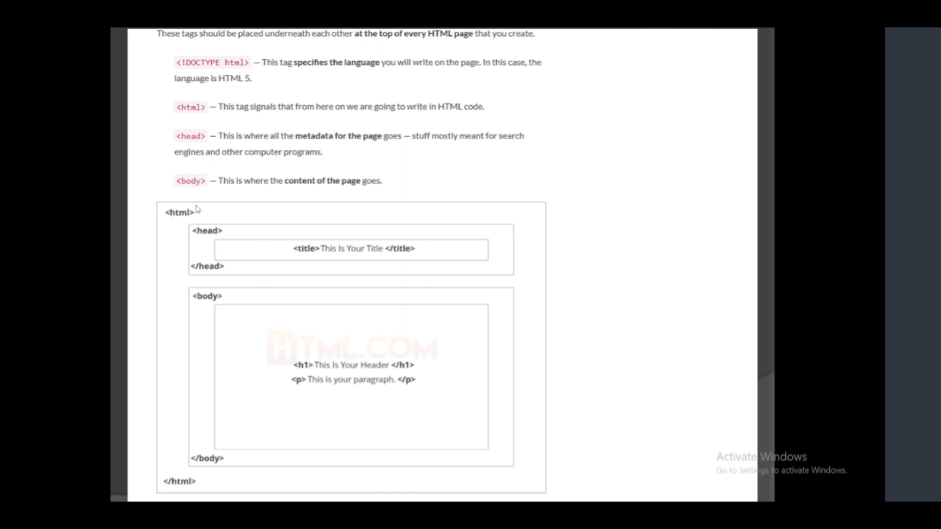
pyautogui.moveTo(171, 472)
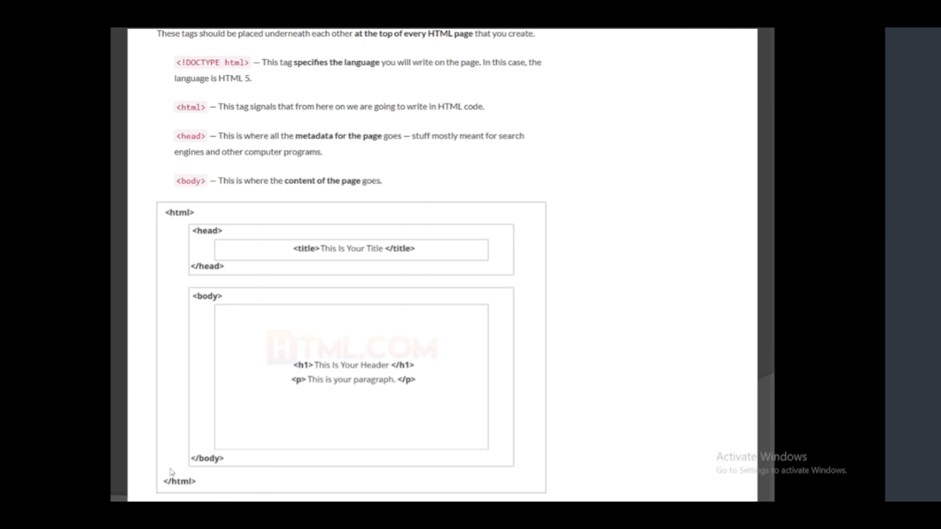
pyautogui.moveTo(207, 475)
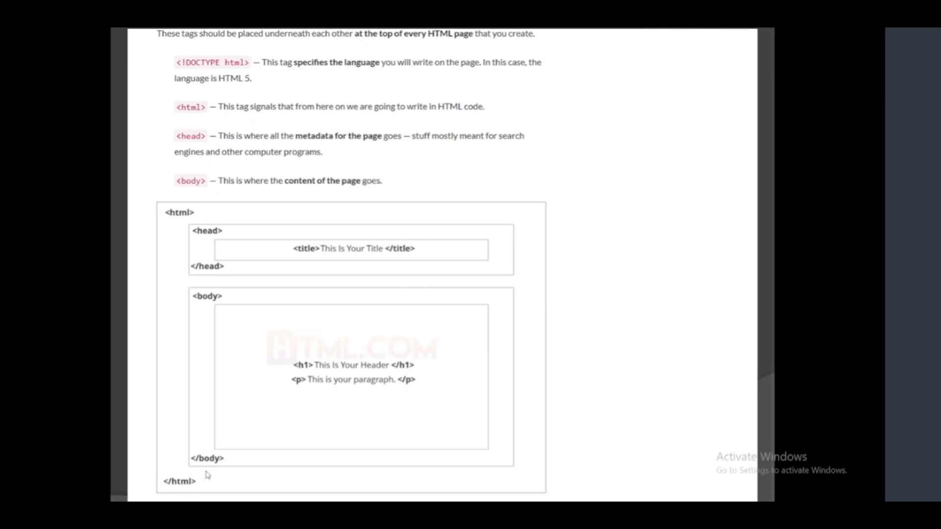
pyautogui.moveTo(344, 443)
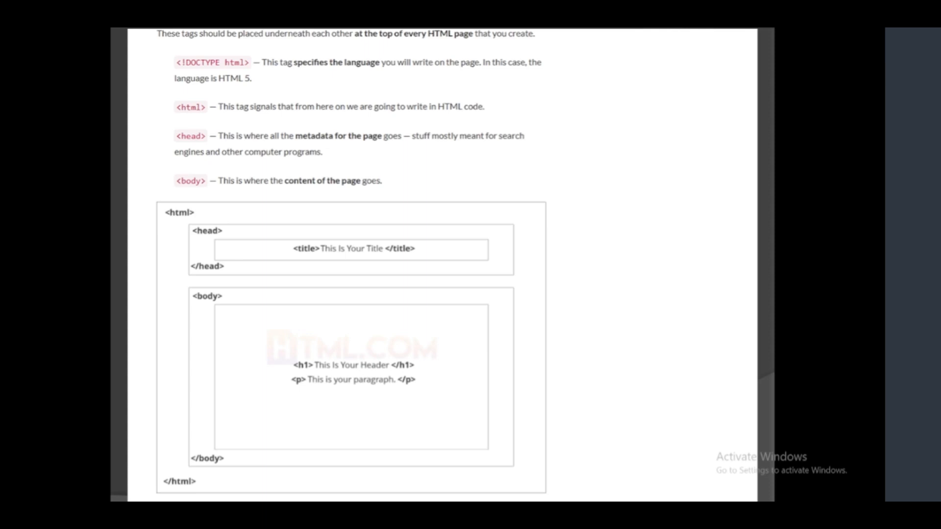
pyautogui.moveTo(323, 347)
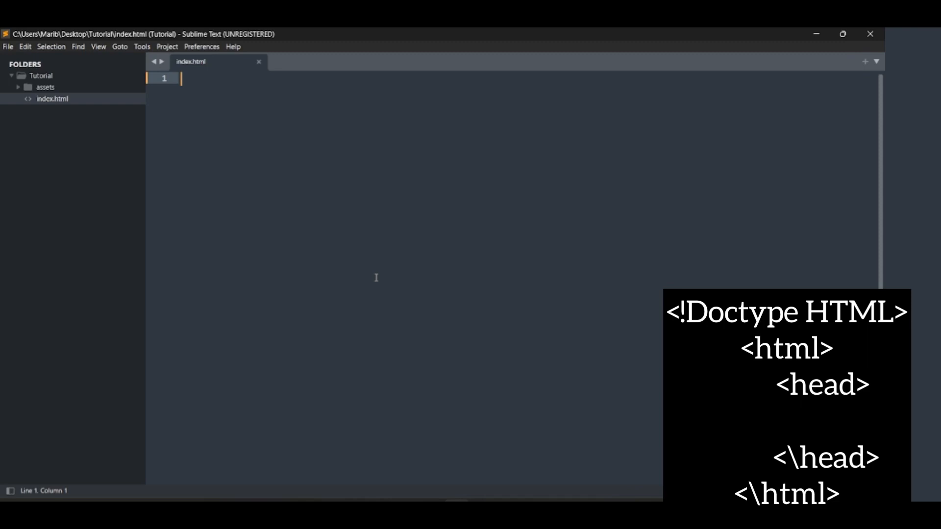
# Type <!DOCTYPE html> followed by <html> and </html> tags with a blank line between.
pyautogui.write('<')
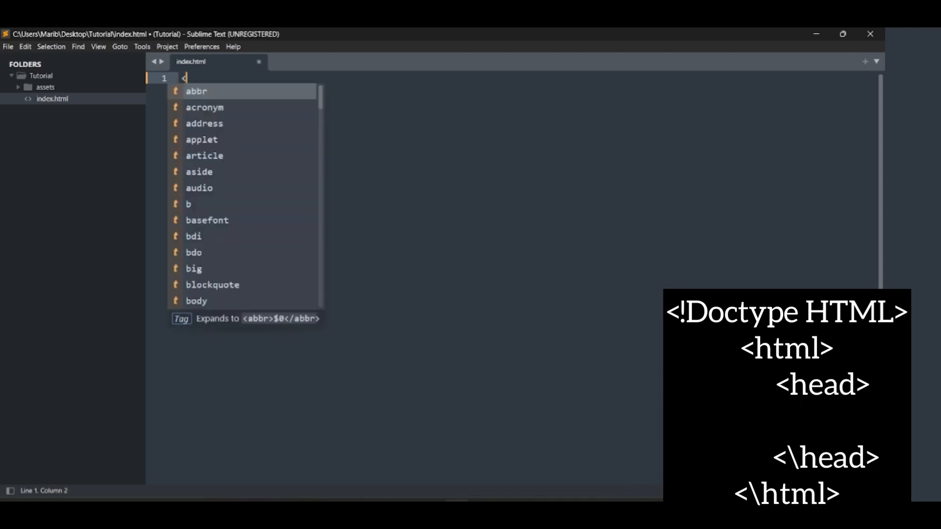
pyautogui.write('!')
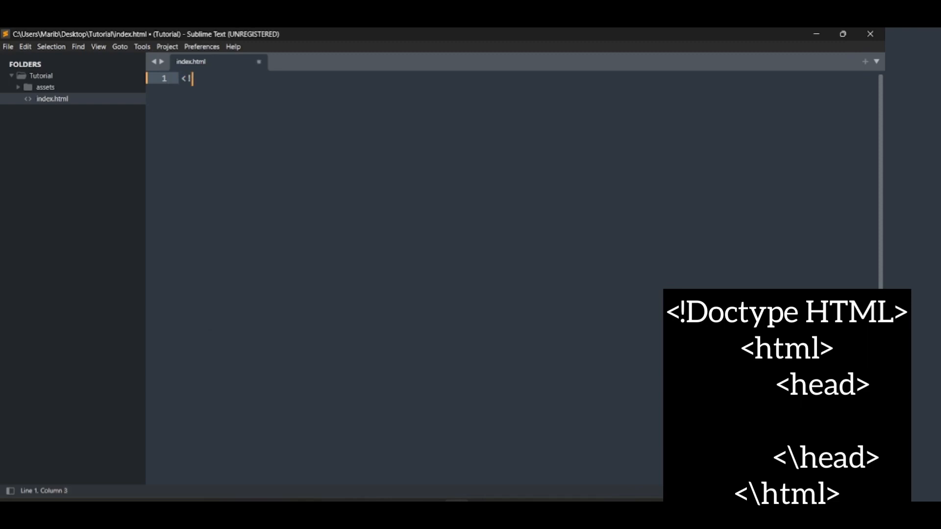
pyautogui.write('DOC')
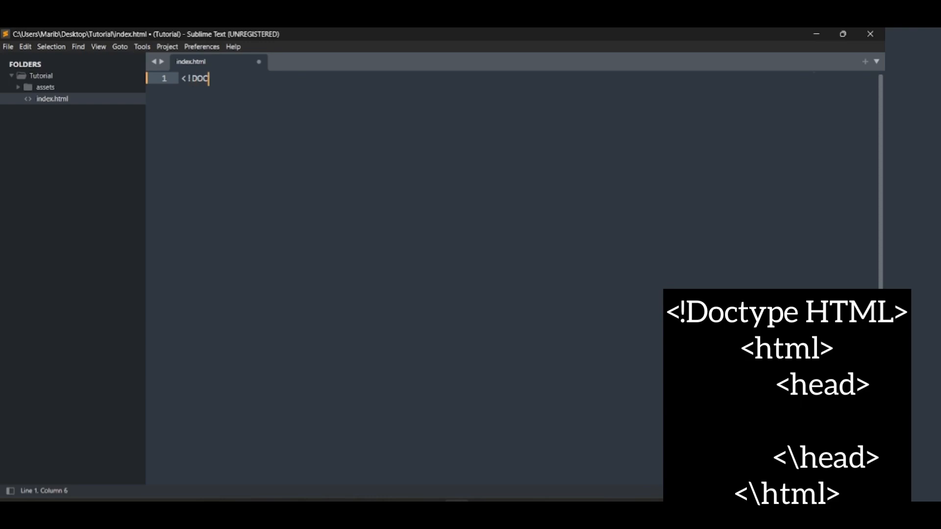
pyautogui.write('TYPE')
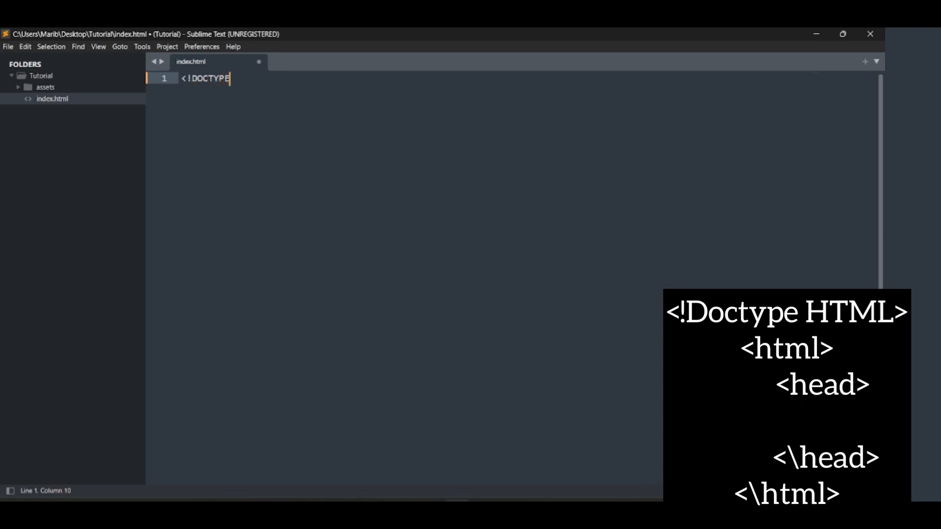
pyautogui.write('html>')
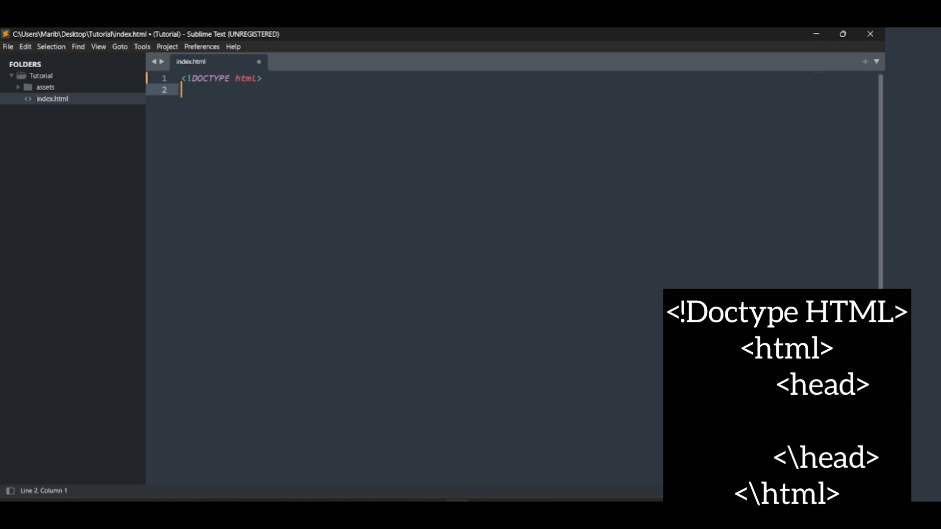
pyautogui.write('<html>')
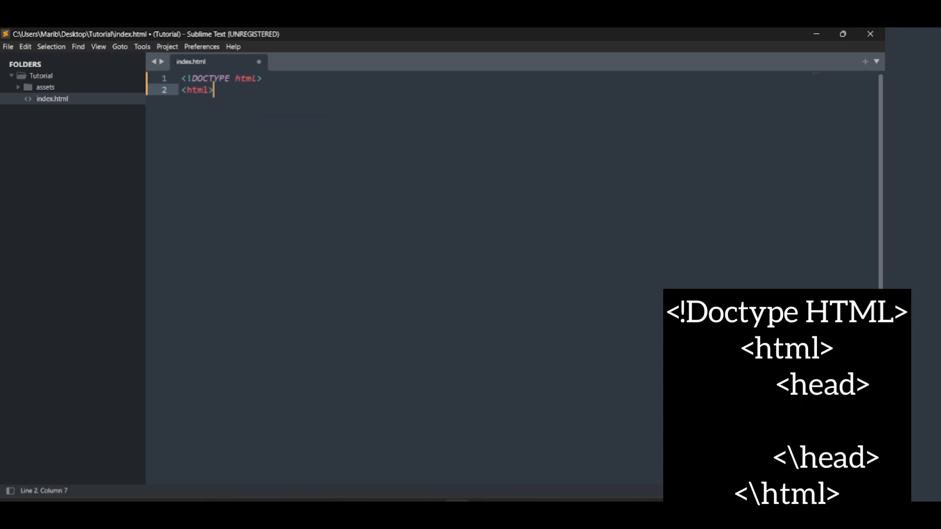
pyautogui.press('enter')
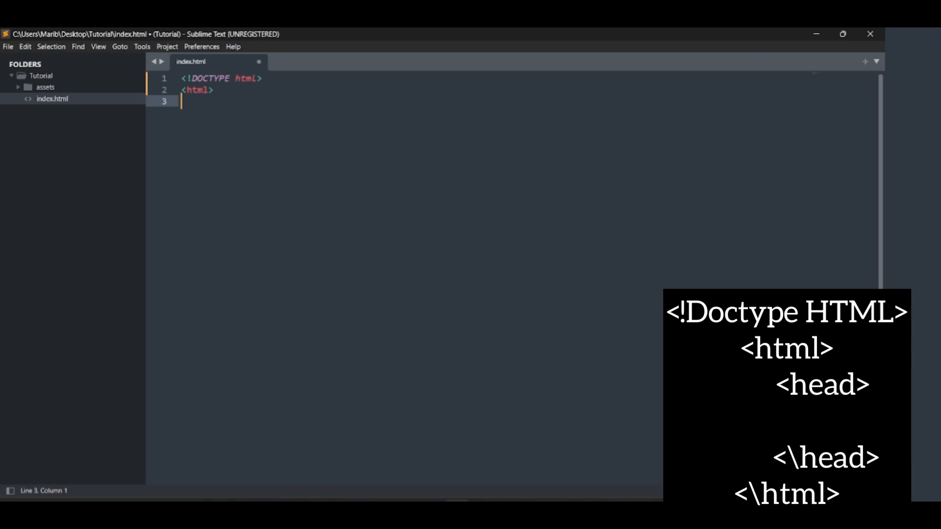
pyautogui.write('</html>')
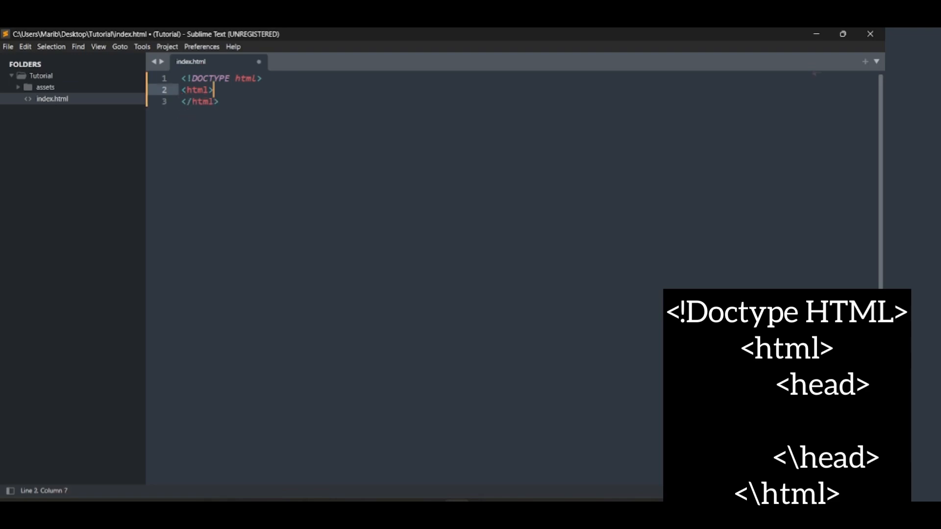
pyautogui.press('enter')
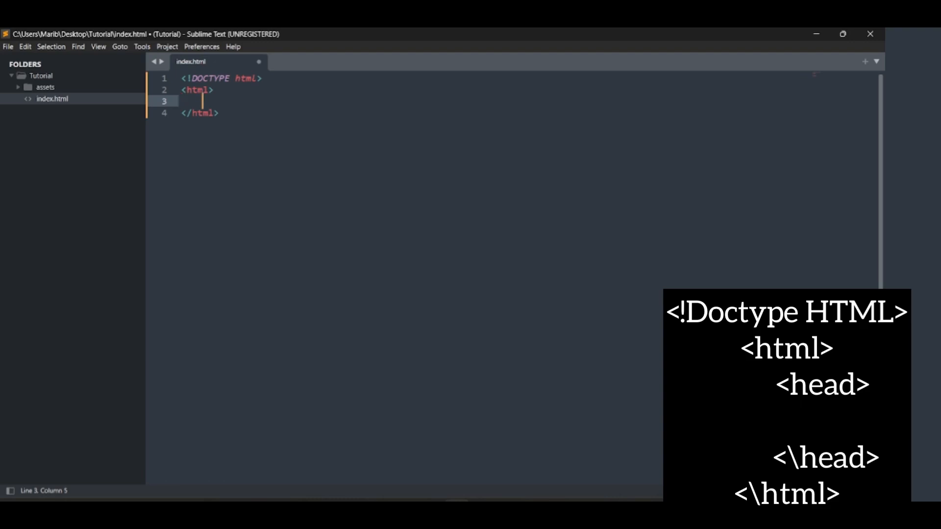
# Add <head></head> and <body></body> tag pairs inside html, separated by blank lines.
pyautogui.write('hea')
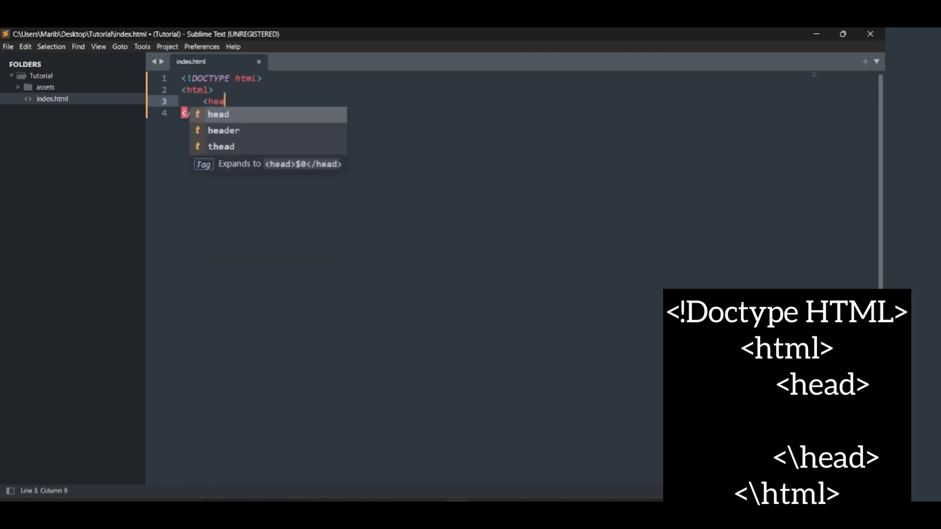
pyautogui.press('Tab')
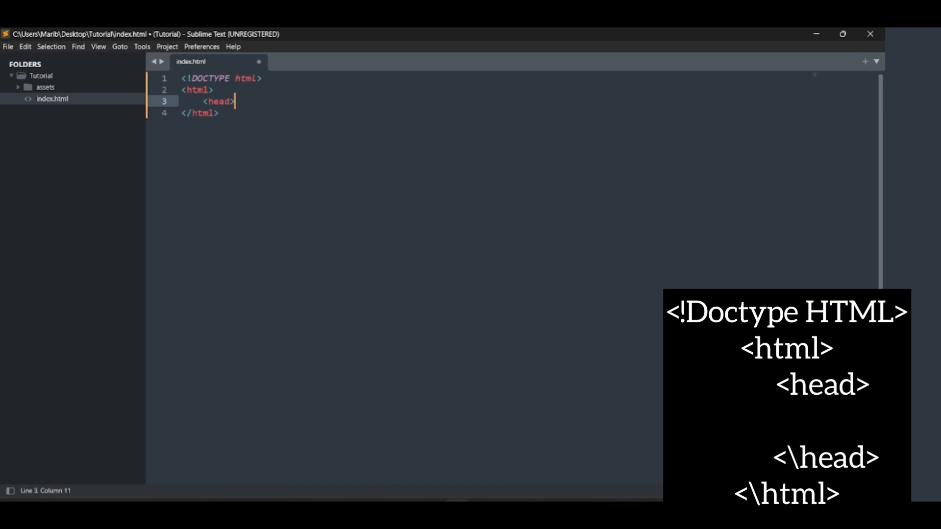
pyautogui.write('</head>')
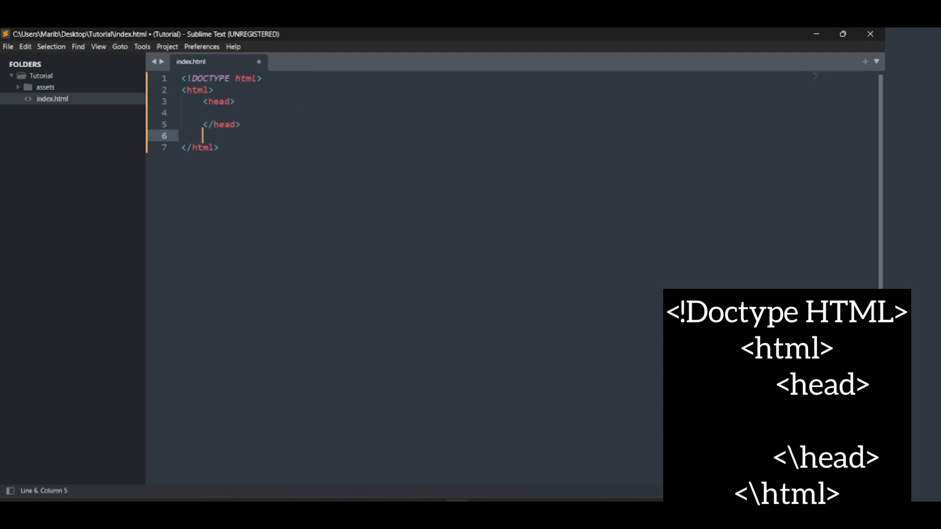
pyautogui.write('<body>')
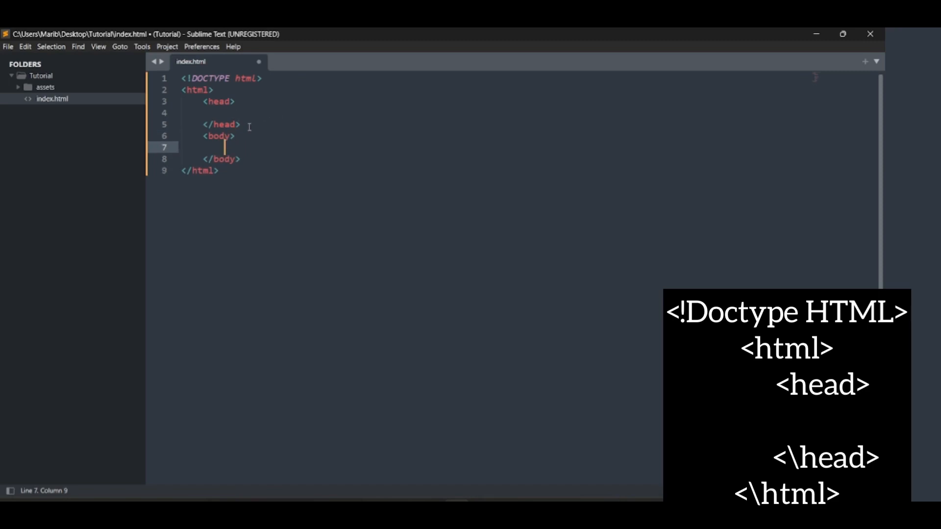
pyautogui.press('enter')
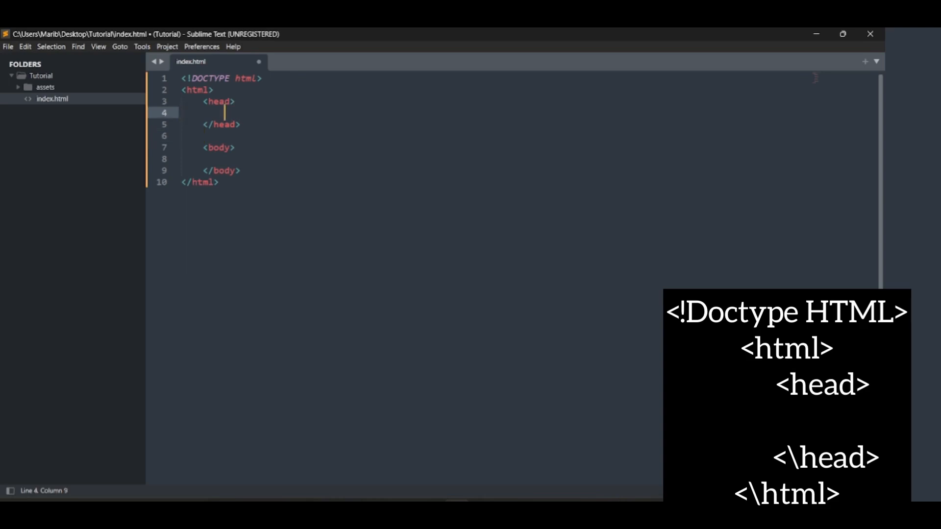
# Type <title>This is our title</title> inside the head section.
pyautogui.write('<t')
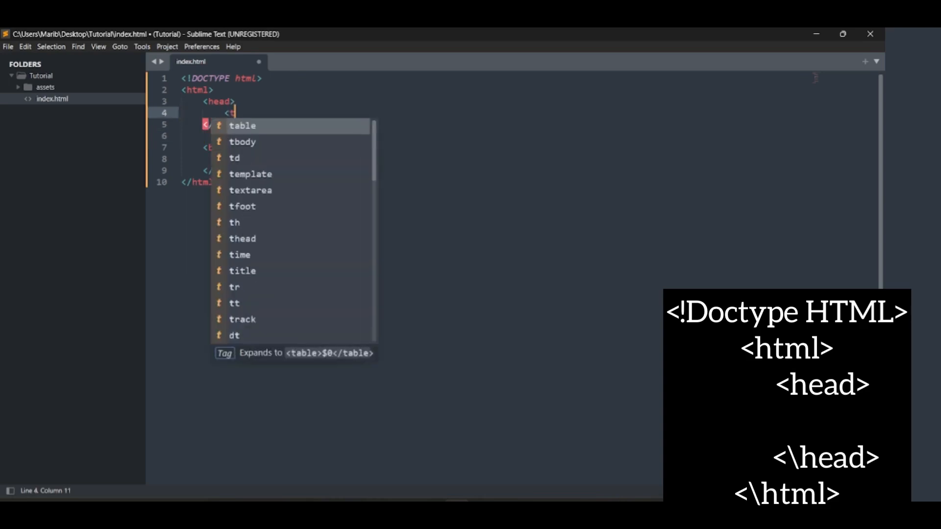
pyautogui.write('itle>')
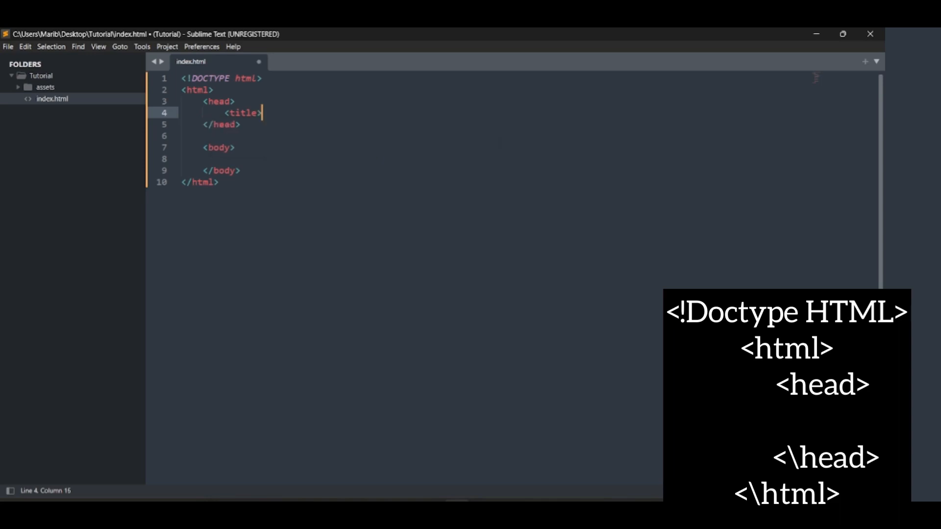
pyautogui.write('Thi')
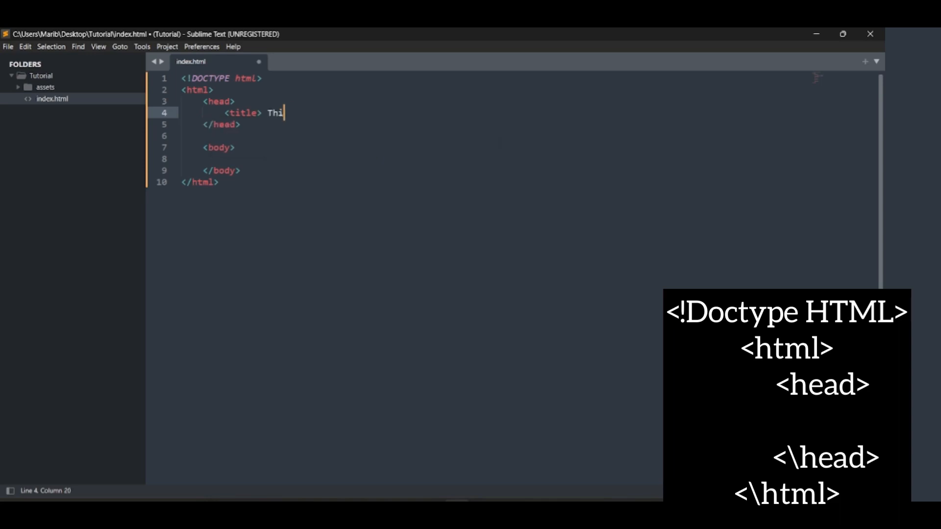
pyautogui.write('s is our')
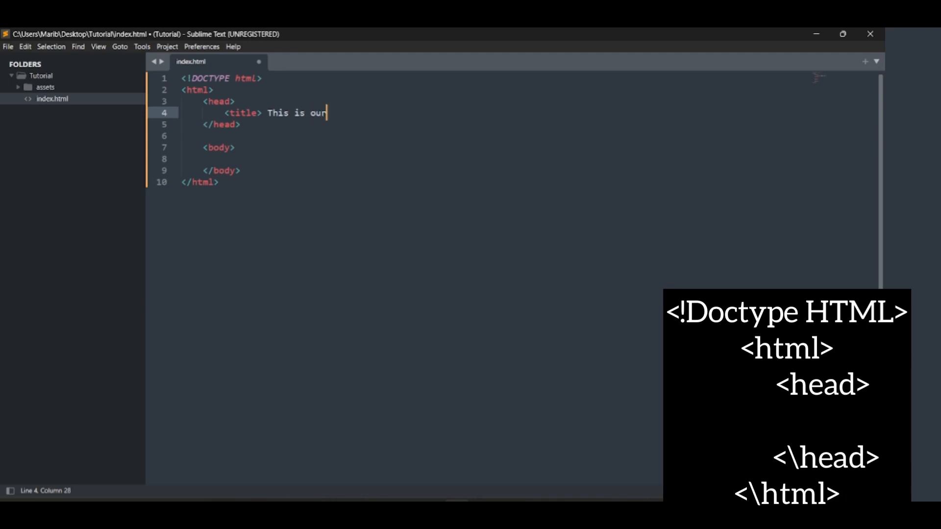
pyautogui.write('title')
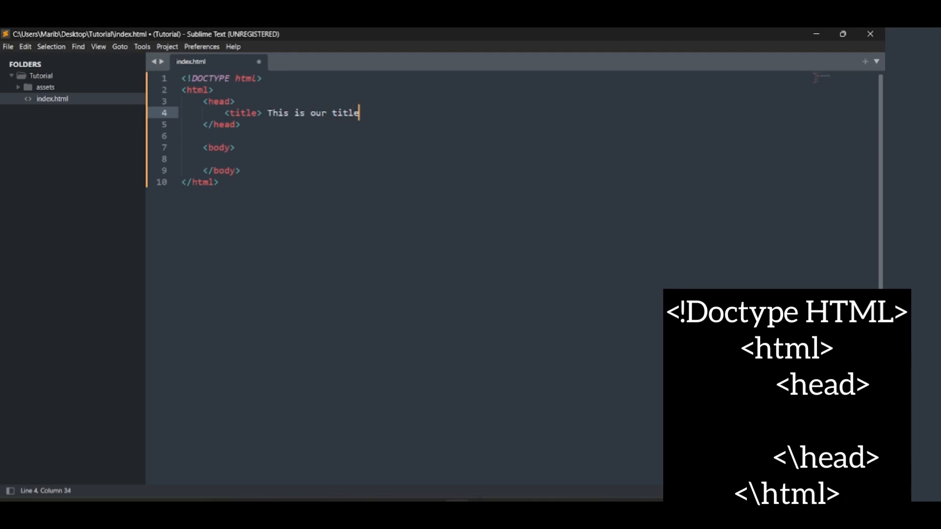
pyautogui.write('</title>')
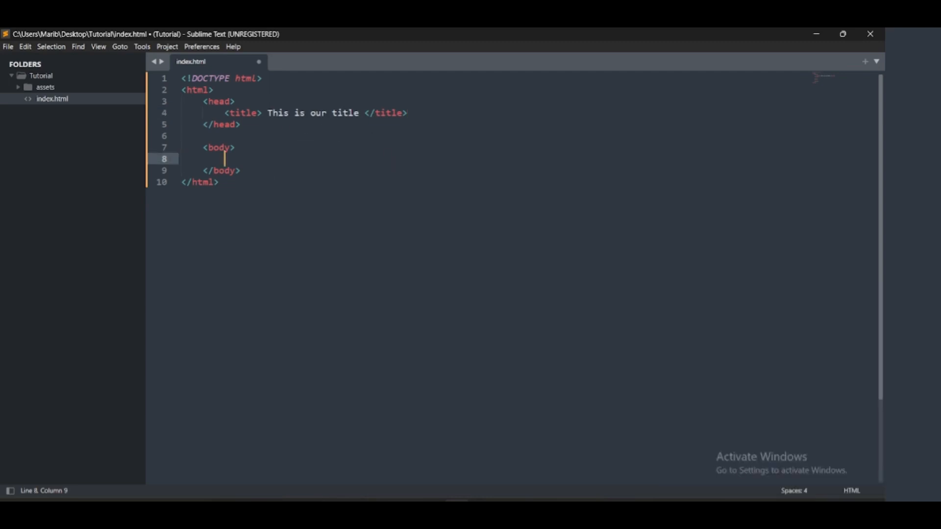
# Complete the body heading <h1>This is our H1 tag</h1> and save index.html.
pyautogui.write('<')
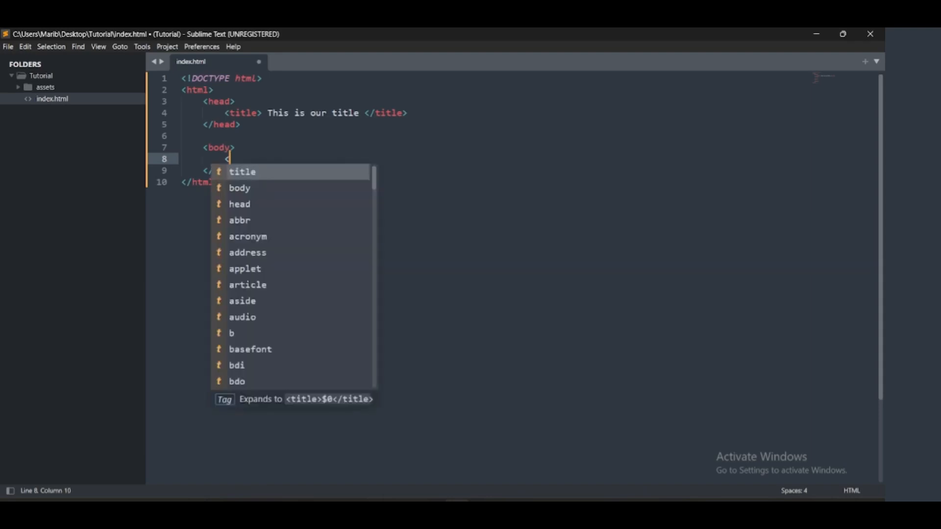
pyautogui.press('Escape')
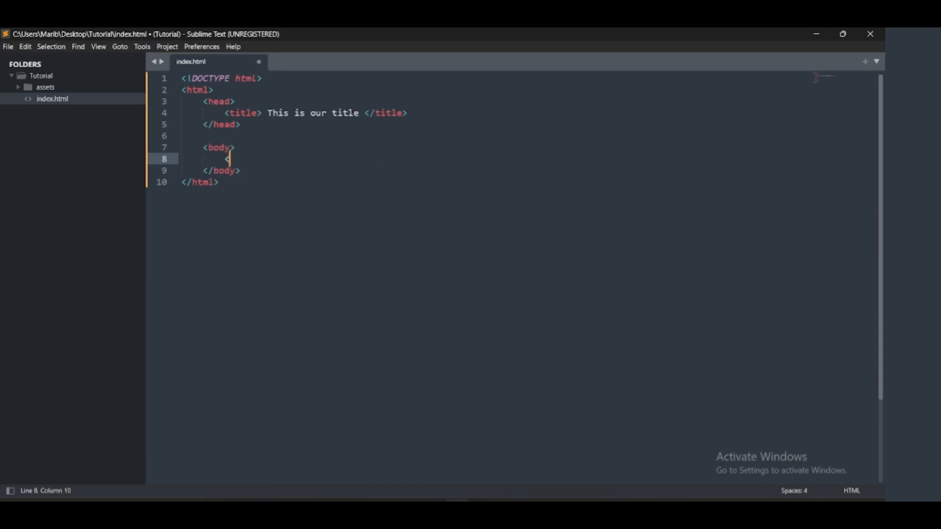
pyautogui.write('h1> This is ou')
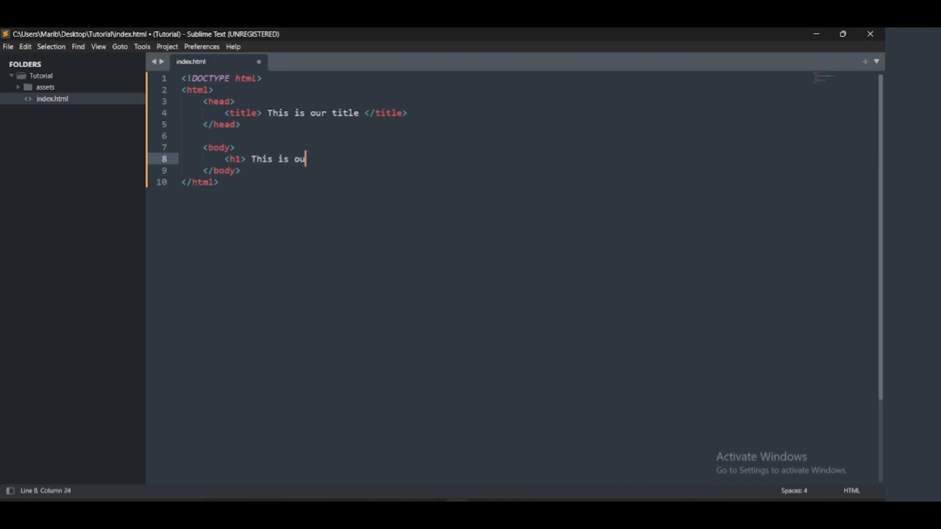
pyautogui.write('r H1')
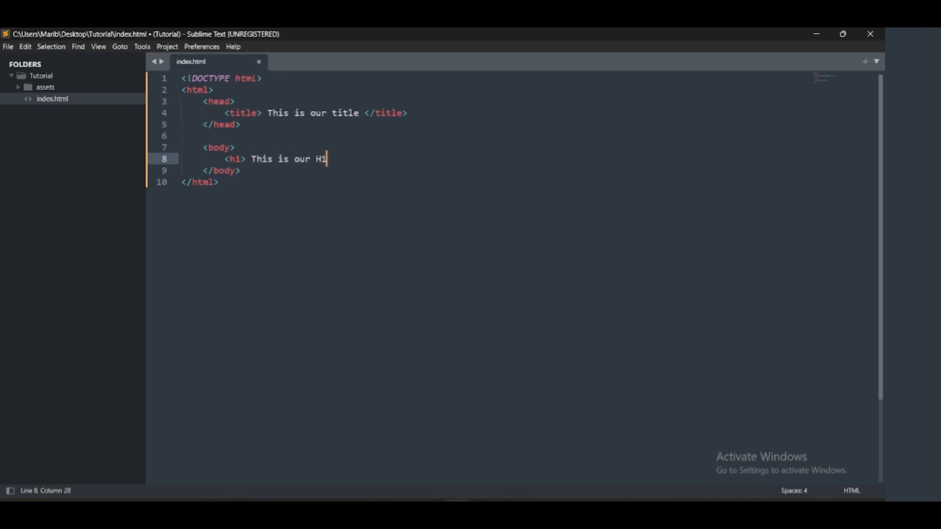
pyautogui.write('tag')
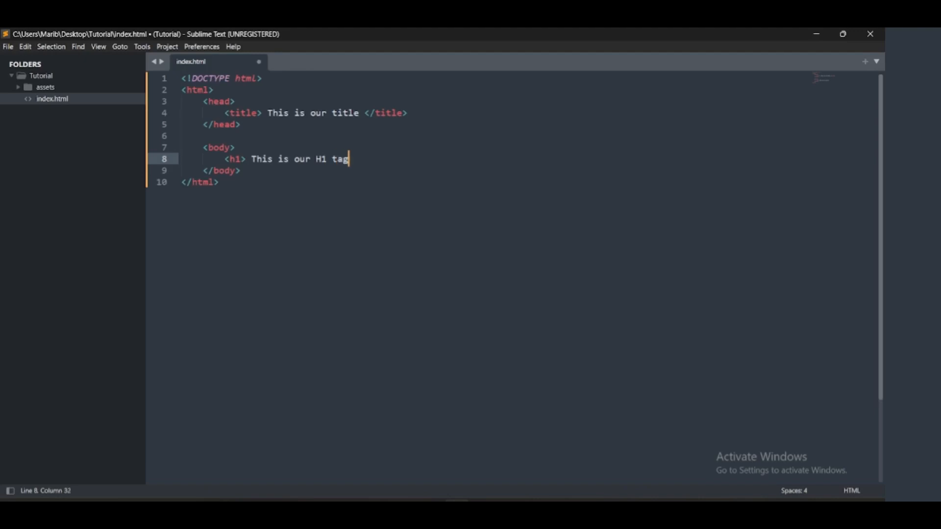
pyautogui.write('</h1>')
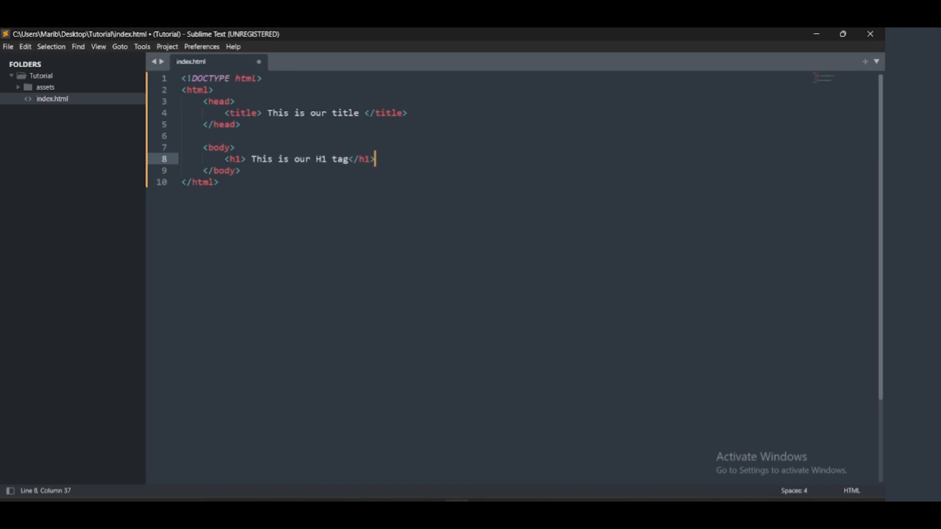
pyautogui.press('ctrl+s')
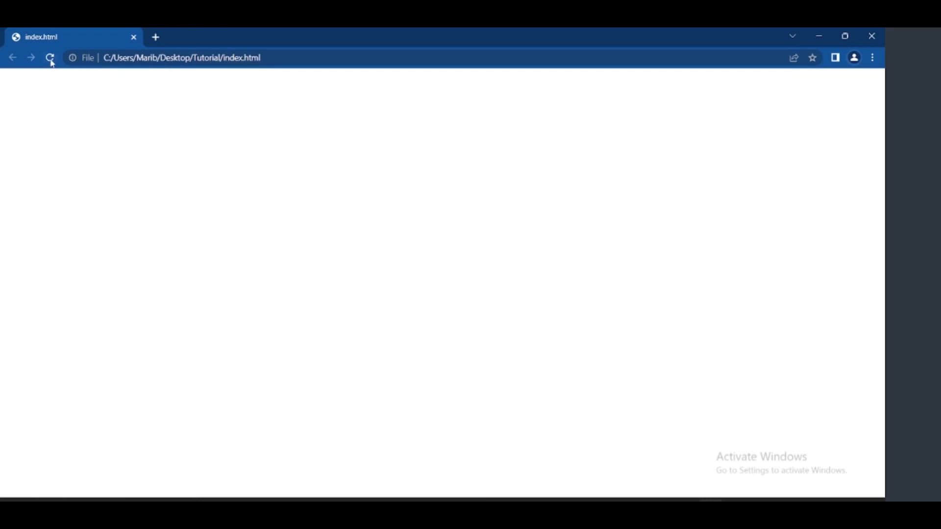
# Reload the page in Chrome to display the new heading and title.
pyautogui.click(50, 57)
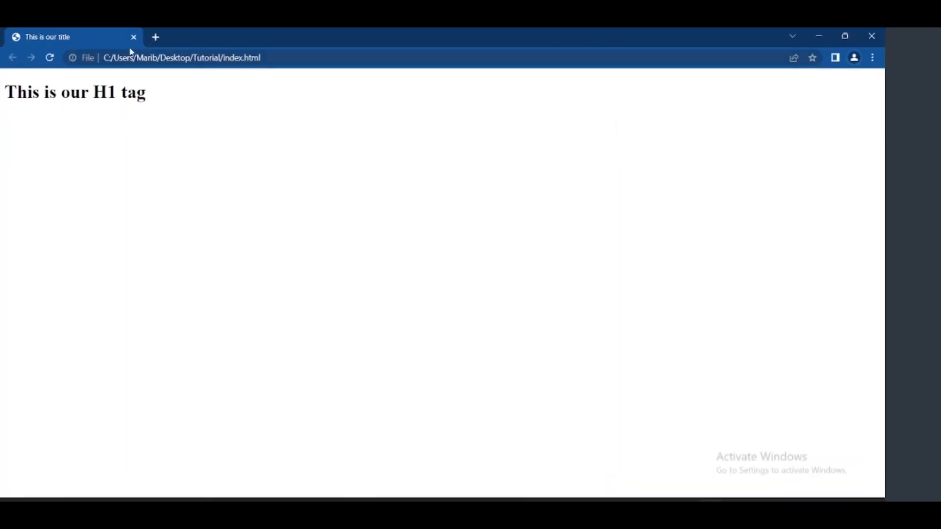
pyautogui.moveTo(45, 36)
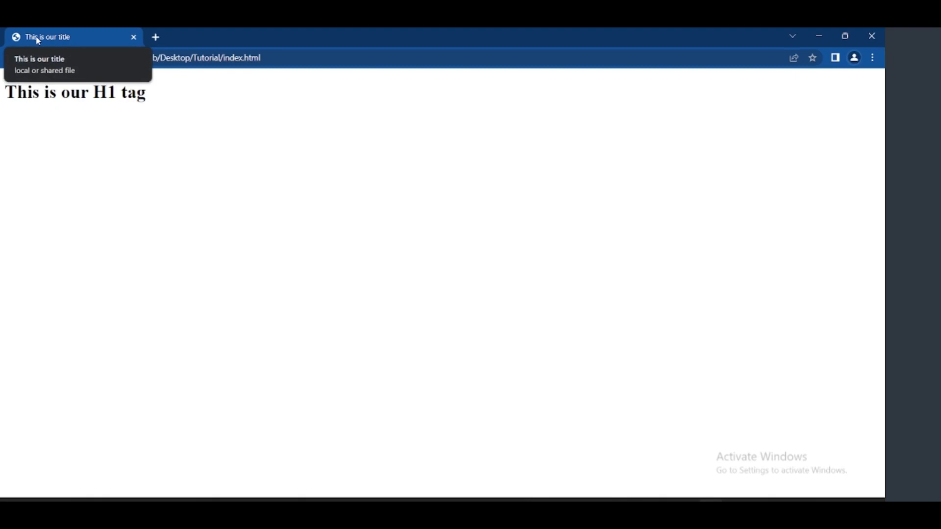
pyautogui.moveTo(38, 41)
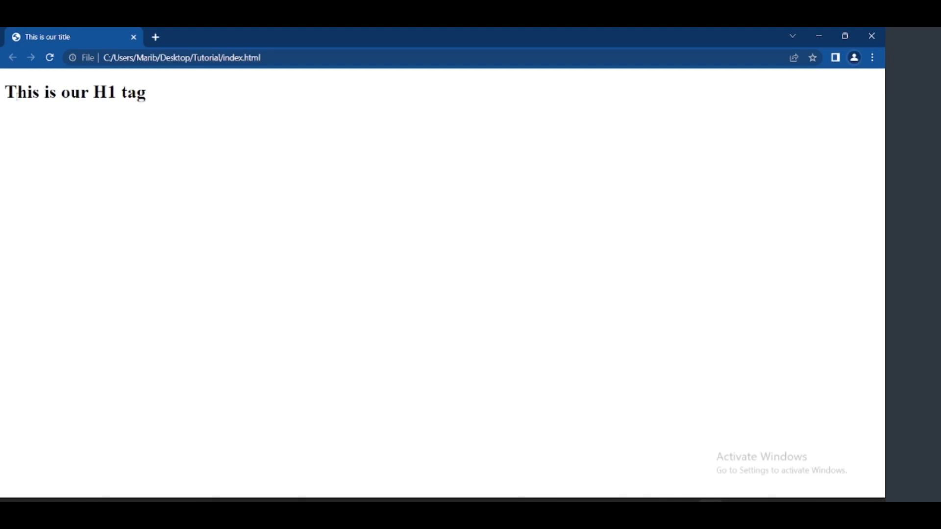
pyautogui.moveTo(169, 230)
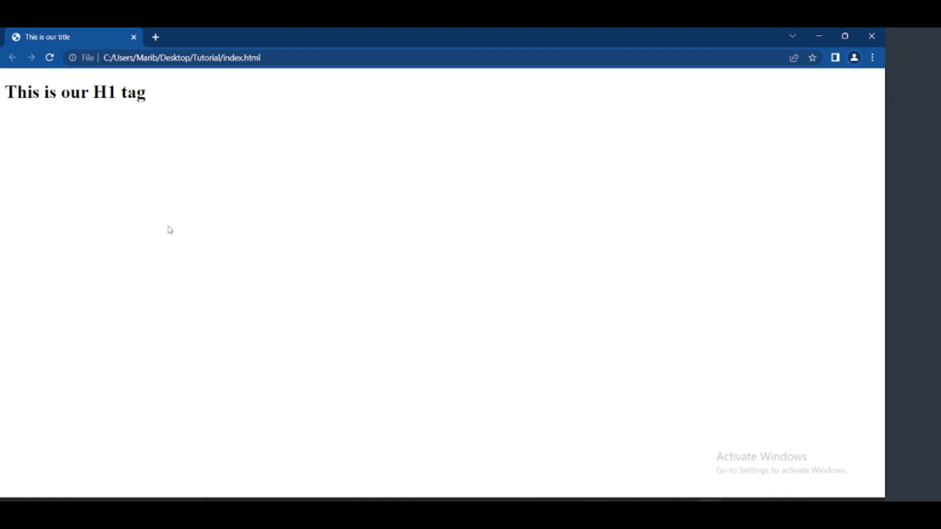
pyautogui.moveTo(452, 457)
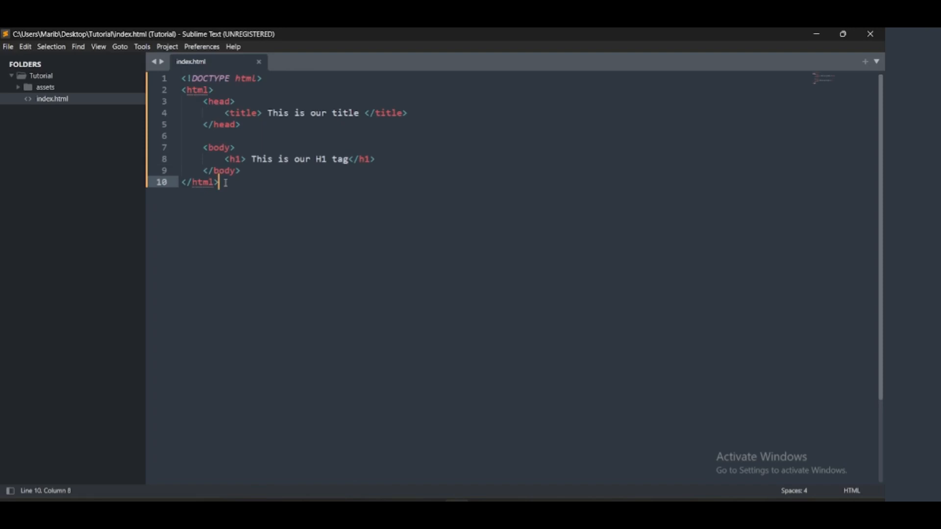
pyautogui.click(203, 90)
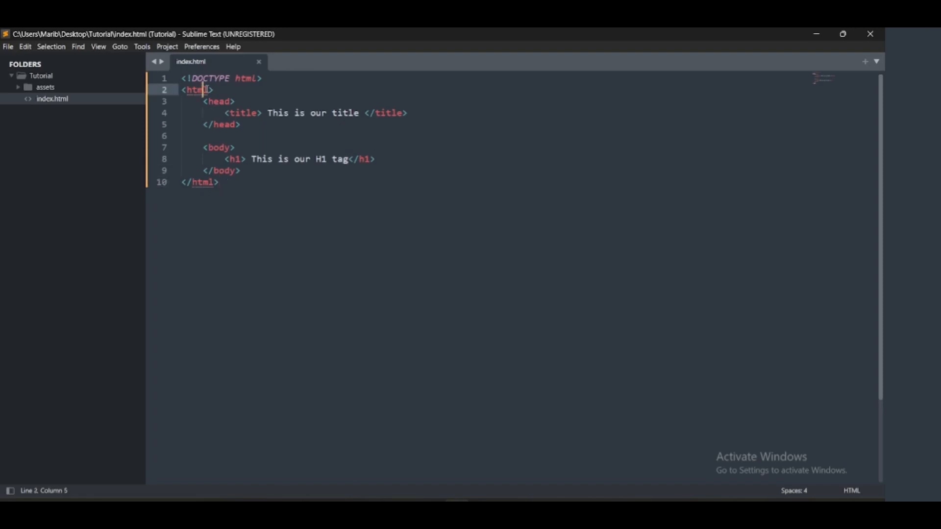
pyautogui.click(191, 182)
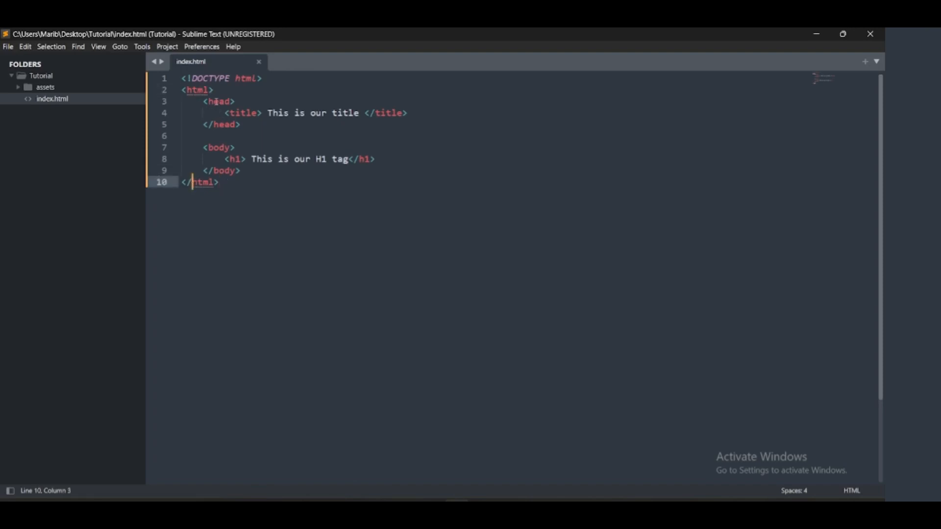
pyautogui.click(230, 124)
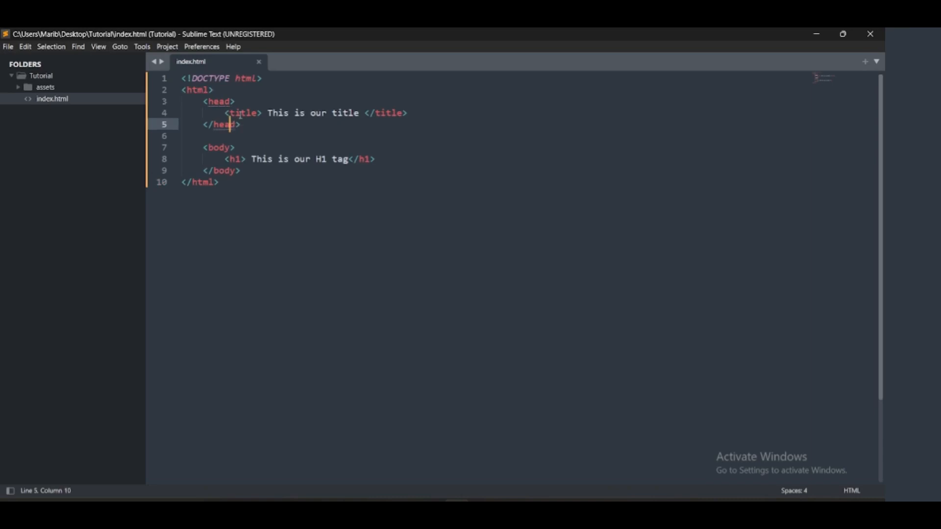
pyautogui.moveTo(269, 113); pyautogui.dragTo(407, 112)
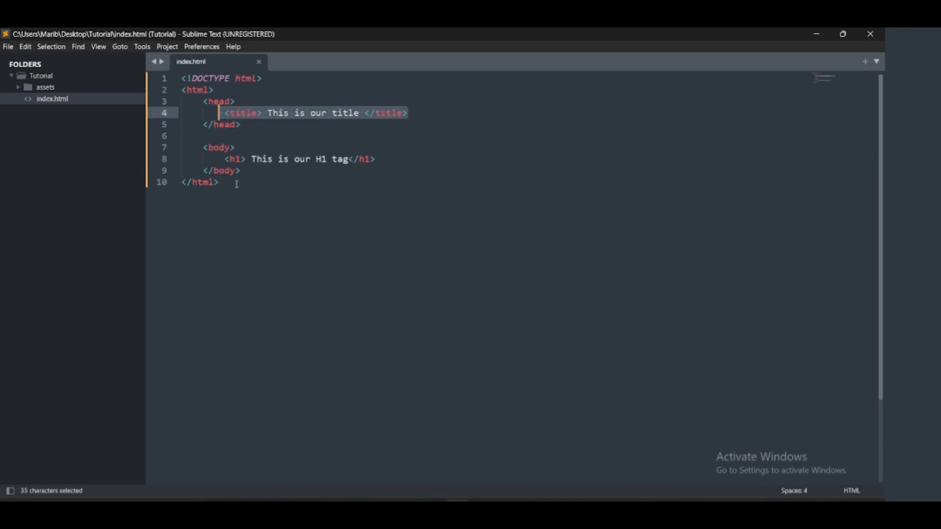
pyautogui.press('ctrl+a')
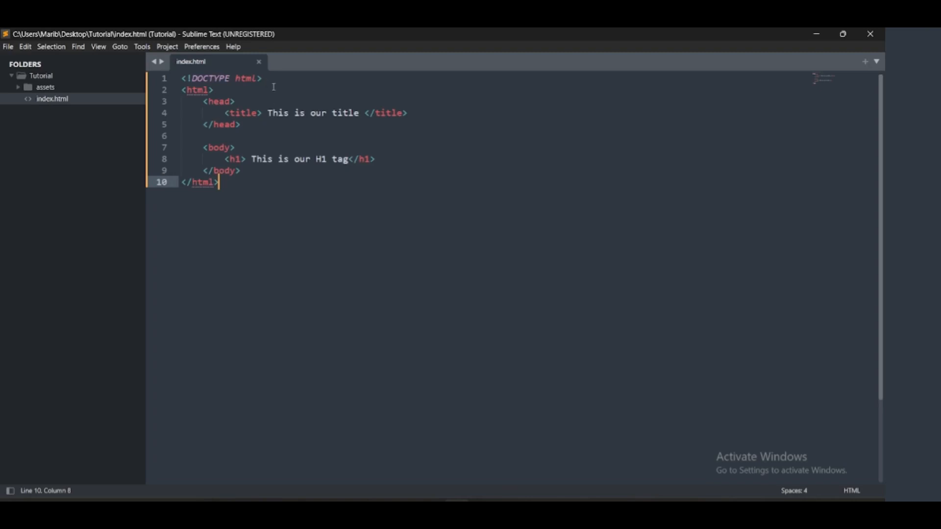
pyautogui.click(214, 89)
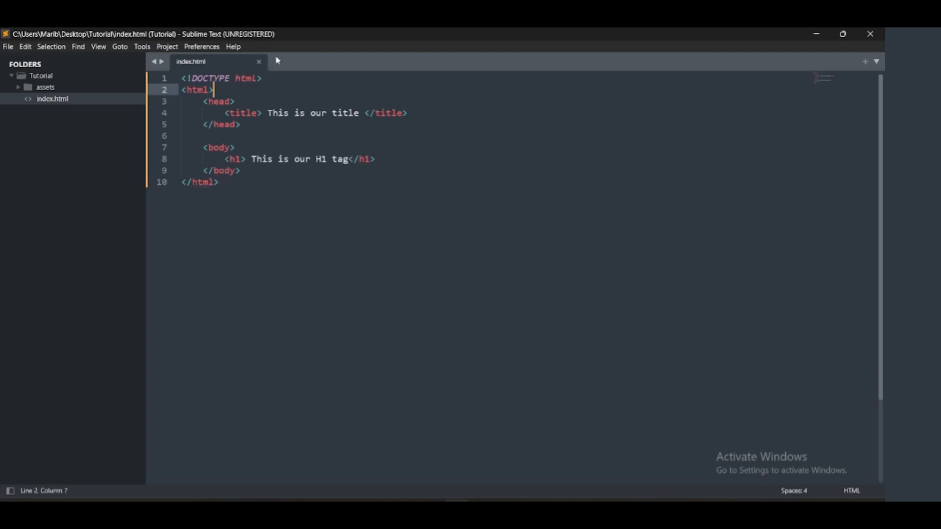
pyautogui.moveTo(249, 211)
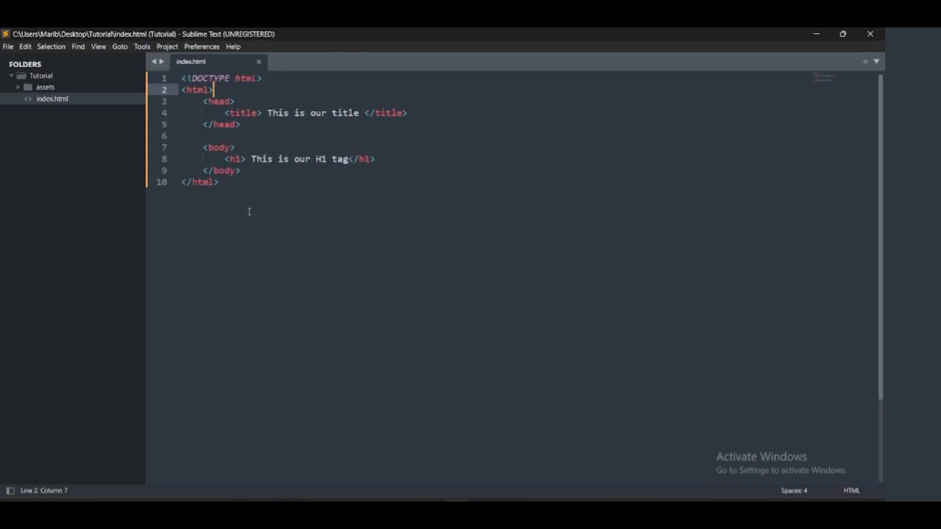
pyautogui.moveTo(251, 93)
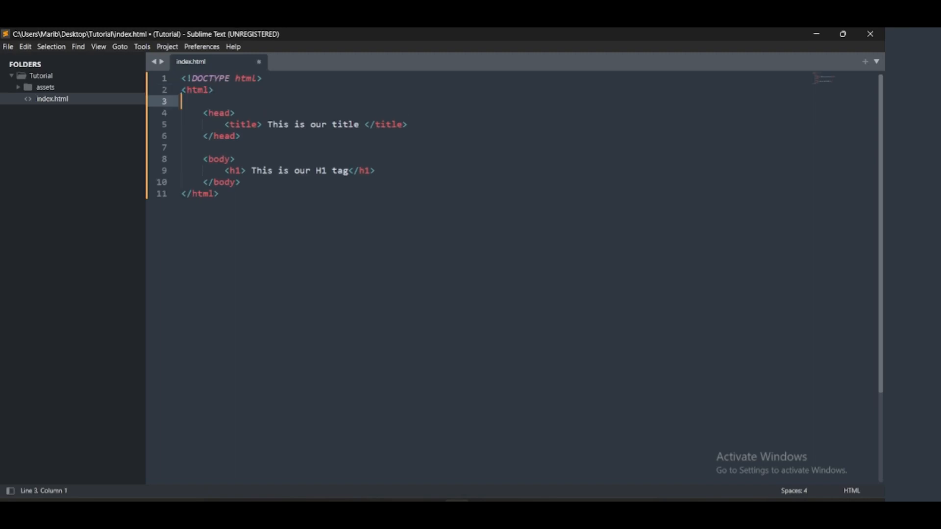
pyautogui.write('/')
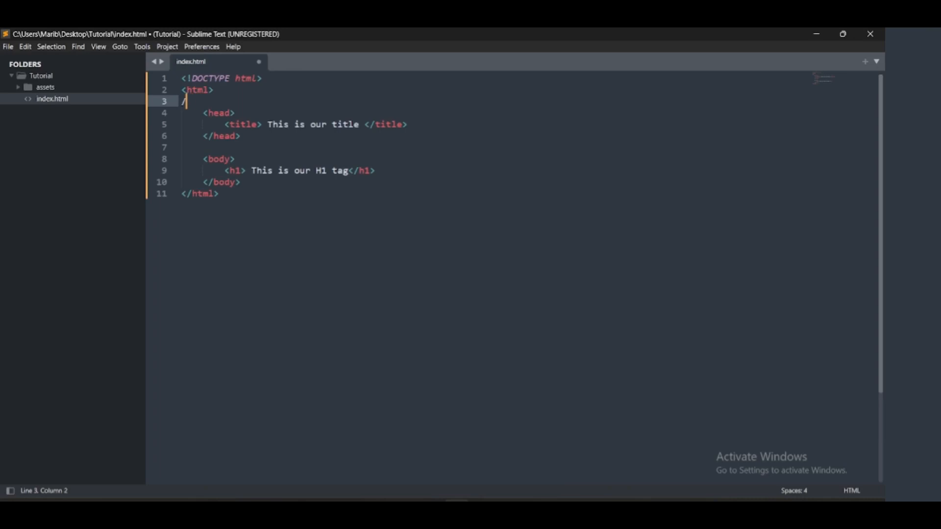
pyautogui.press('Backspace')
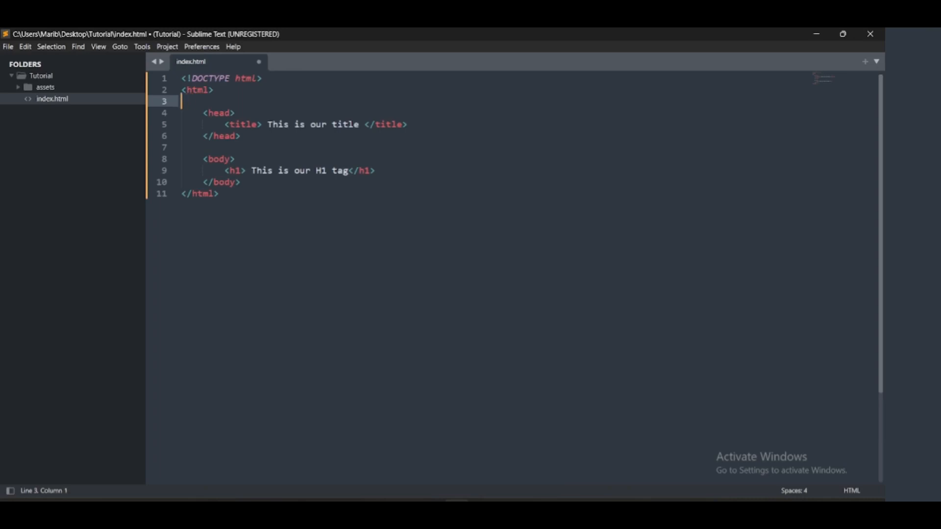
pyautogui.write('<!--  -->')
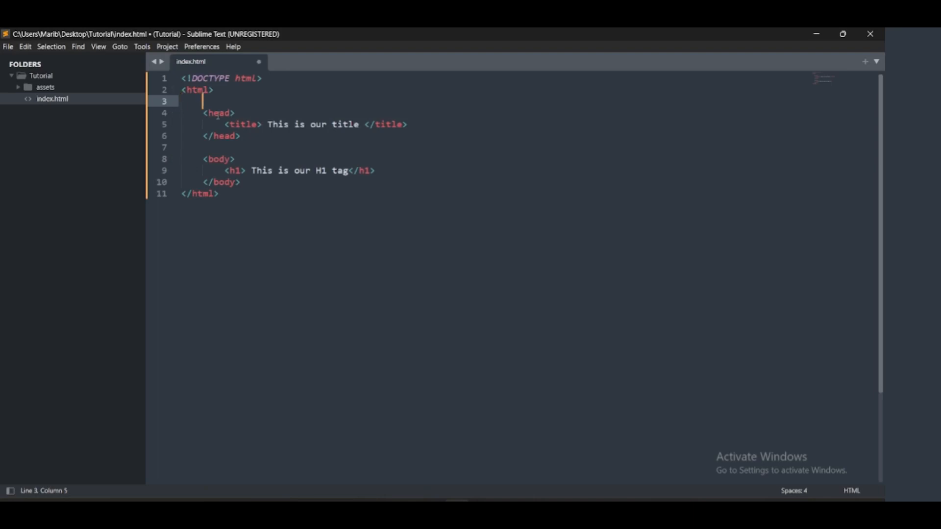
pyautogui.write('//')
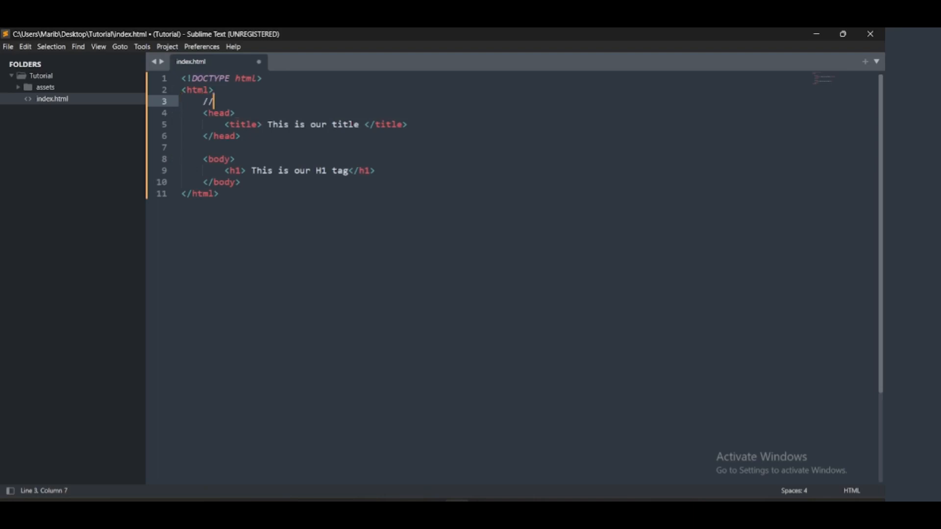
pyautogui.press('Backspace')
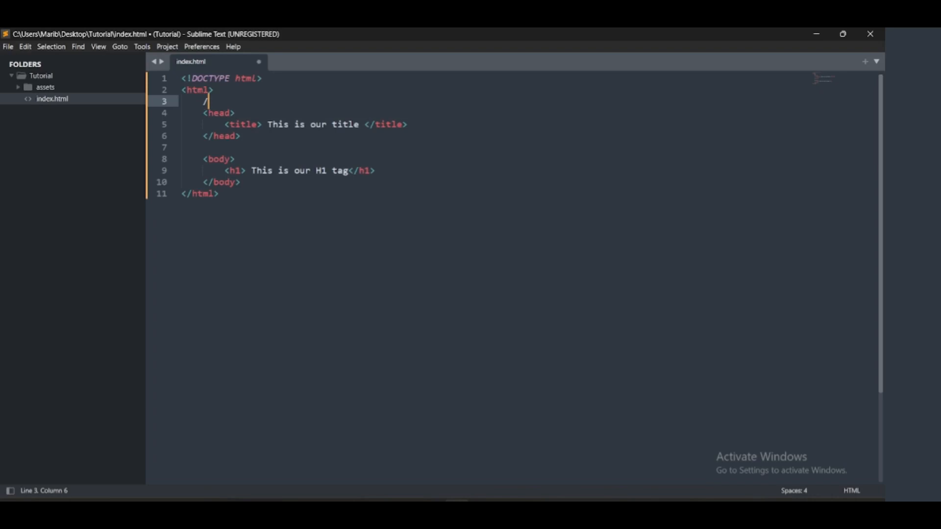
pyautogui.press('Backspace')
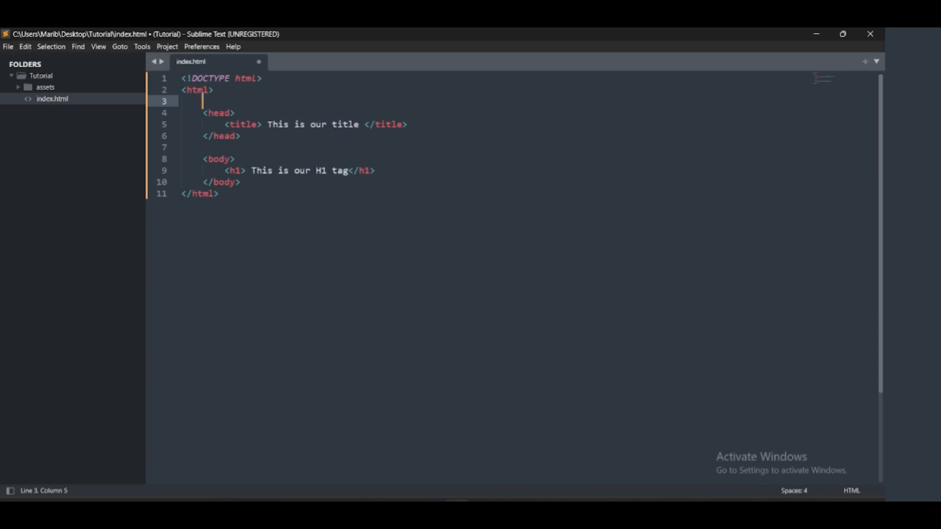
pyautogui.write('<!--  -->')
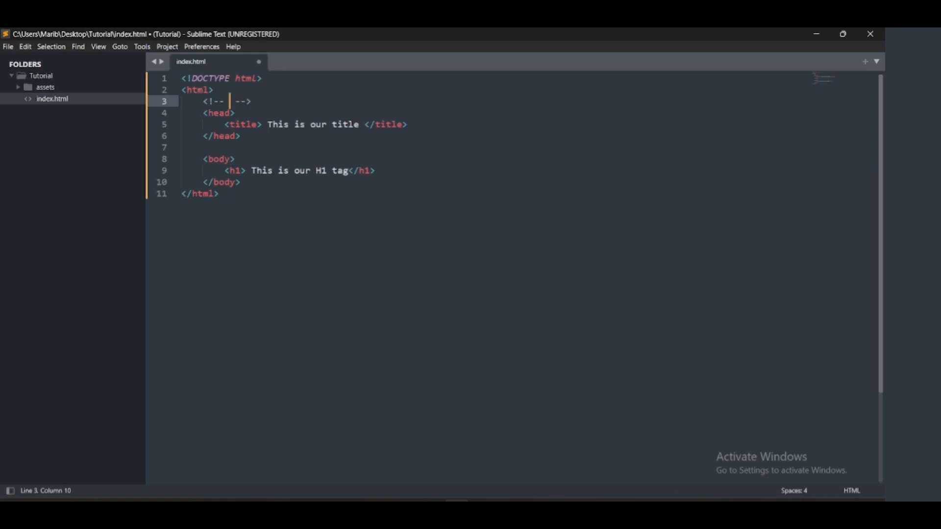
pyautogui.moveTo(201, 101); pyautogui.dragTo(252, 101)
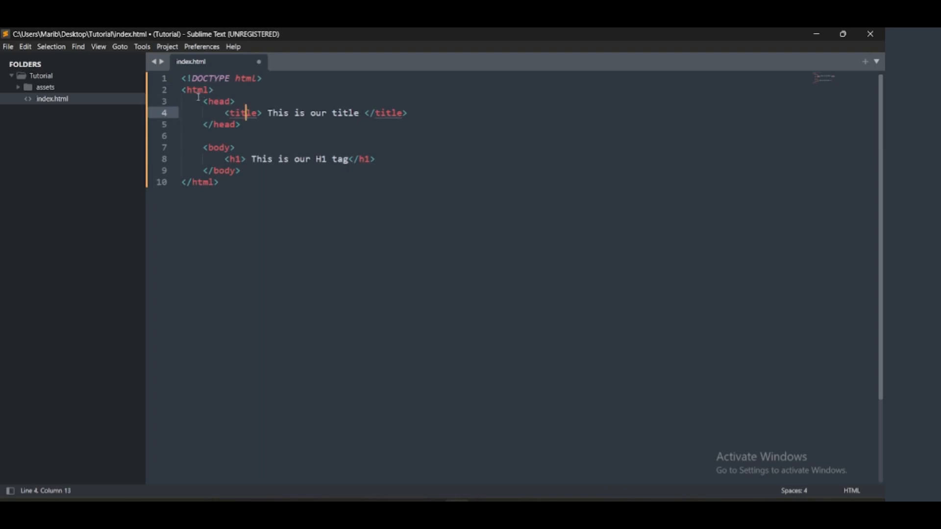
pyautogui.moveTo(203, 100); pyautogui.dragTo(240, 171)
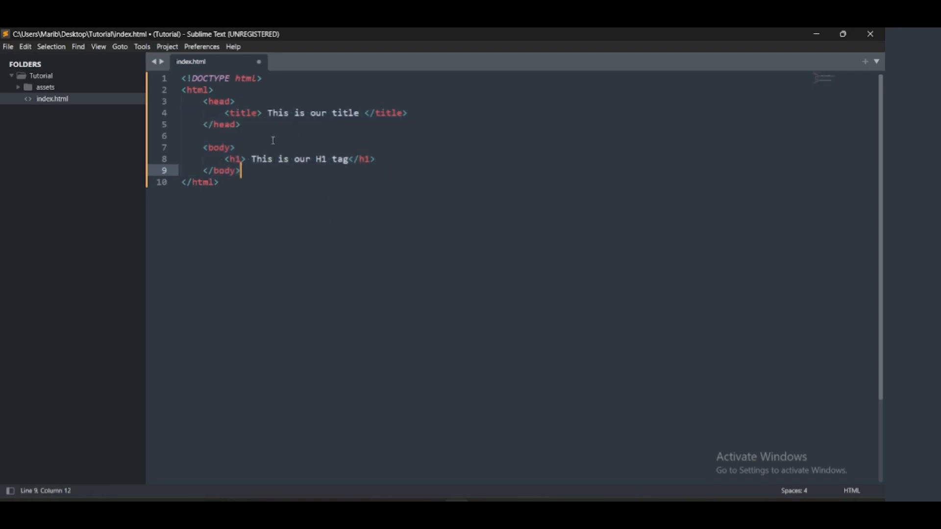
# Save index.html, then open a new indented line after the opening html tag.
pyautogui.press('ctrl+s')
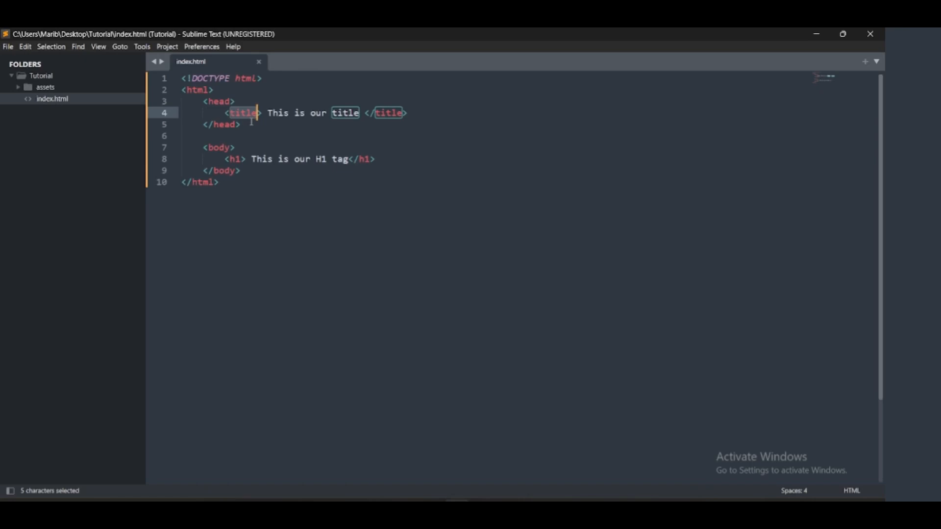
pyautogui.moveTo(357, 132)
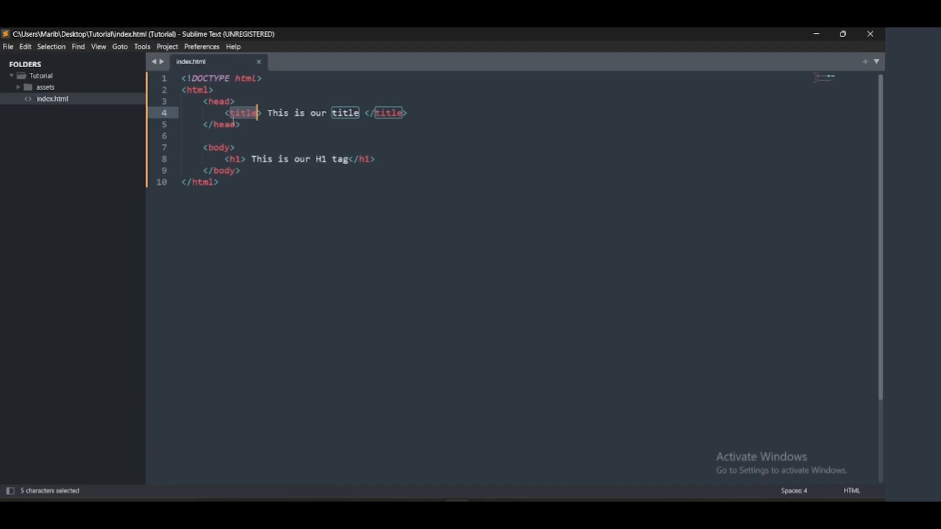
pyautogui.moveTo(204, 101)
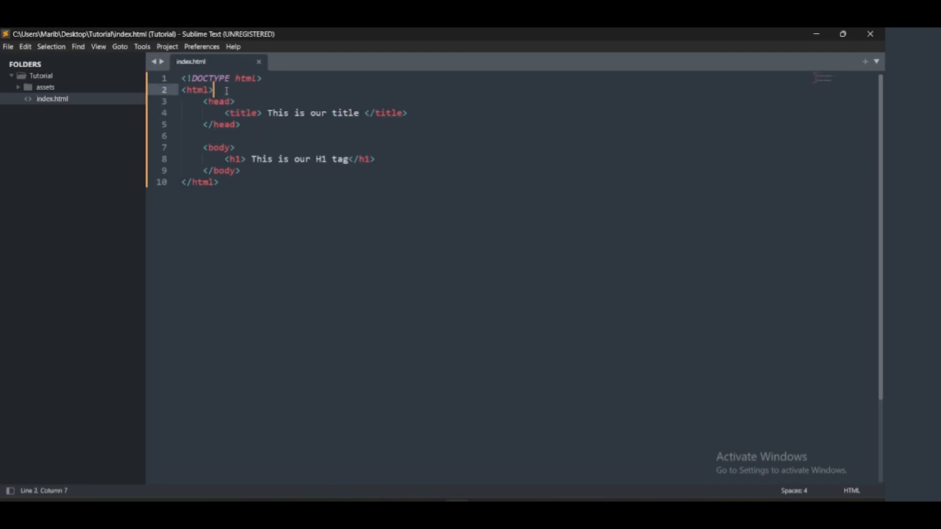
pyautogui.press('enter')
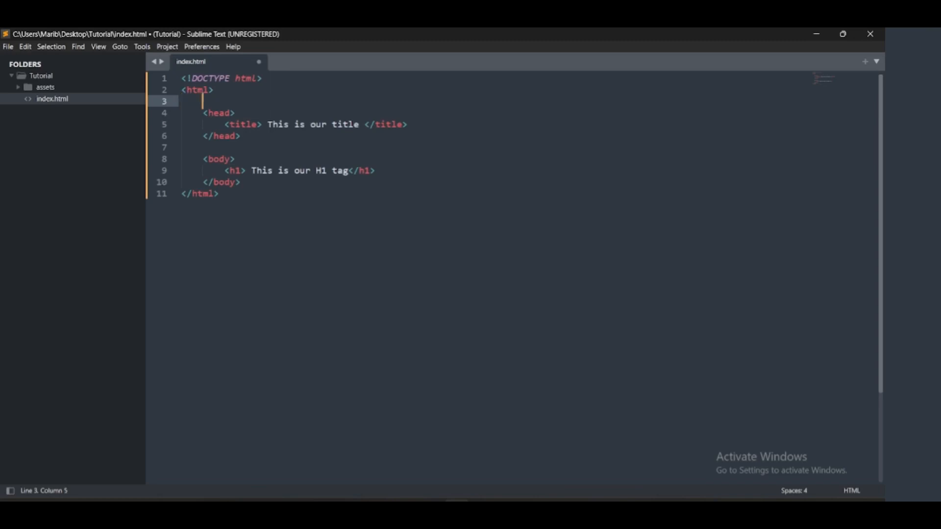
# Insert a <meta charset="utf-8"> tag using the meta autocomplete snippet.
pyautogui.write('<')
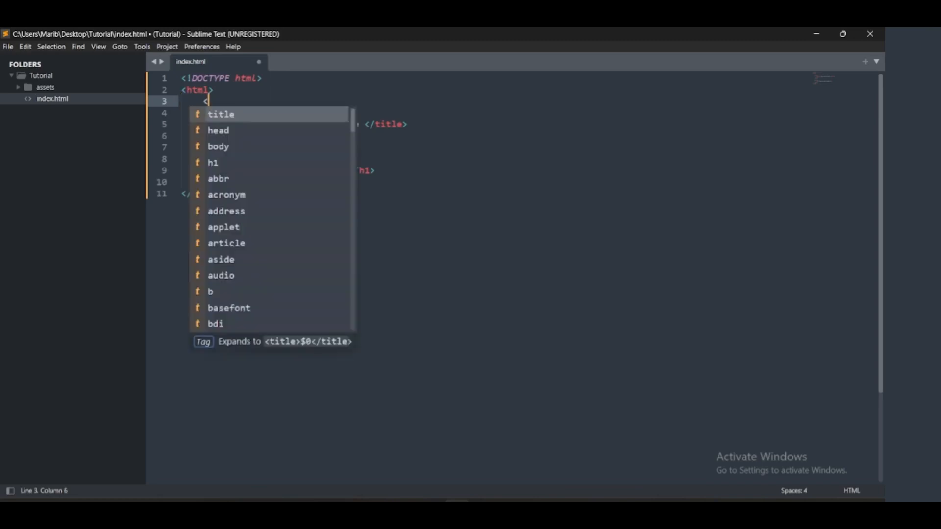
pyautogui.write('meta charset="utf-8">')
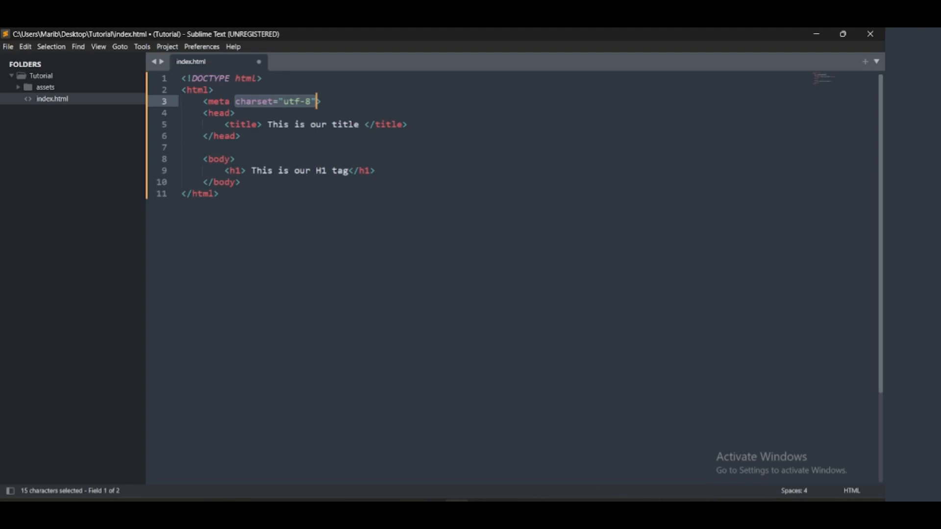
pyautogui.click(320, 101)
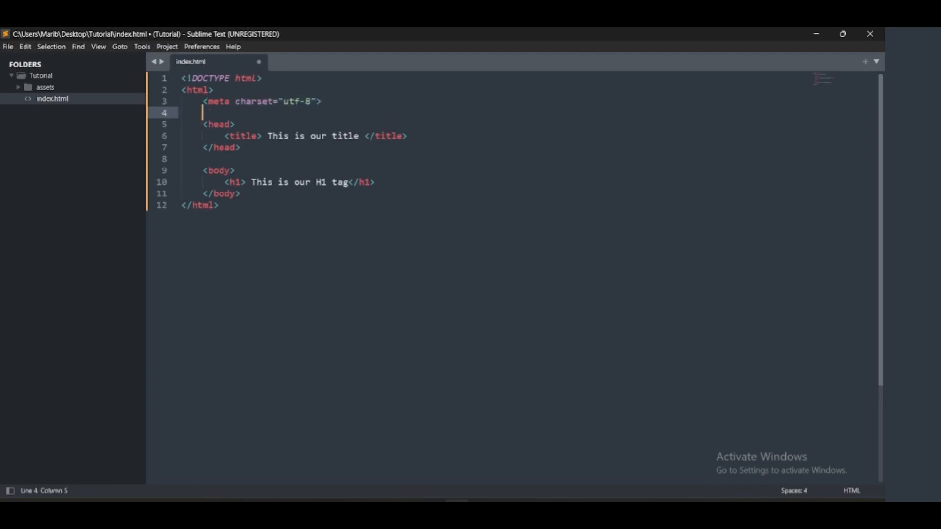
# Expand a meta tag snippet and give it name="description".
pyautogui.write('meta')
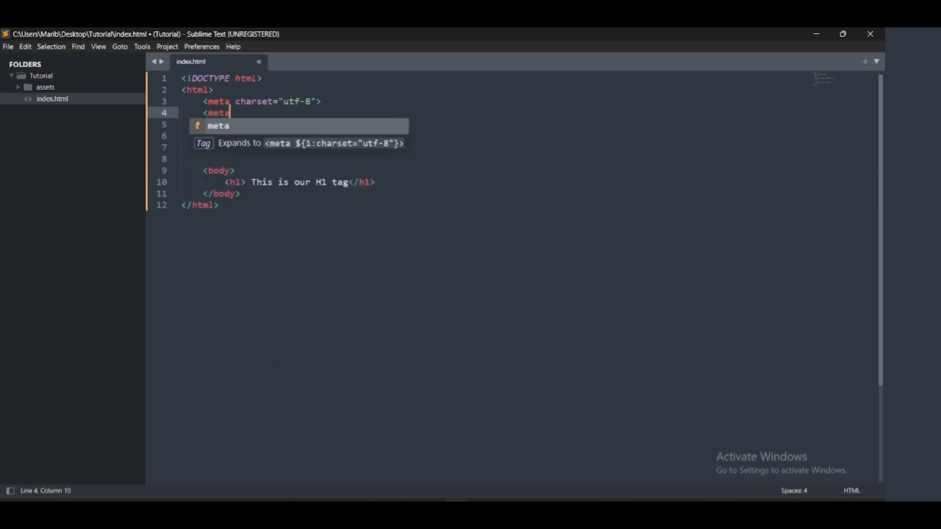
pyautogui.press('Tab')
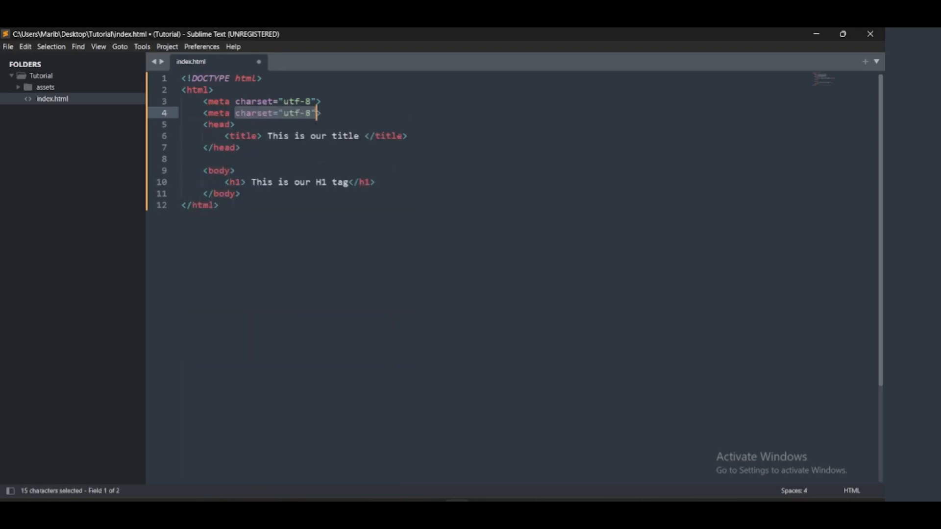
pyautogui.write('name>')
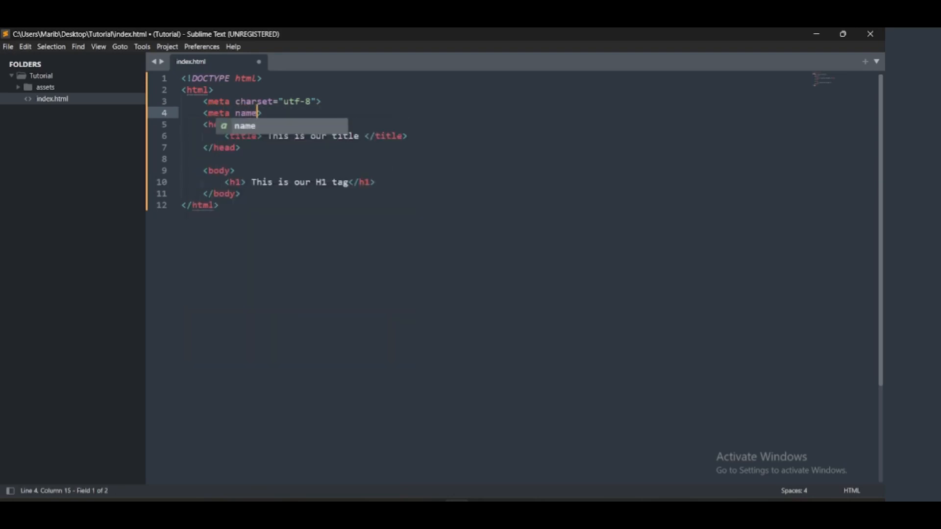
pyautogui.write('="')
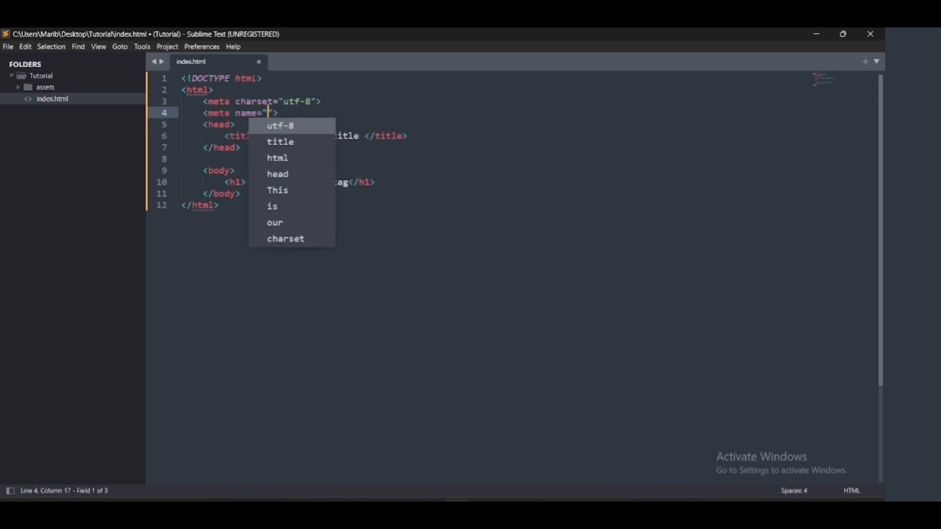
pyautogui.write('desc')
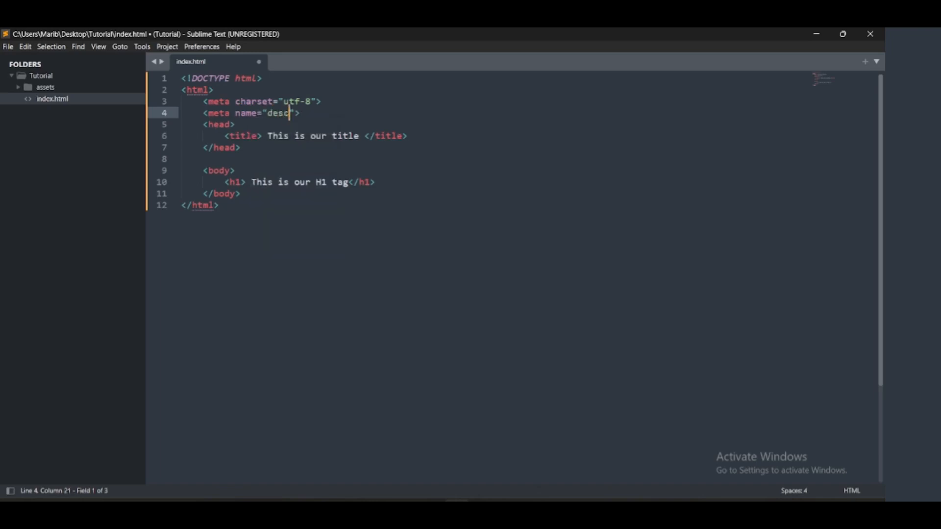
pyautogui.write('ription')
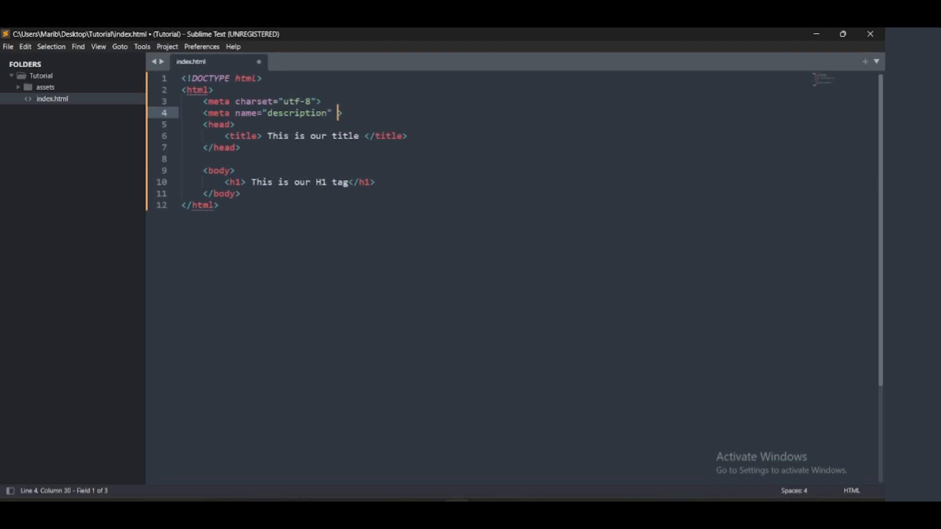
# Set its content to "This is our first website", fixing the typo, then add a new line.
pyautogui.write('contant')
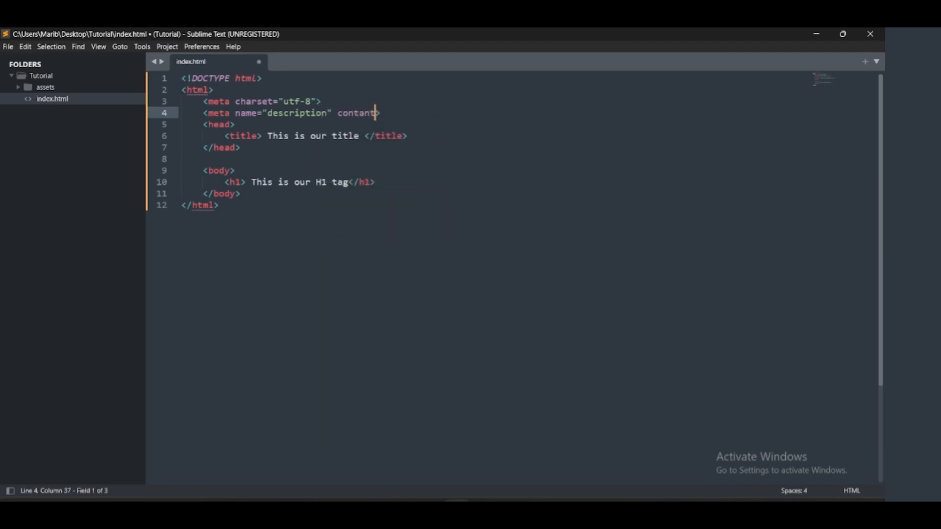
pyautogui.press('BackSpace')
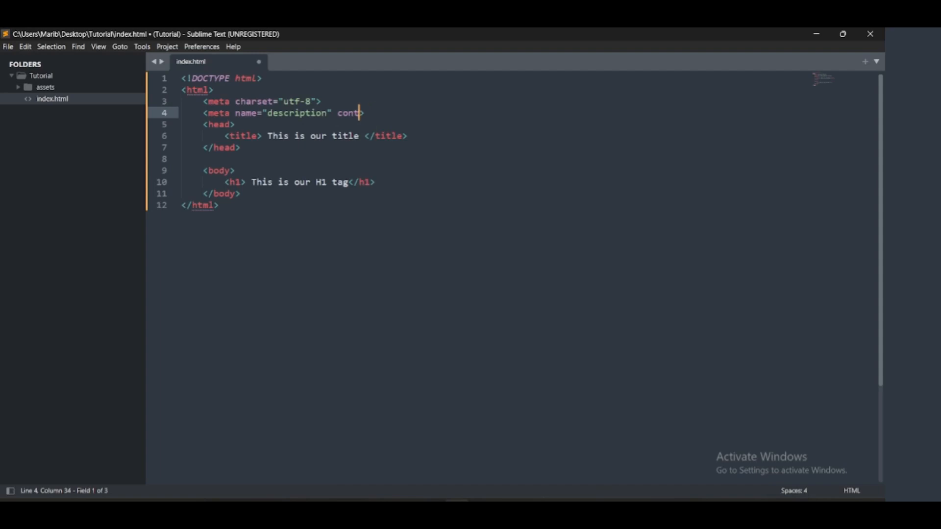
pyautogui.write('ent')
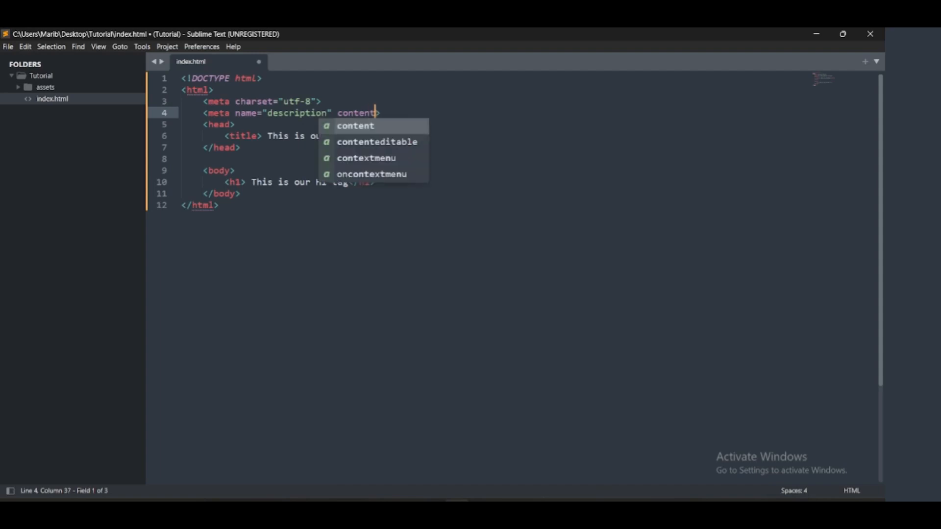
pyautogui.write('="')
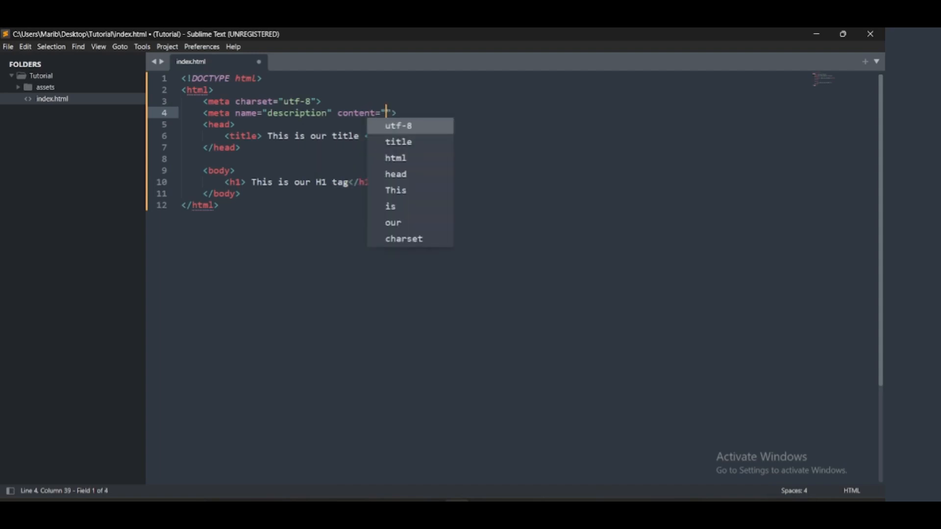
pyautogui.write('Thi')
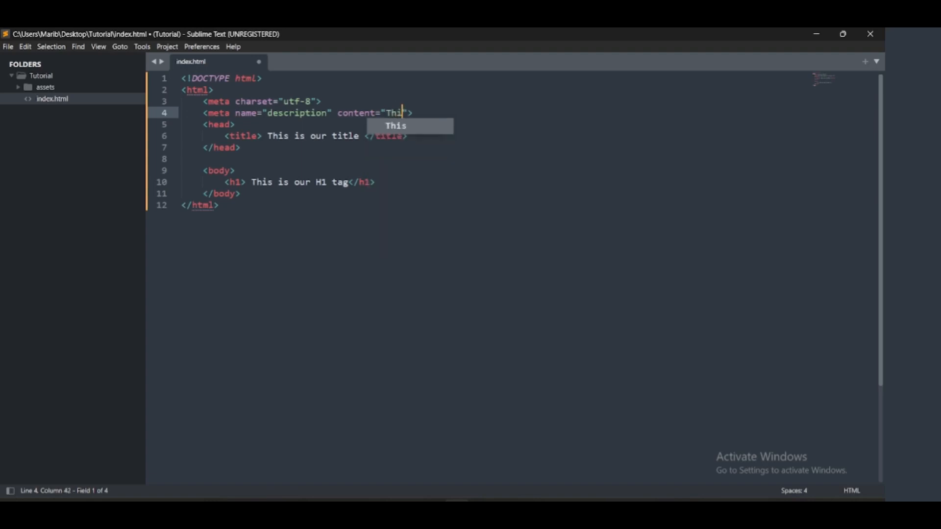
pyautogui.write('is our f')
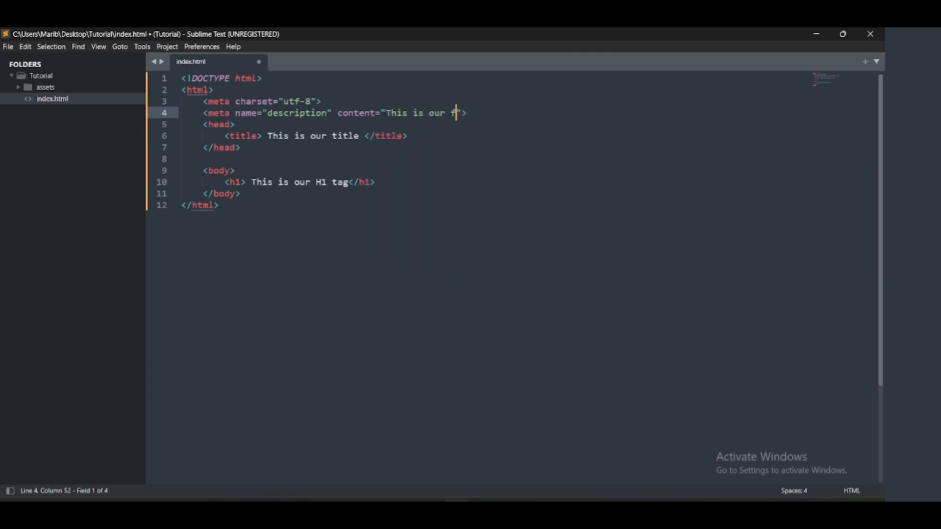
pyautogui.write('irst webs')
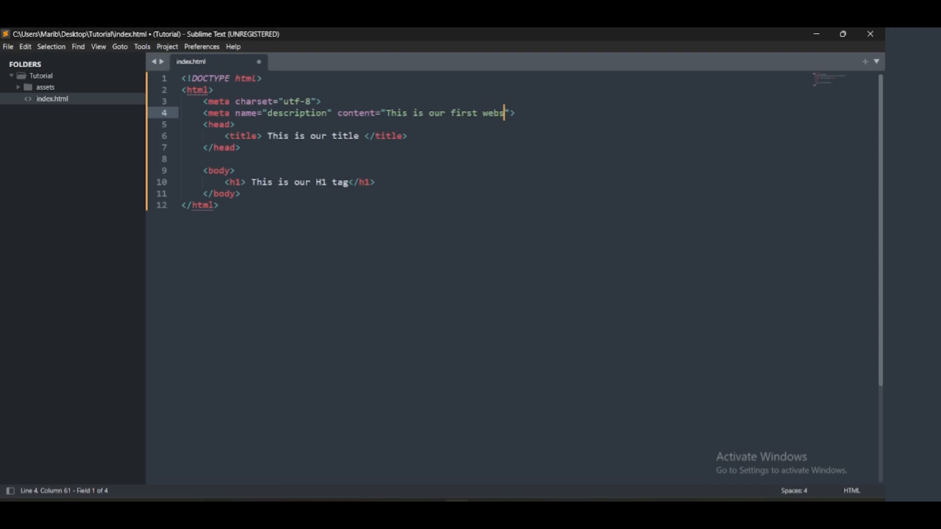
pyautogui.write('ite')
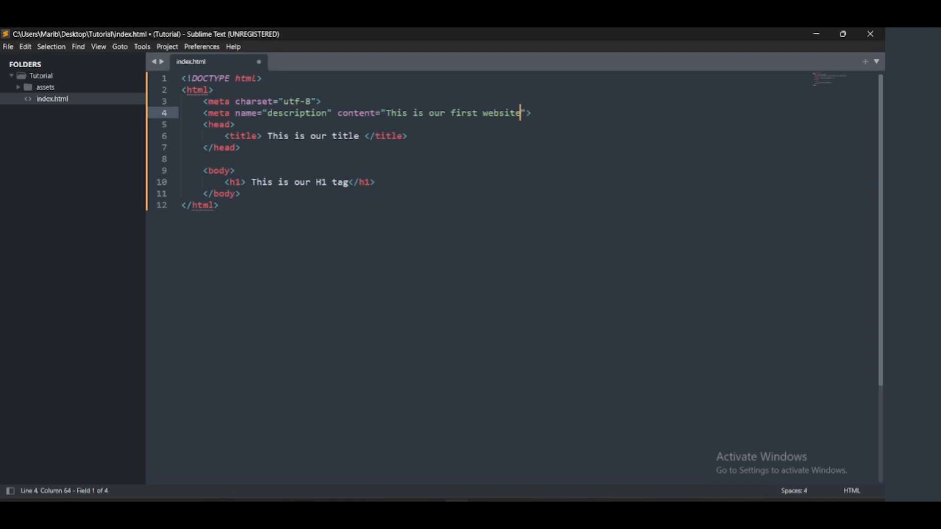
pyautogui.press('enter')
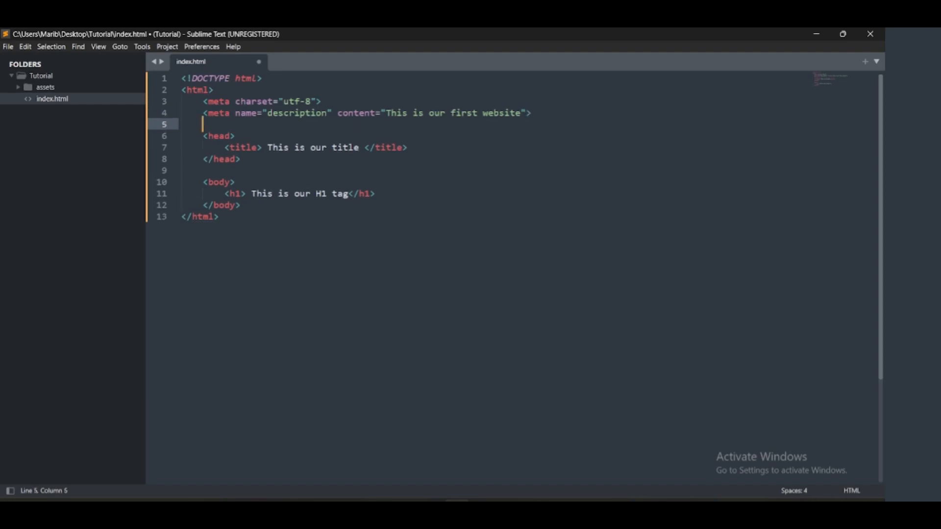
# Add an author meta tag with content 'Olu Ben', followed by a new line.
pyautogui.write('<meta charset="utf-8">')
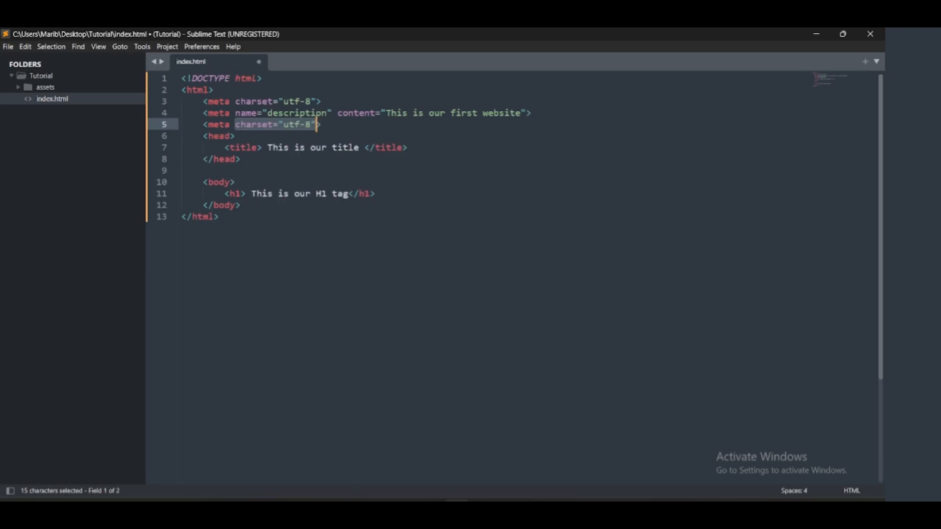
pyautogui.write('name>')
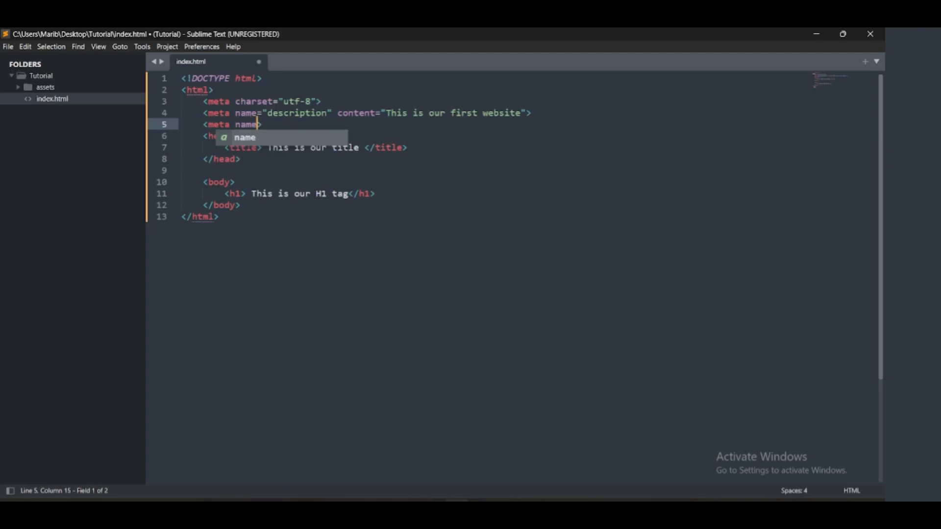
pyautogui.write('="au')
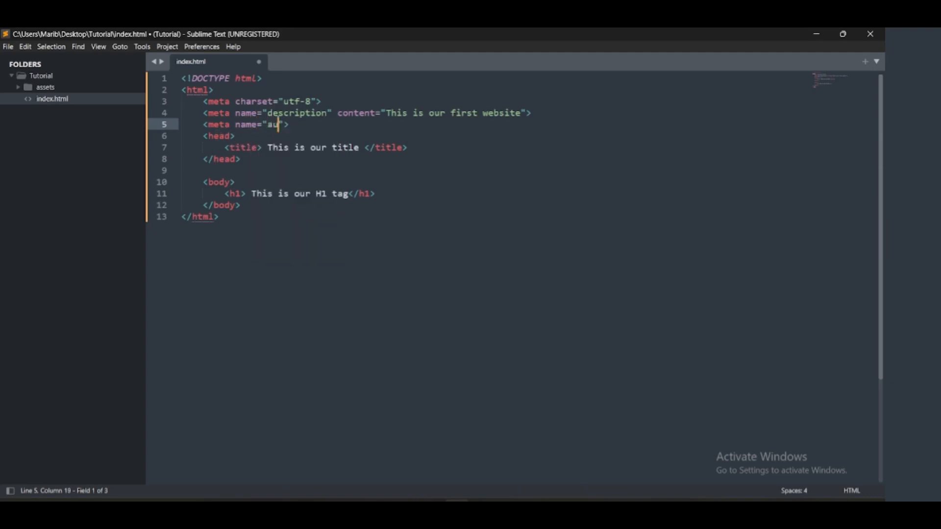
pyautogui.write('thor')
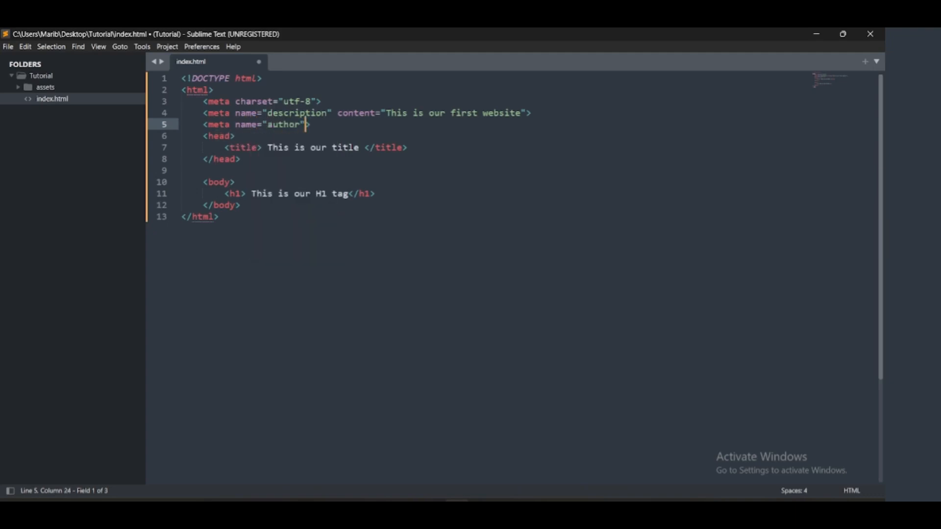
pyautogui.write('content=""')
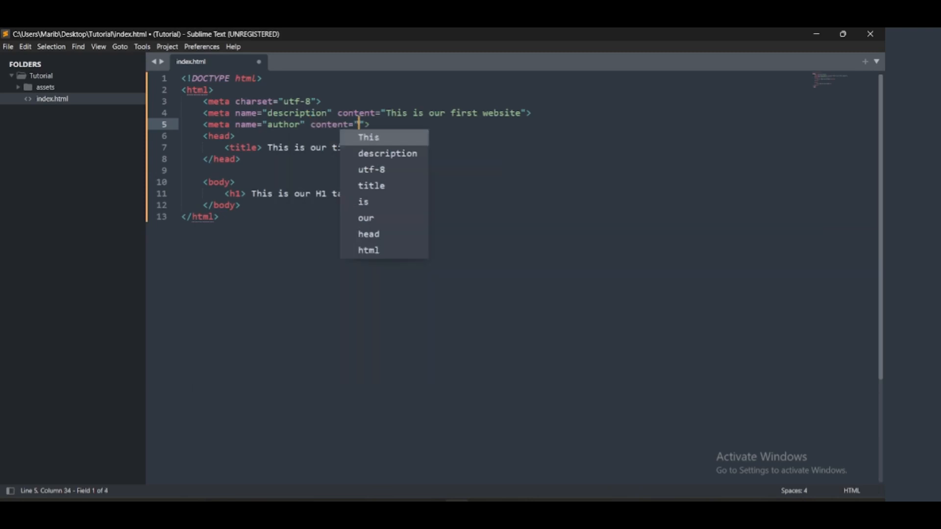
pyautogui.write('Olu B')
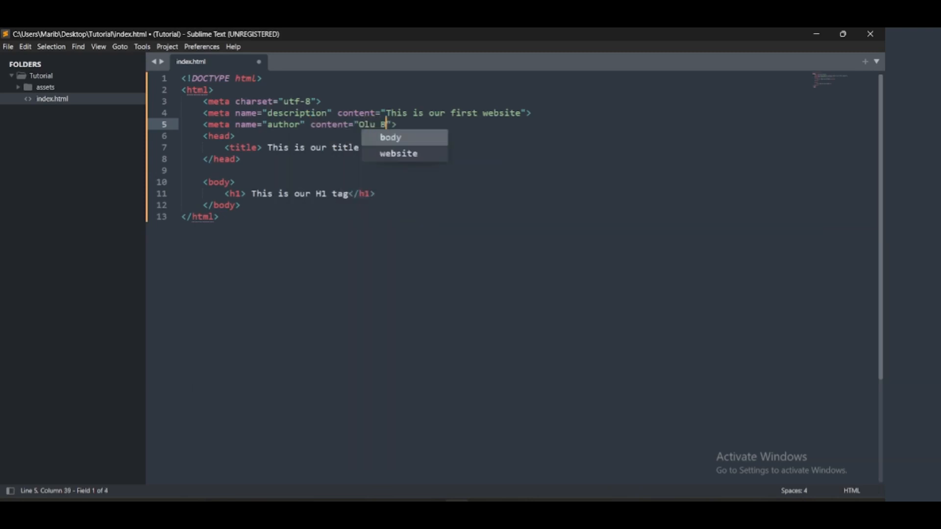
pyautogui.write('en')
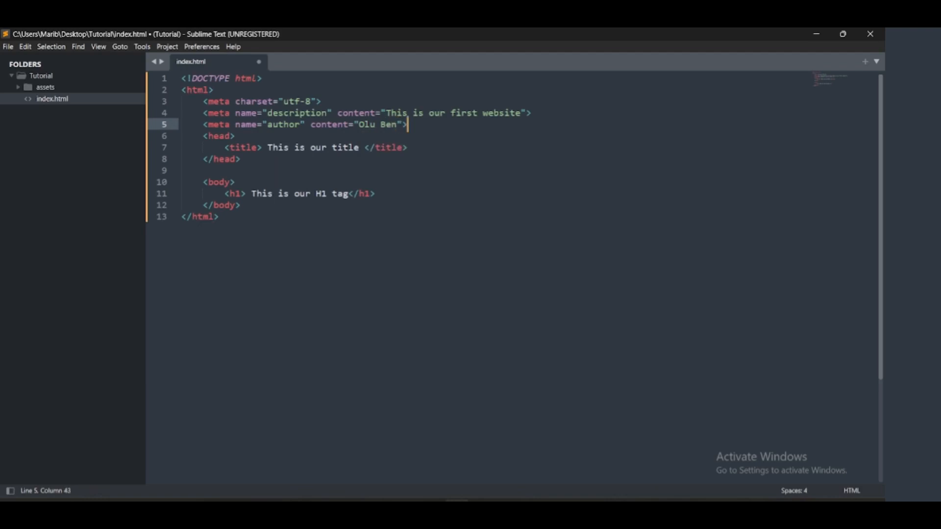
pyautogui.press('enter')
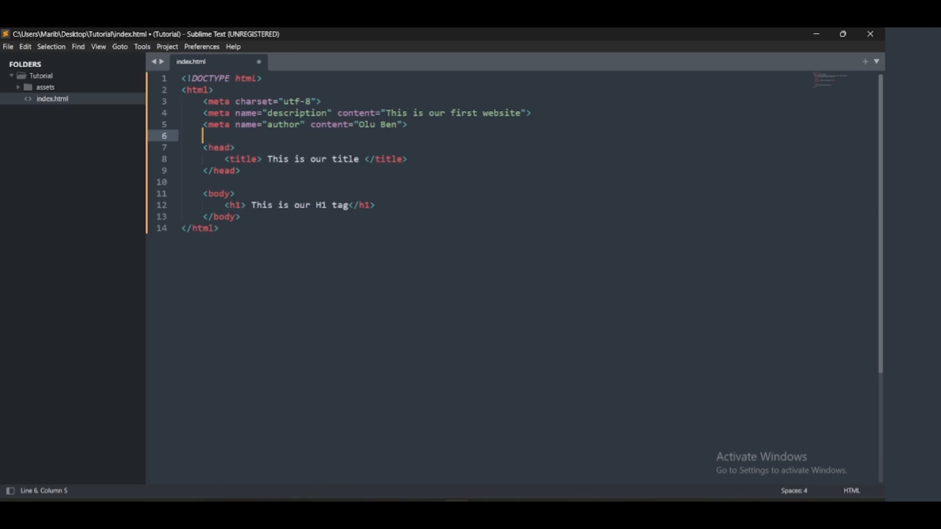
pyautogui.moveTo(345, 222)
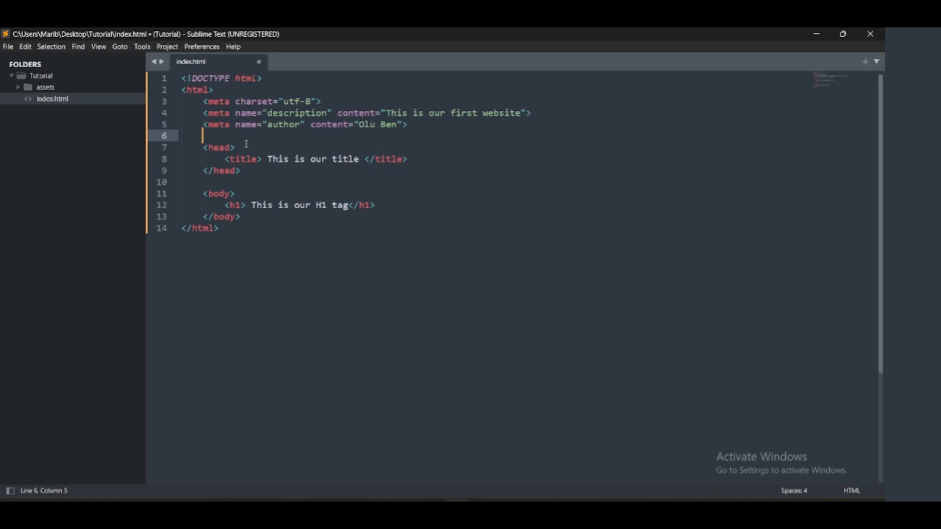
pyautogui.moveTo(203, 101)
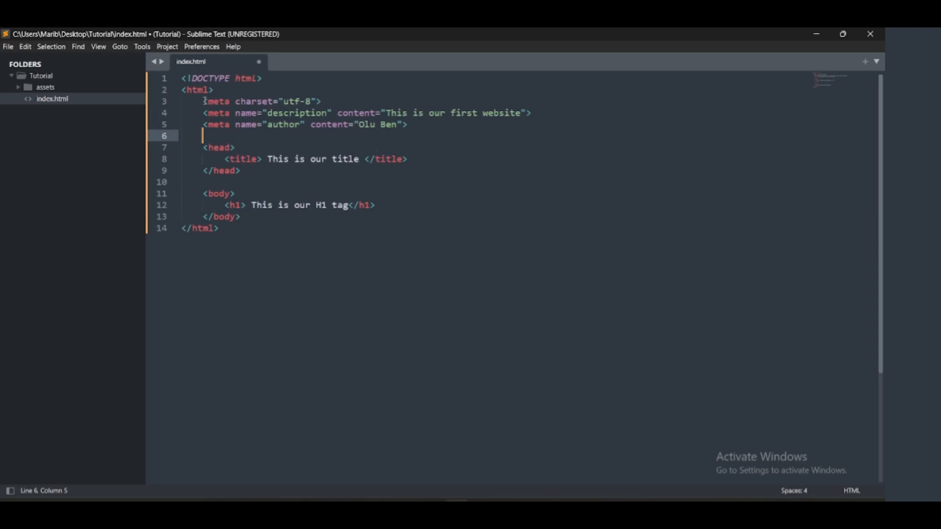
# Cut the charset, description and author meta lines and clear the leftover empty lines above head.
pyautogui.moveTo(203, 101); pyautogui.dragTo(407, 124)
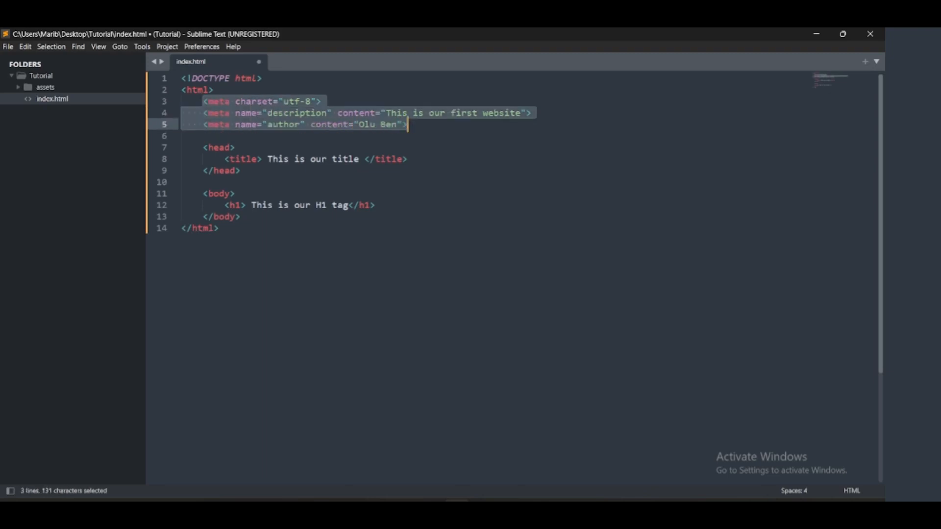
pyautogui.press('ctrl+x')
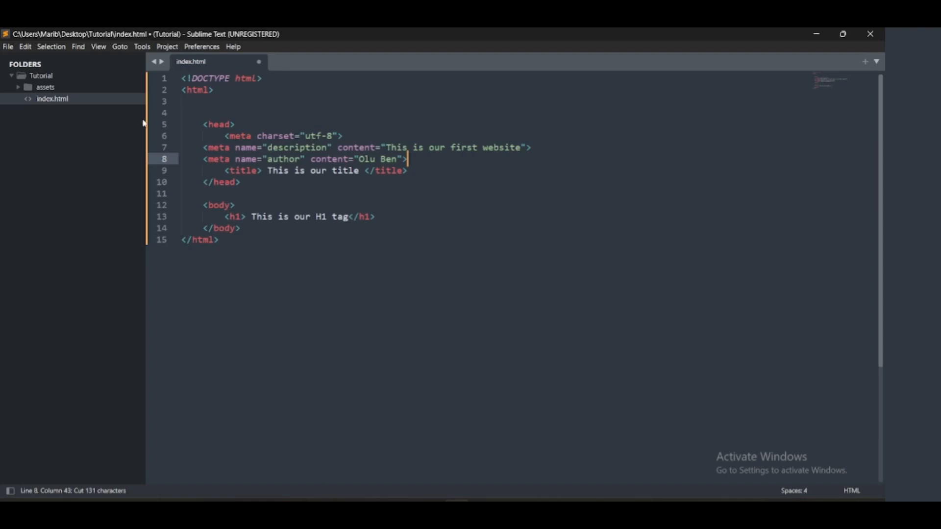
pyautogui.moveTo(202, 147); pyautogui.dragTo(408, 158)
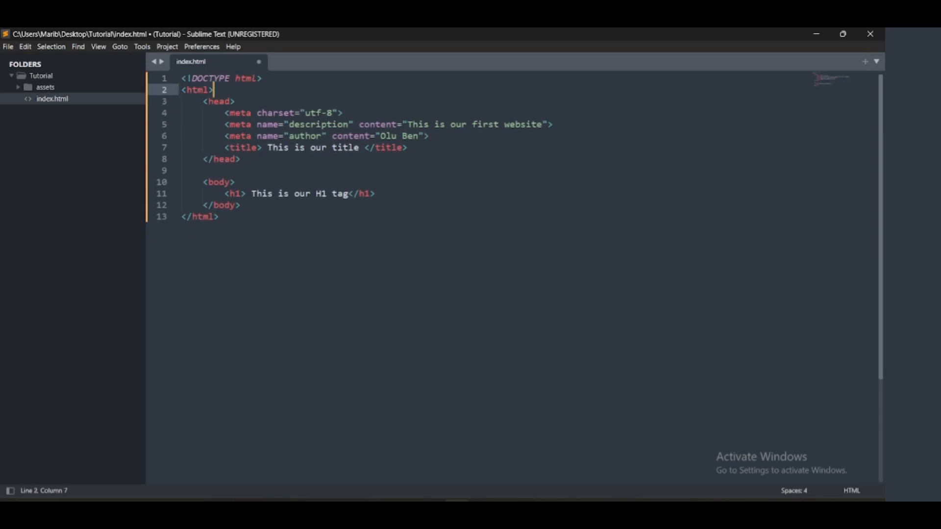
pyautogui.click(186, 170)
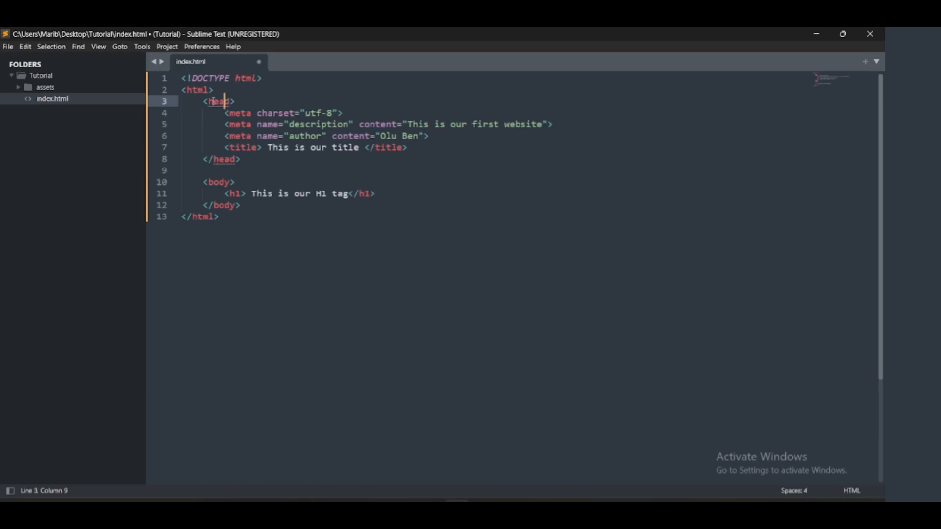
pyautogui.doubleClick(222, 159)
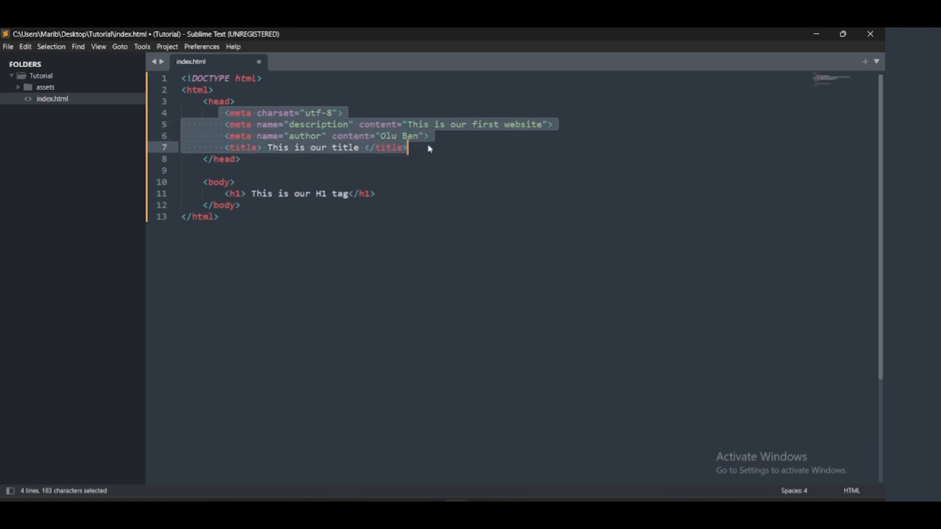
# Expand the link snippet below the title into a text/css stylesheet link.
pyautogui.click(410, 147)
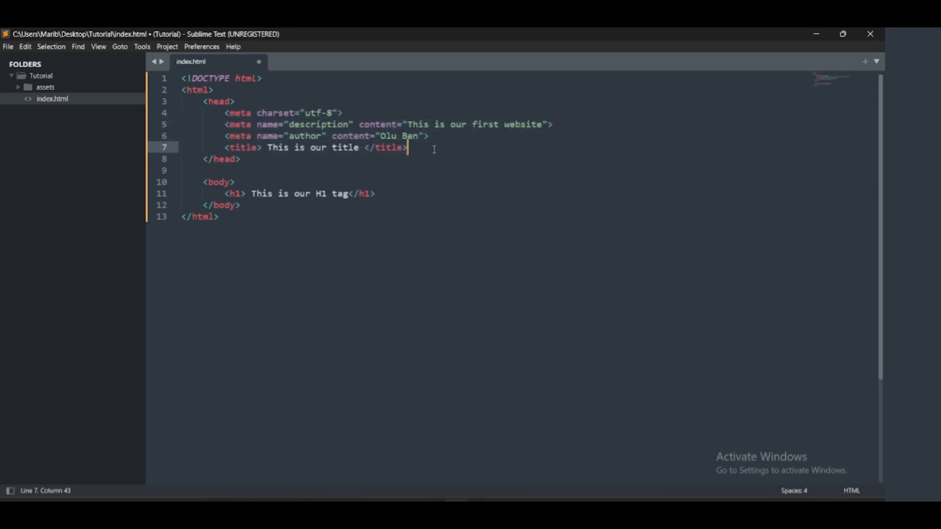
pyautogui.press('enter')
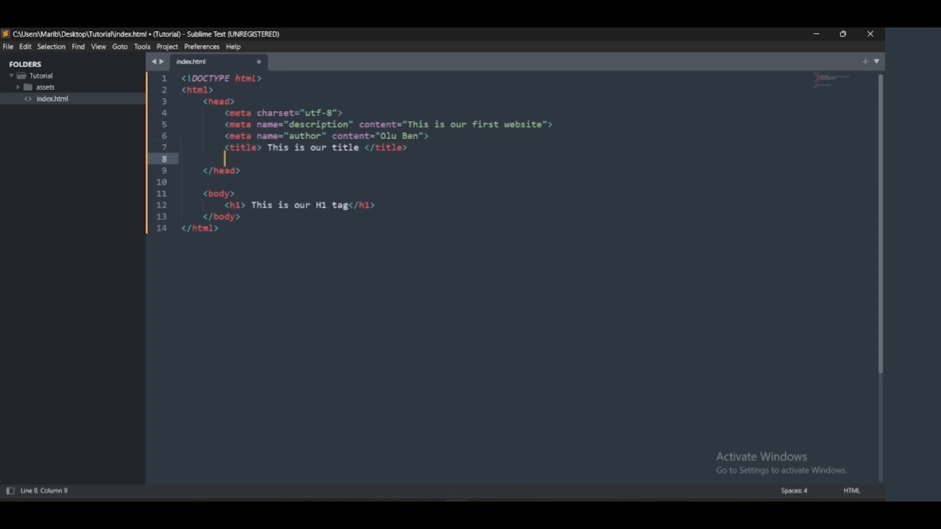
pyautogui.write('<')
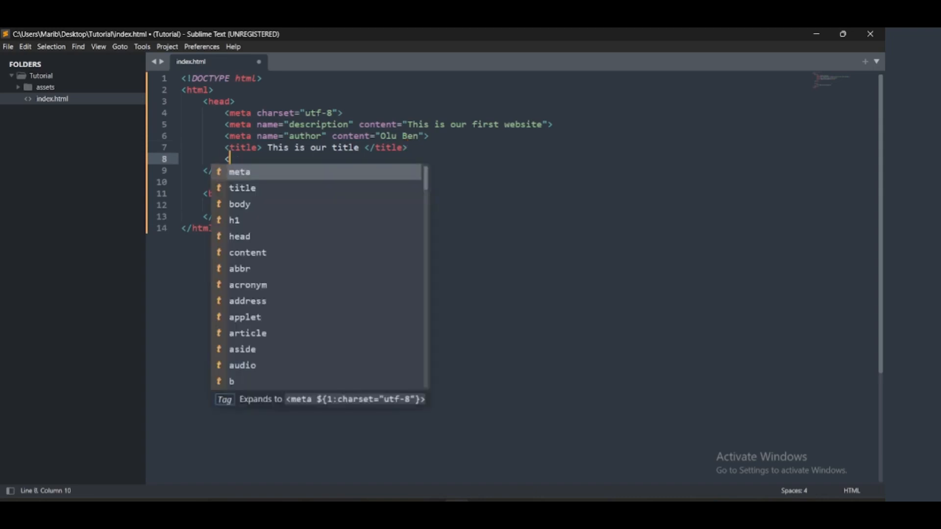
pyautogui.write('l')
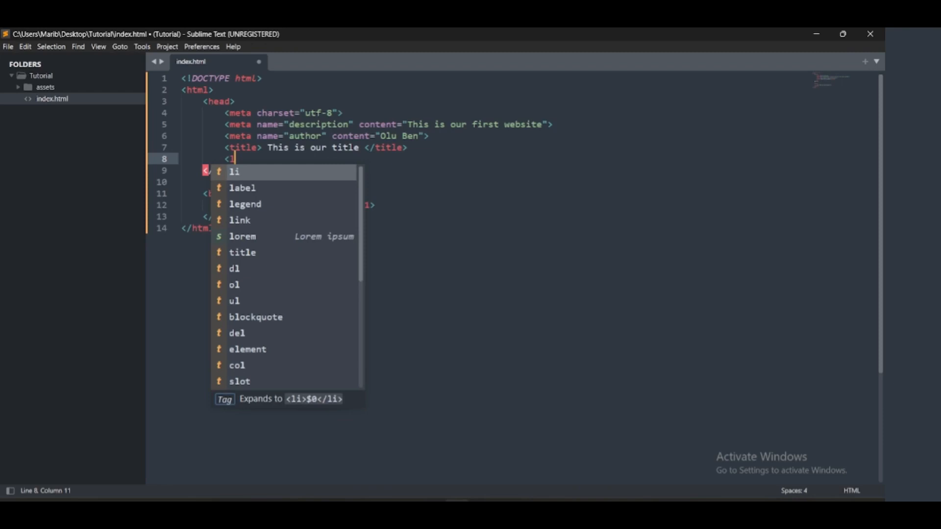
pyautogui.write('ink')
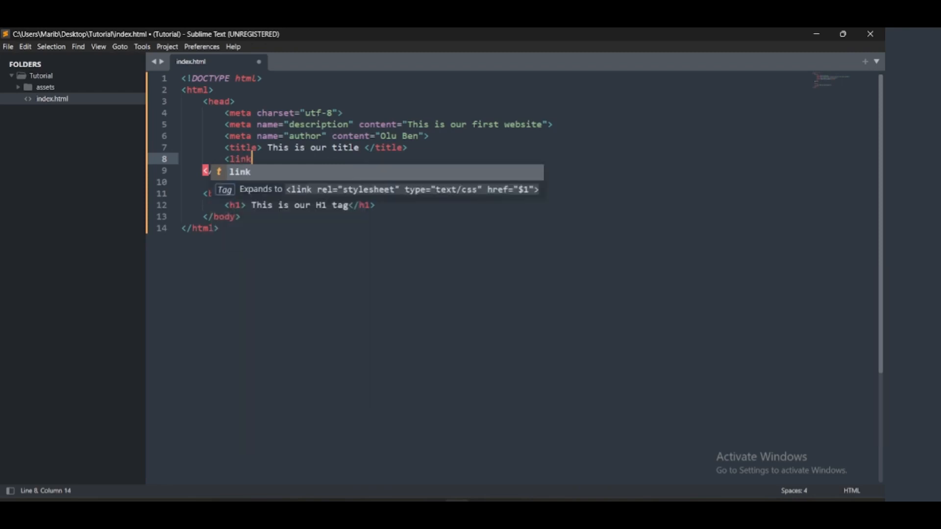
pyautogui.press('Tab')
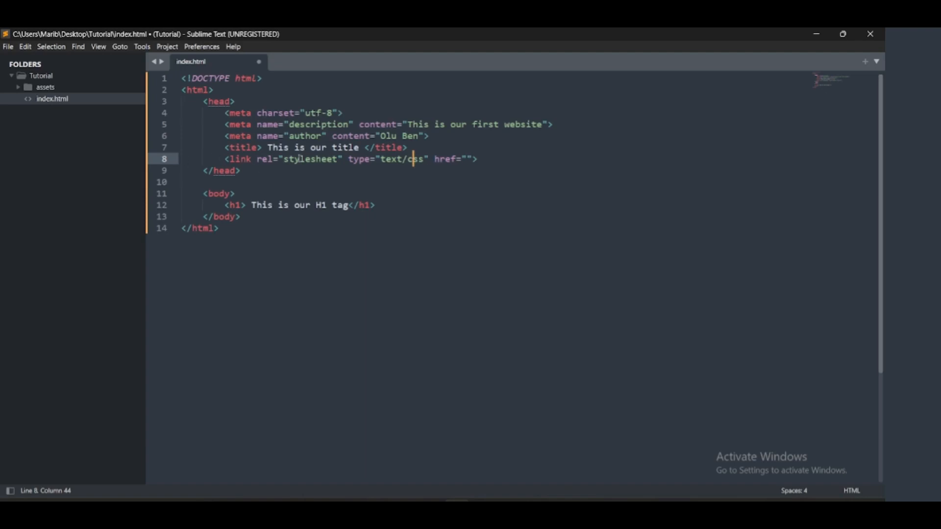
pyautogui.doubleClick(311, 159)
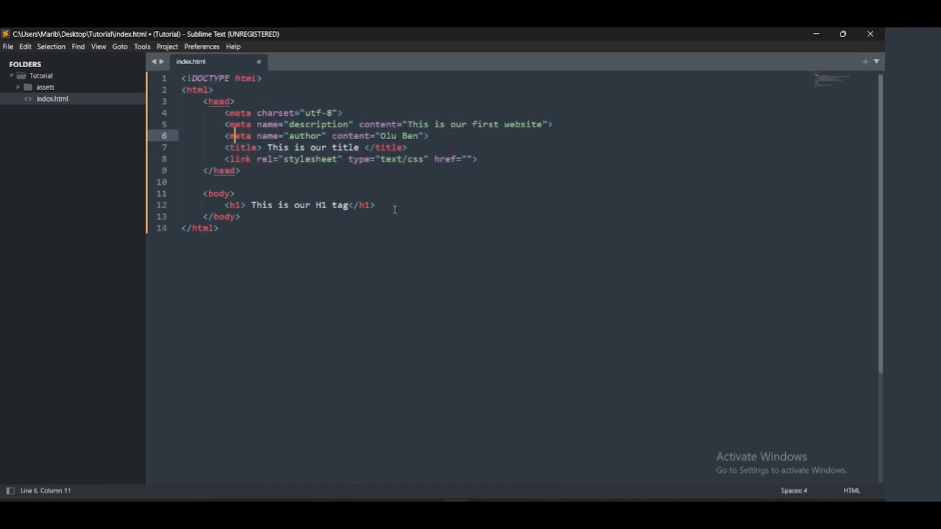
pyautogui.moveTo(204, 193); pyautogui.dragTo(240, 217)
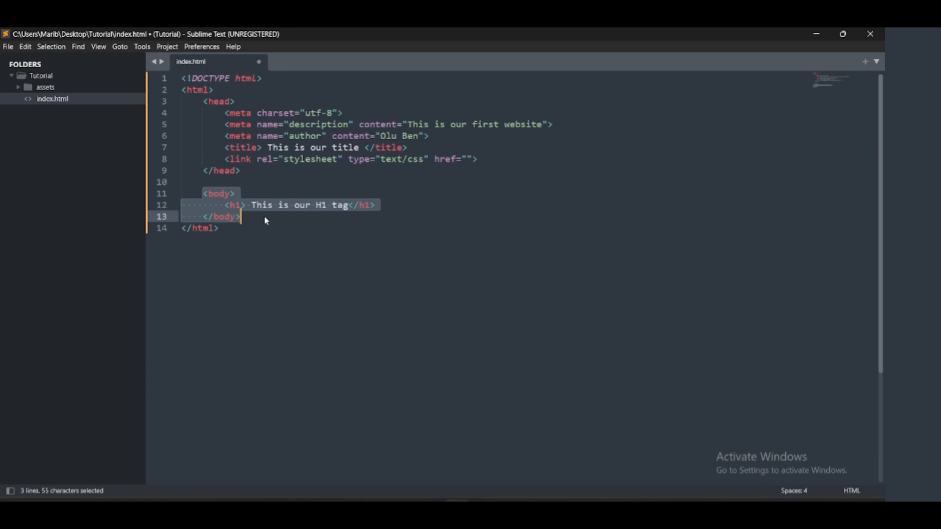
# Save index.html and open its page source in a new Chrome tab.
pyautogui.press('ctrl+s')
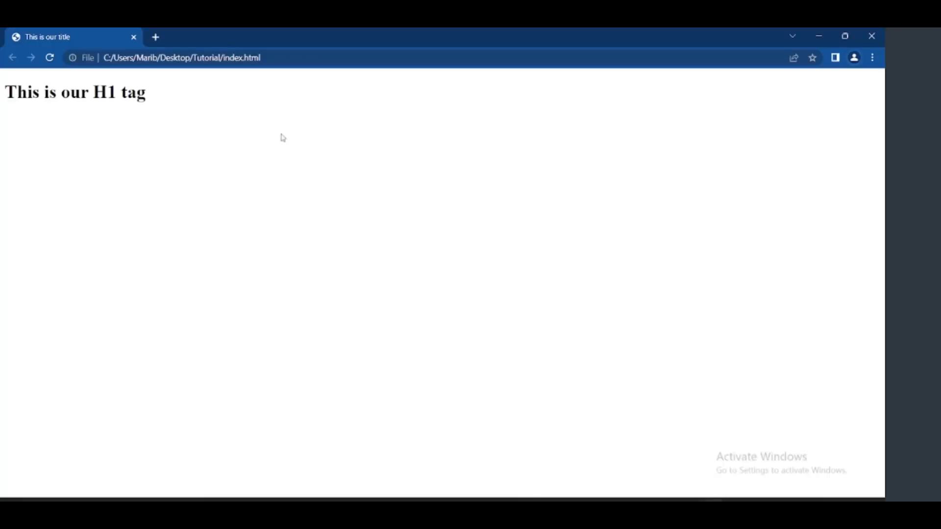
pyautogui.click(51, 58)
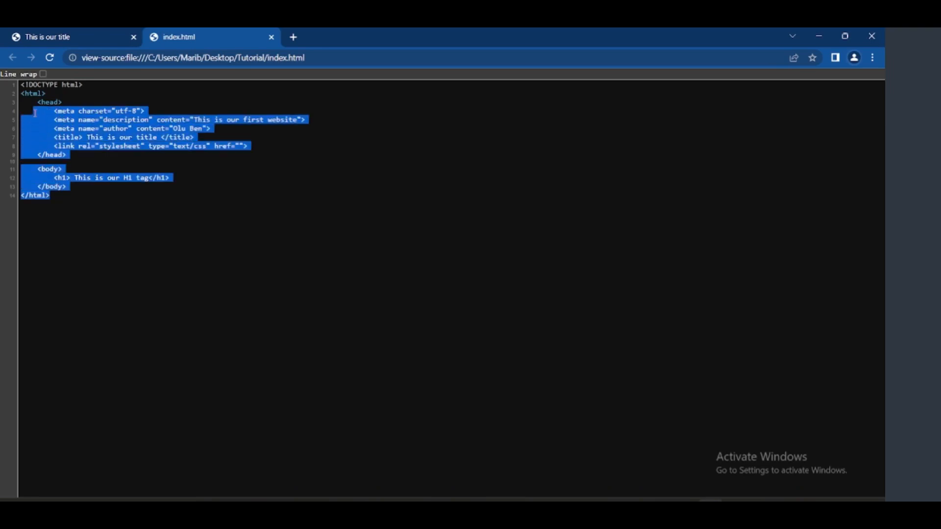
# Review the view-source address, document structure, author meta tag and head section.
pyautogui.click(206, 180)
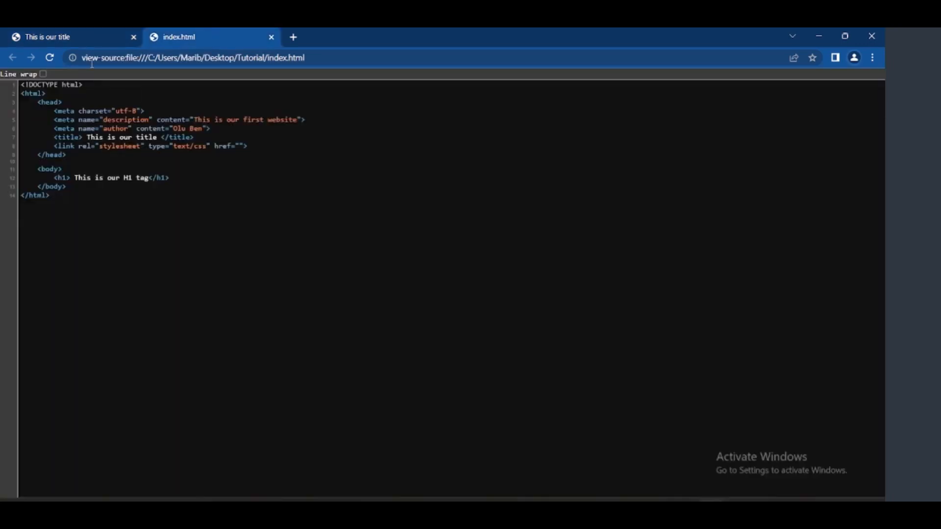
pyautogui.click(180, 57)
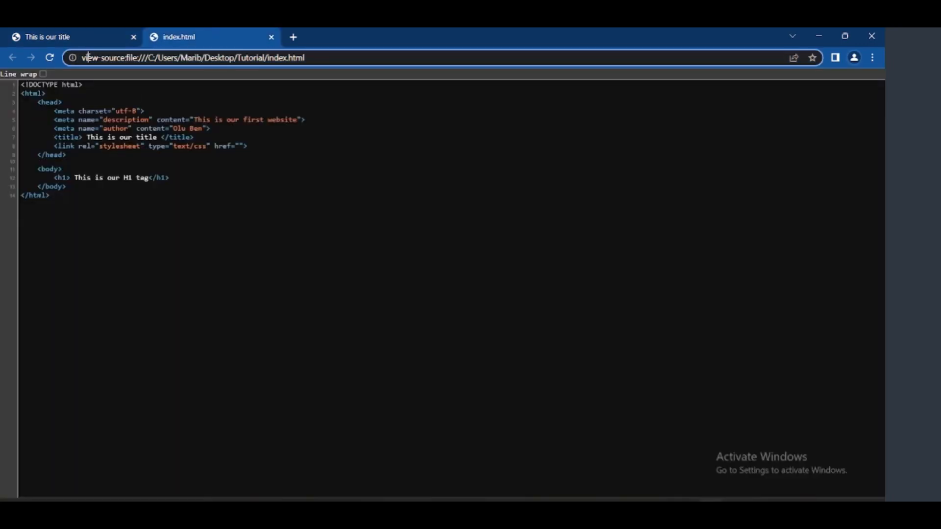
pyautogui.click(147, 157)
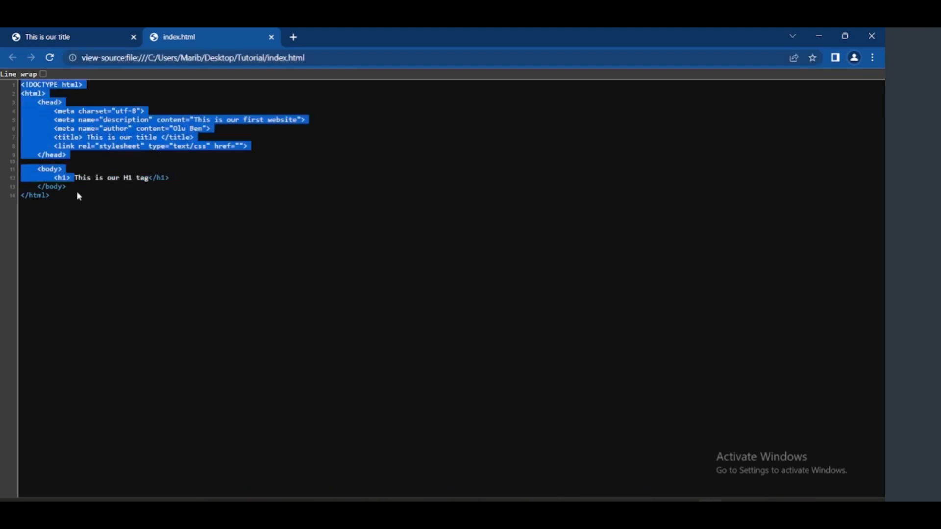
pyautogui.click(81, 85)
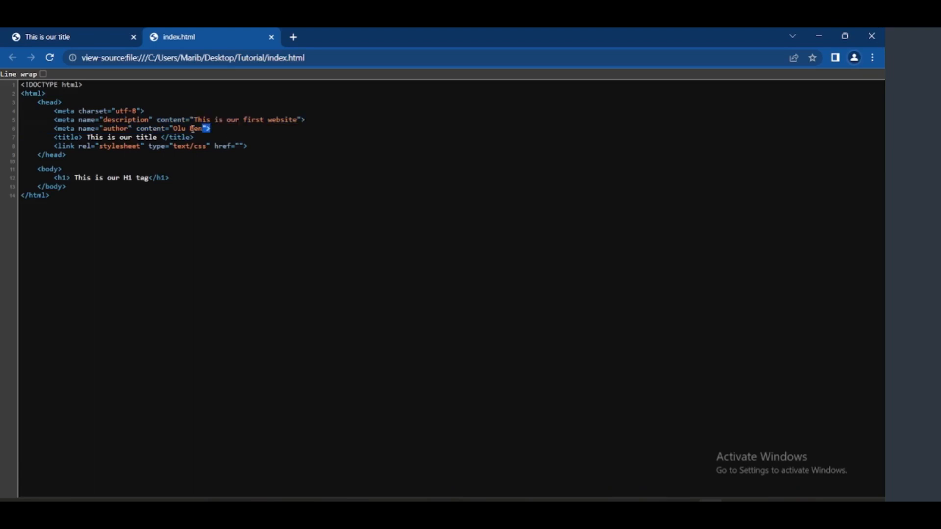
pyautogui.moveTo(209, 128); pyautogui.dragTo(53, 111)
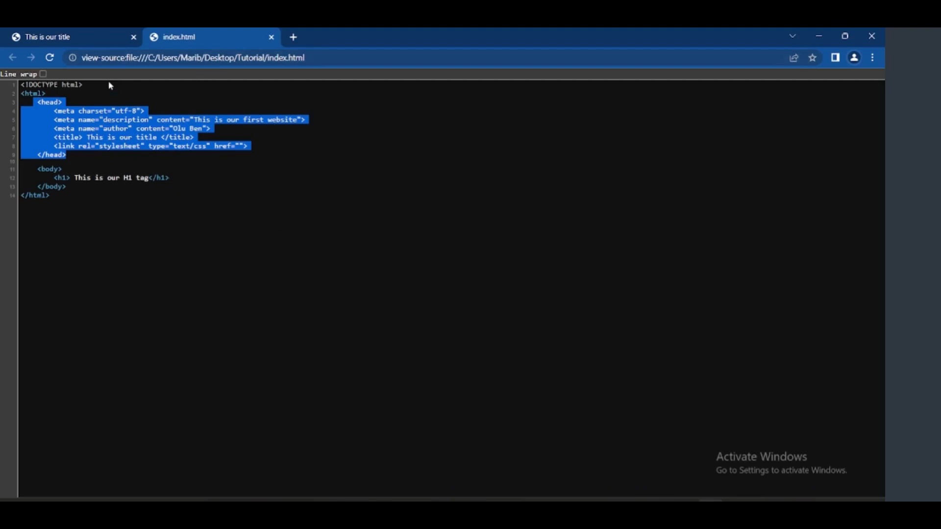
pyautogui.click(11, 58)
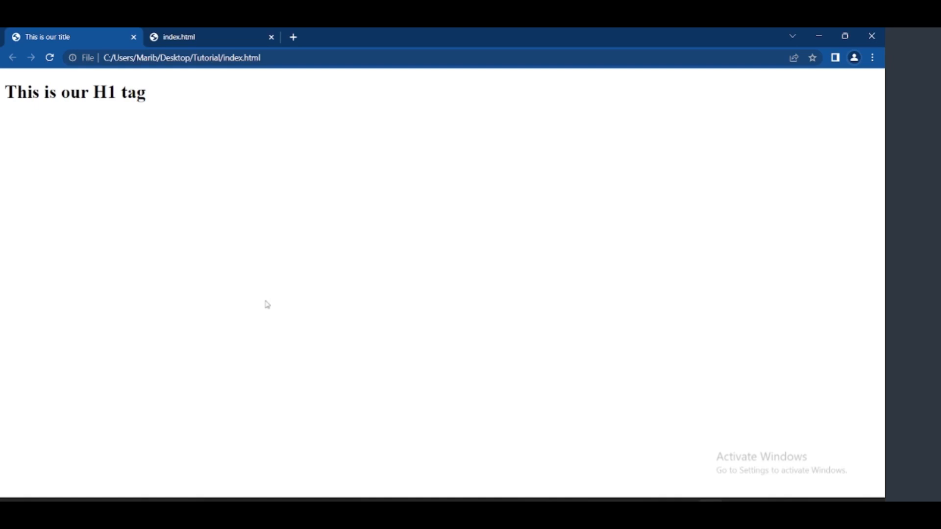
pyautogui.moveTo(515, 480)
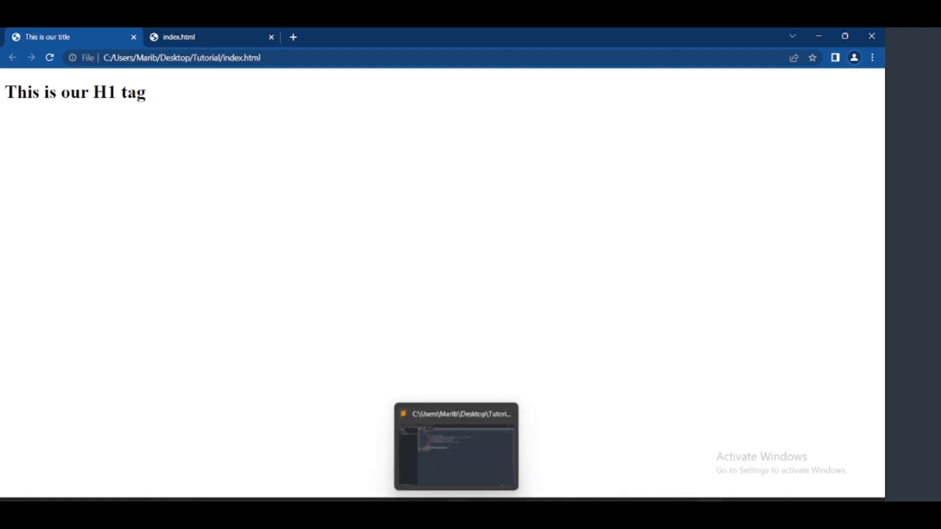
# Switch to the Sublime Text window showing index.html from the taskbar.
pyautogui.click(456, 446)
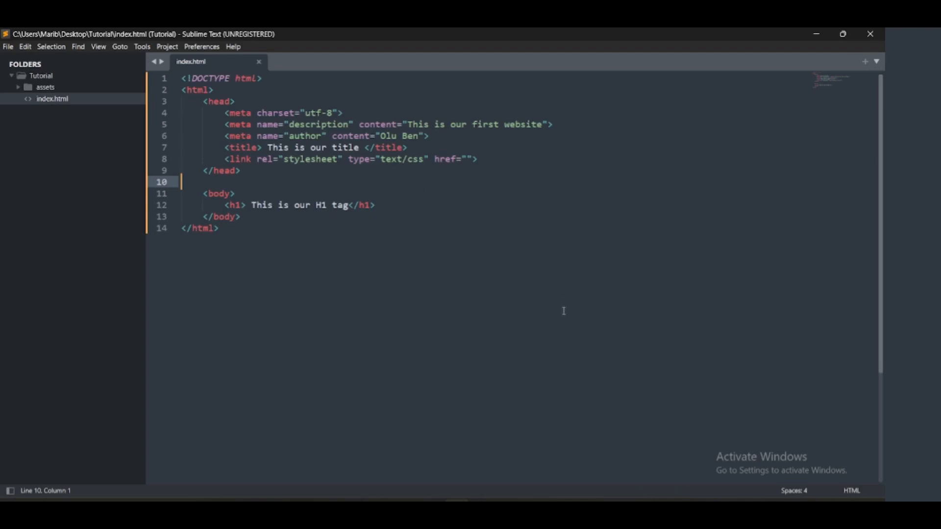
pyautogui.moveTo(630, 395)
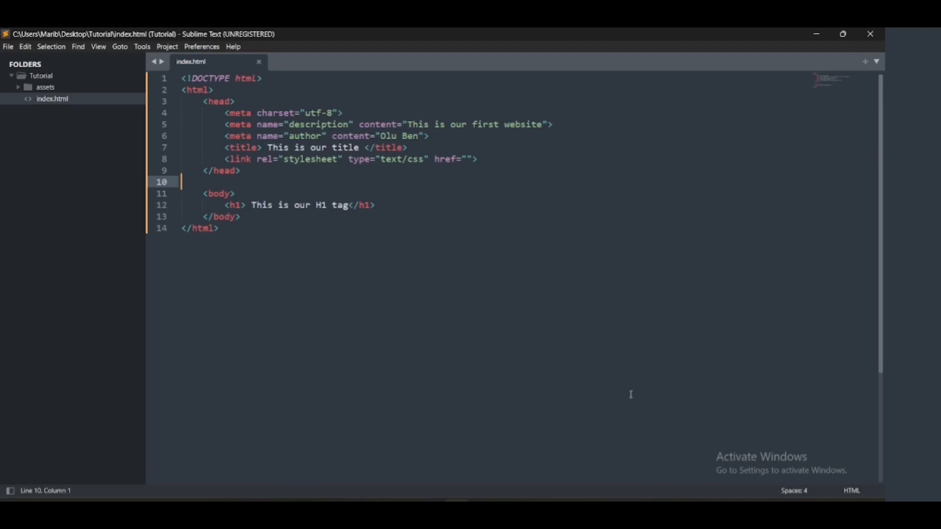